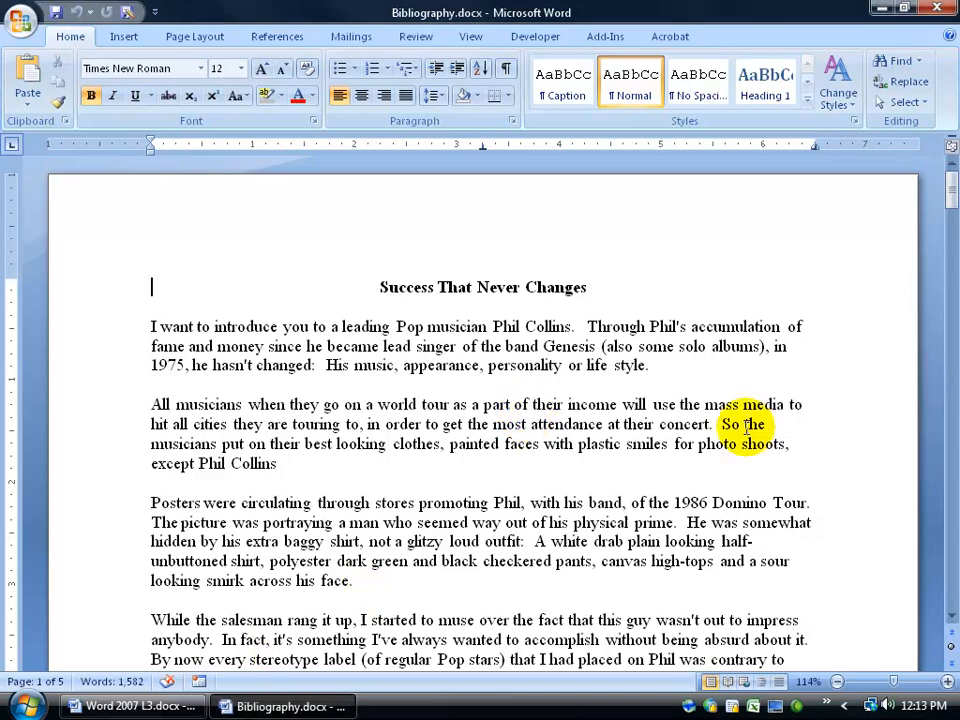
Step: Scroll through the essay to the final Works Cited page listing six sources
{"action": "scroll", "scroll_direction": "down", "scroll_amount": 3}
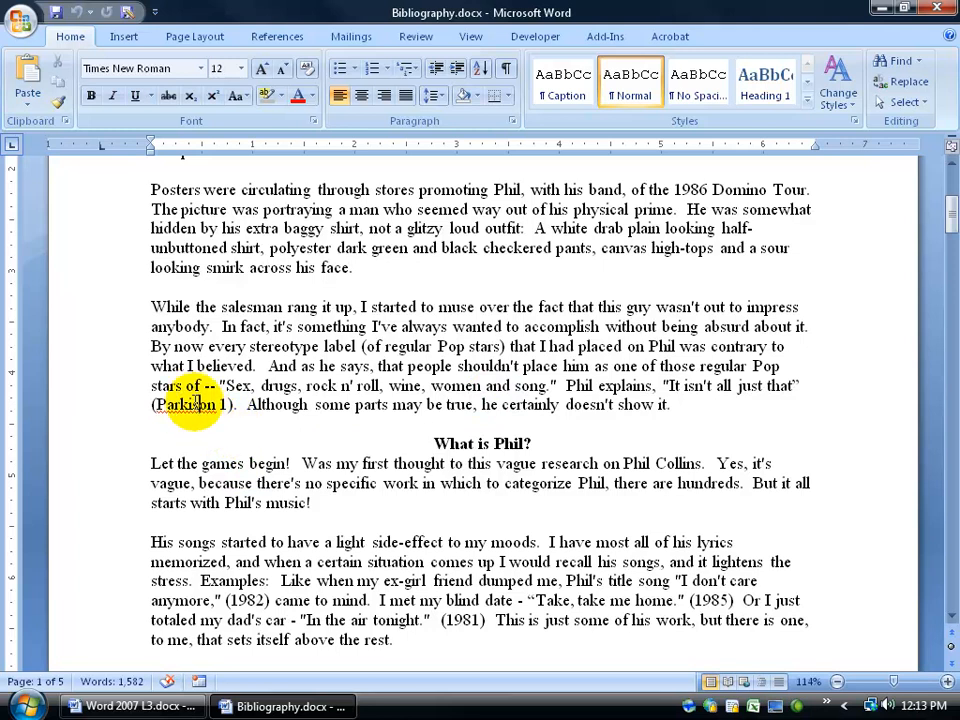
{"action": "scroll", "scroll_direction": "down", "scroll_amount": 3}
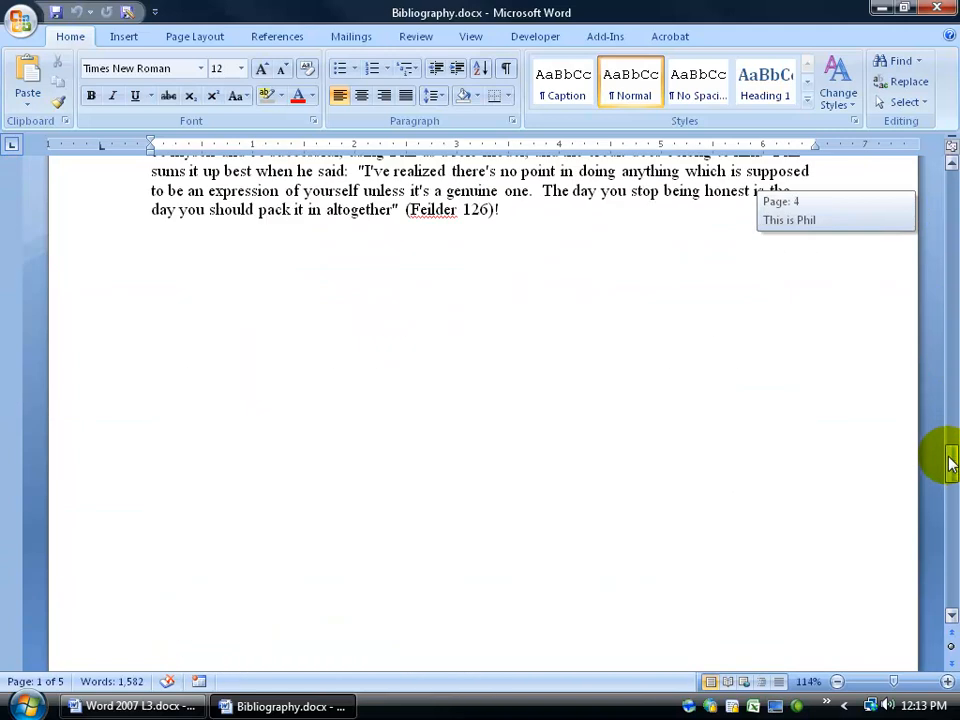
{"action": "scroll", "scroll_direction": "down", "scroll_amount": 3}
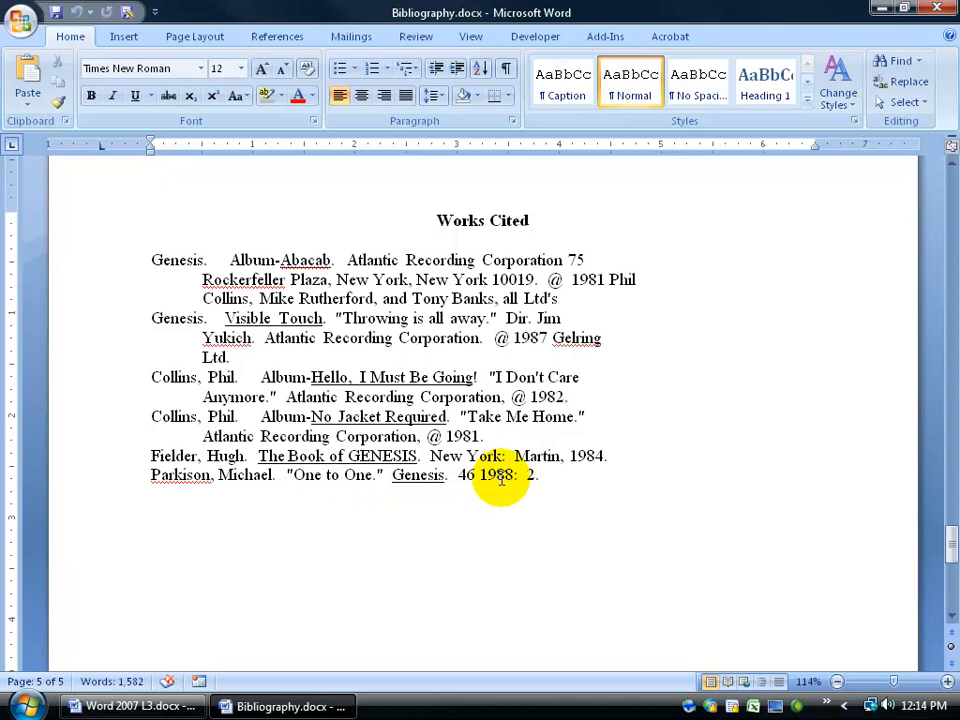
{"action": "mouse_move", "coordinate": [490, 330]}
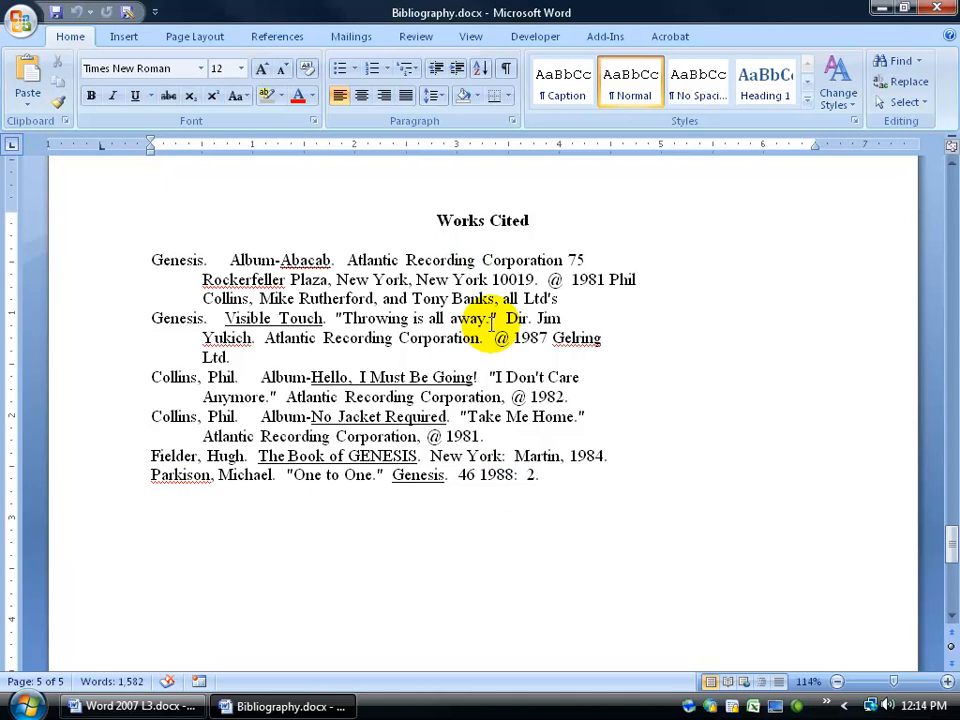
Step: Delete the hand-typed (Parkison 1) citation after Phil's quote on page 1
{"action": "scroll", "scroll_direction": "up", "scroll_amount": 3}
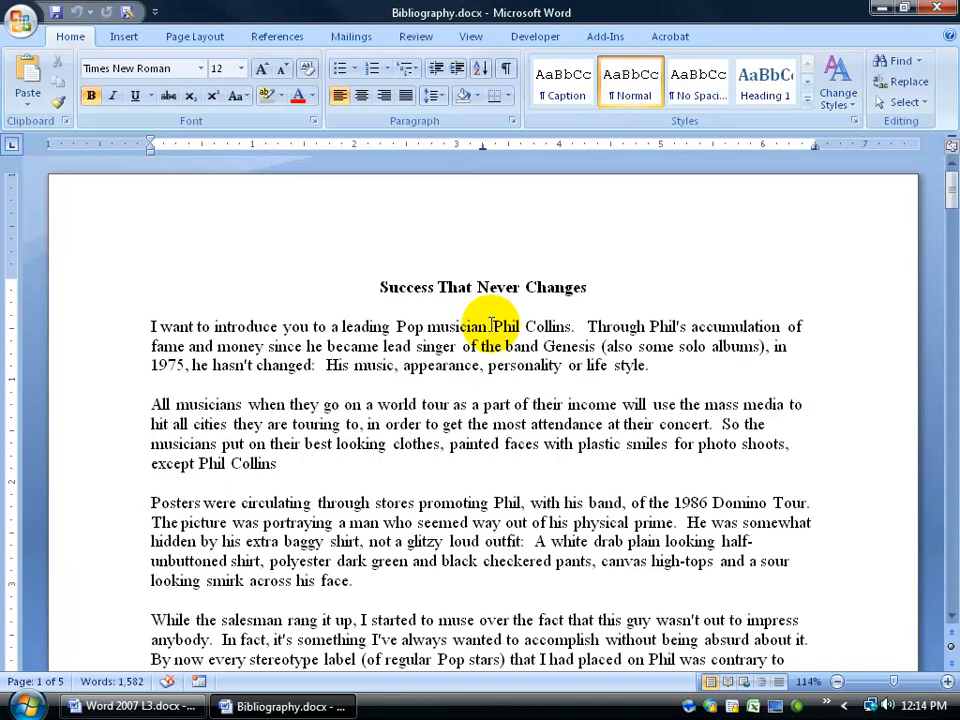
{"action": "left_click", "coordinate": [152, 287]}
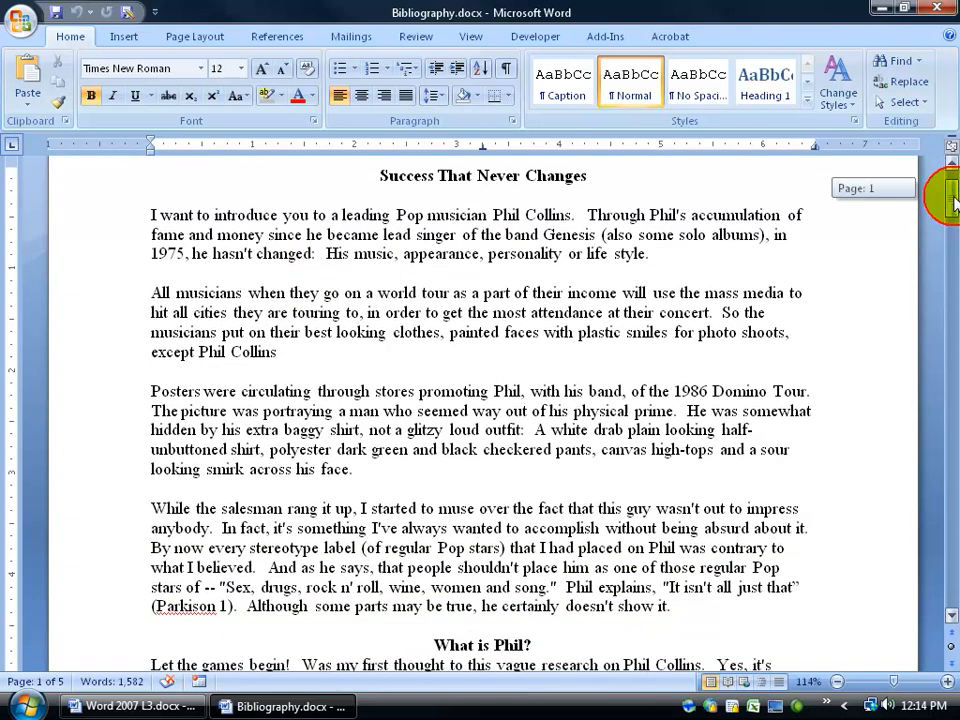
{"action": "scroll", "scroll_direction": "down", "scroll_amount": 3}
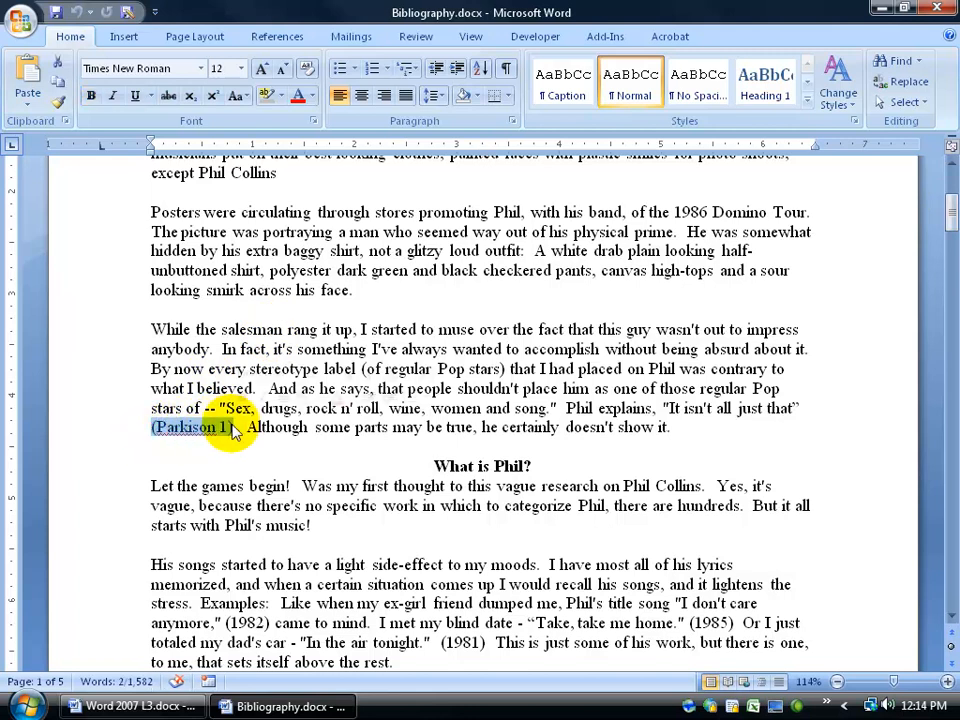
{"action": "key", "text": "Delete"}
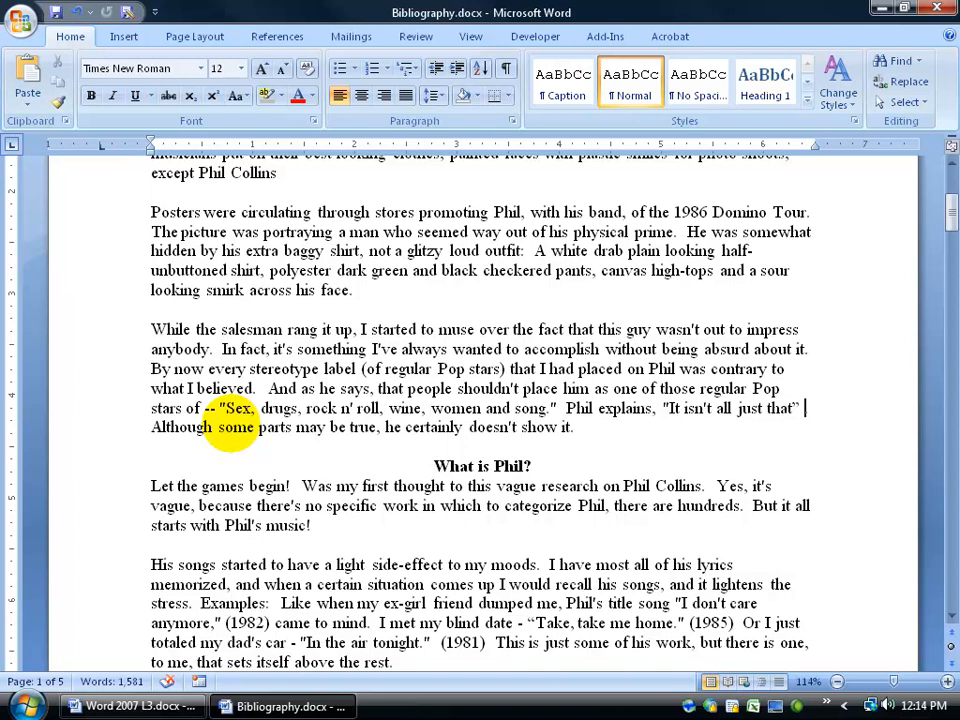
Step: Set the References citation style to Chicago, briefly switching to APA and back
{"action": "left_click", "coordinate": [277, 36]}
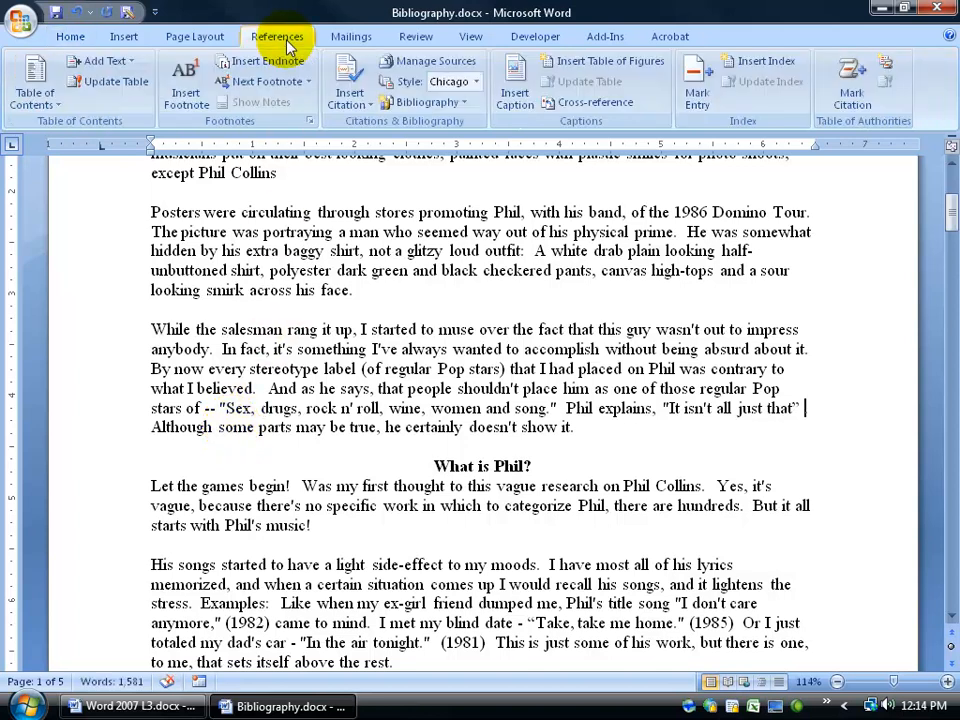
{"action": "mouse_move", "coordinate": [378, 130]}
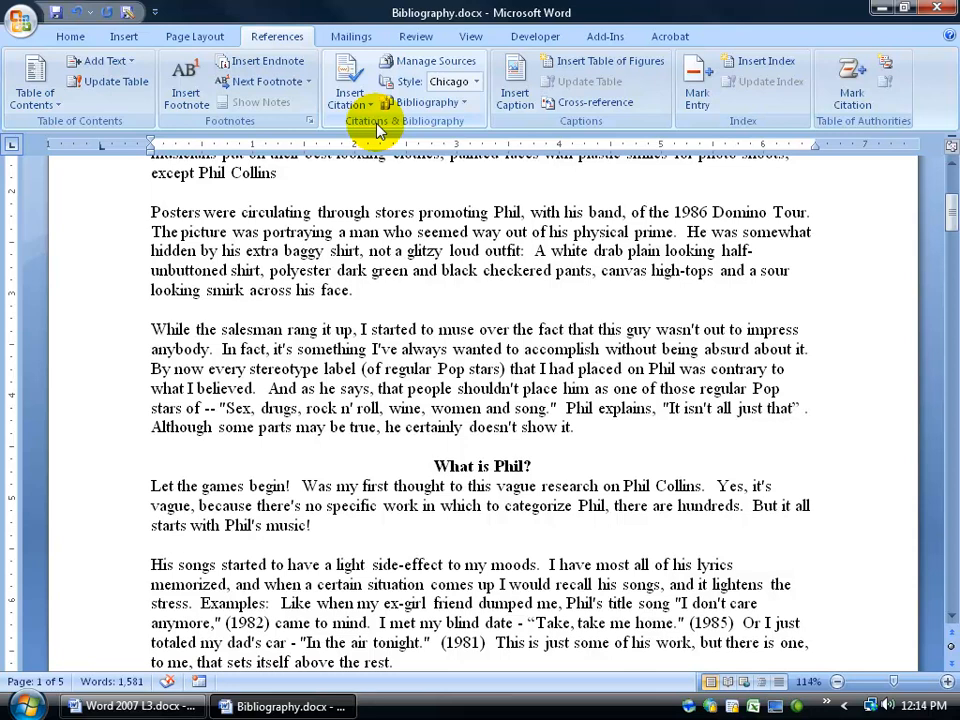
{"action": "mouse_move", "coordinate": [480, 83]}
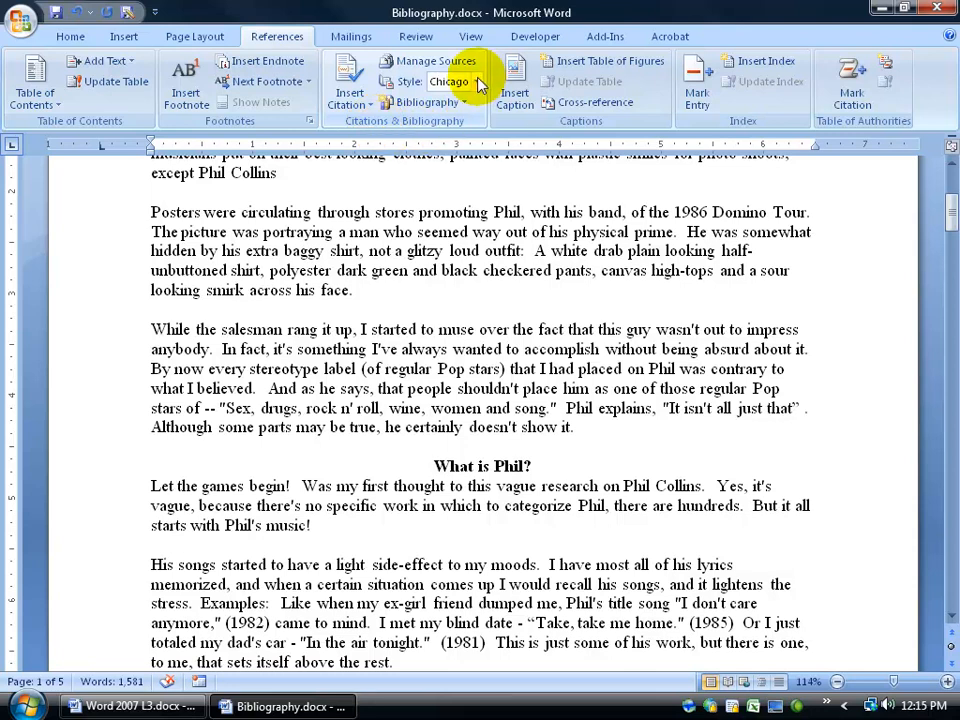
{"action": "mouse_move", "coordinate": [465, 81]}
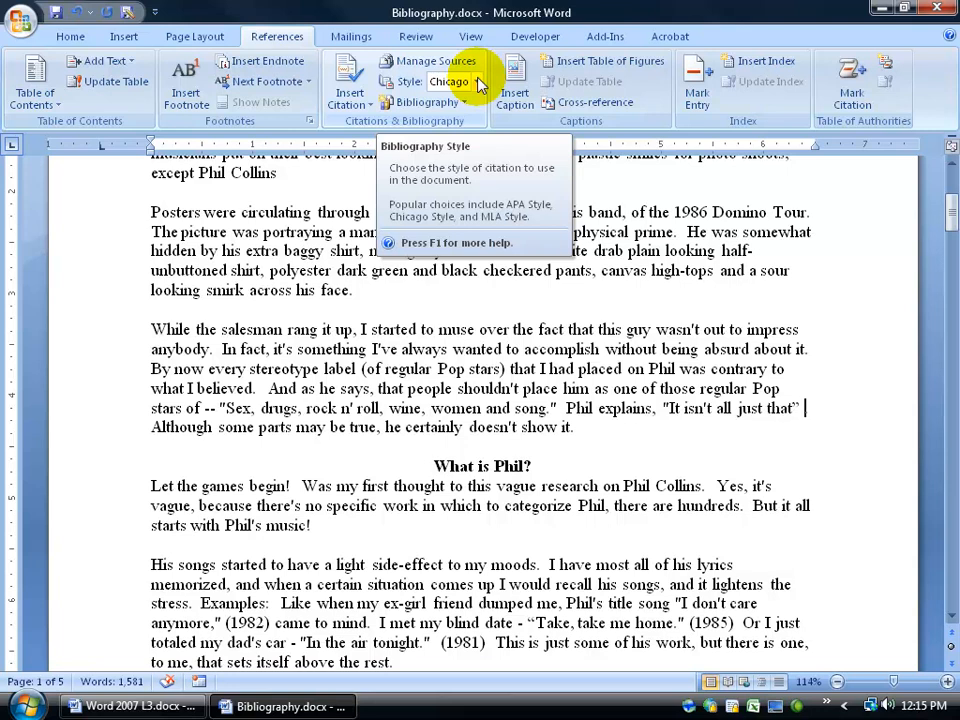
{"action": "left_click", "coordinate": [450, 81]}
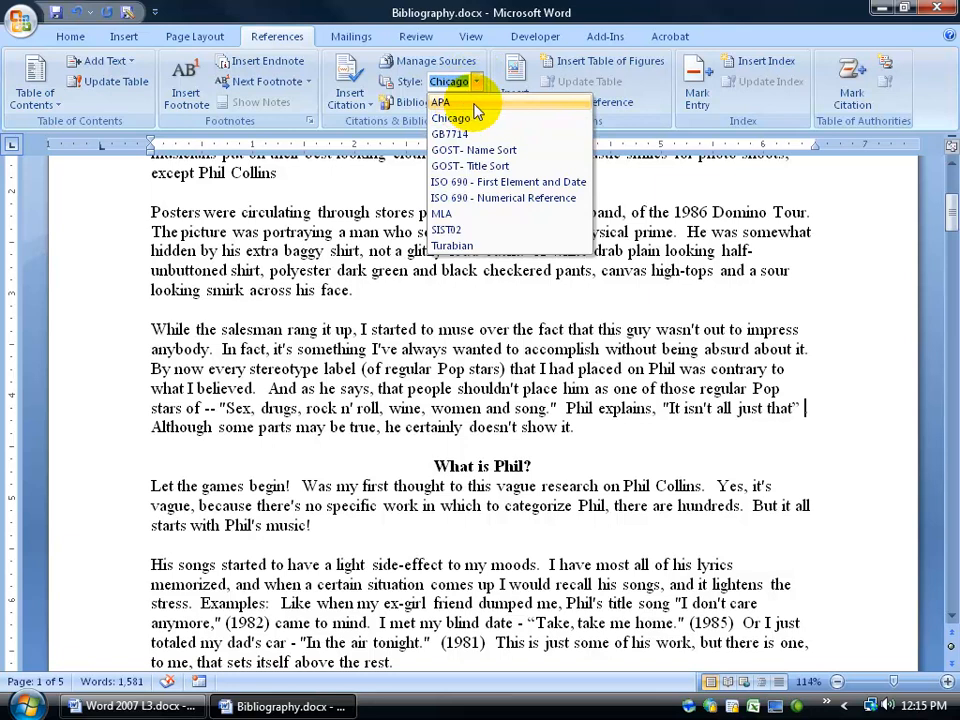
{"action": "mouse_move", "coordinate": [475, 118]}
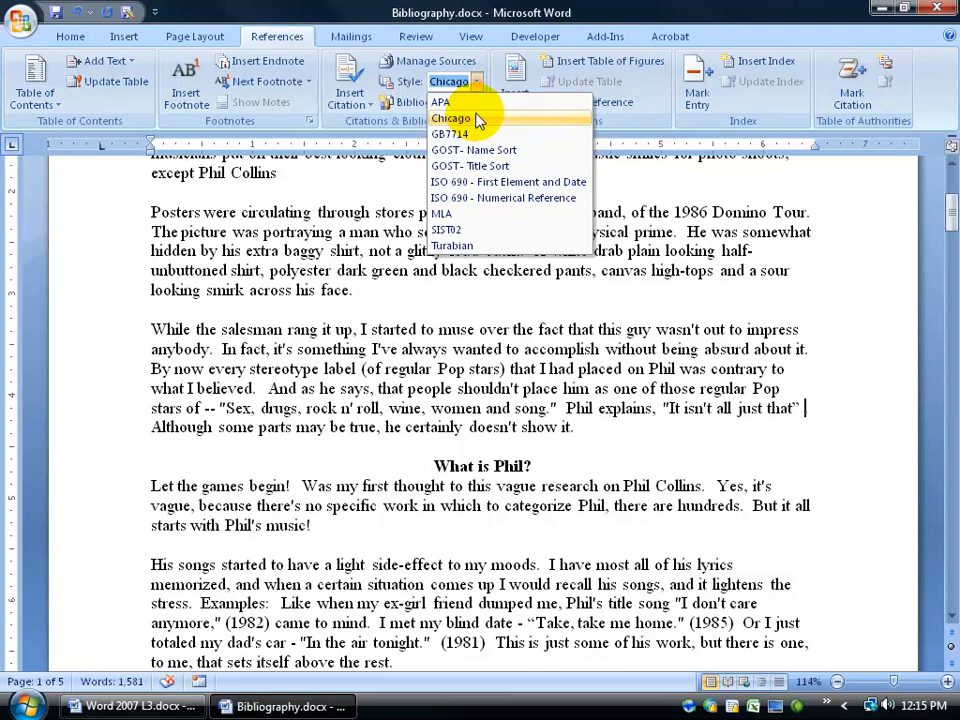
{"action": "left_click", "coordinate": [451, 117]}
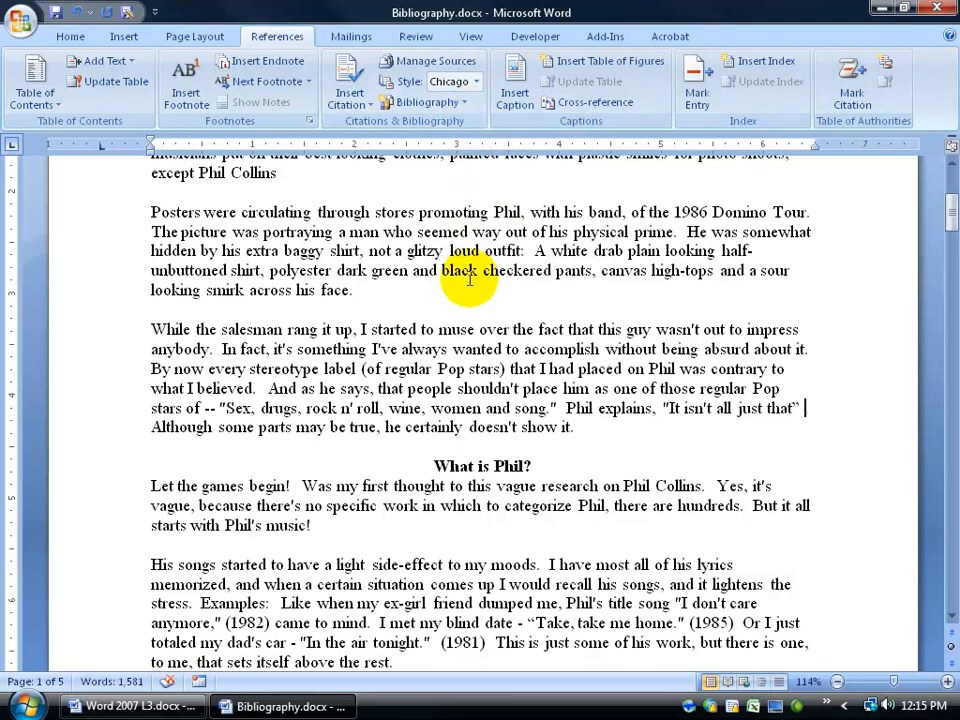
{"action": "mouse_move", "coordinate": [478, 81]}
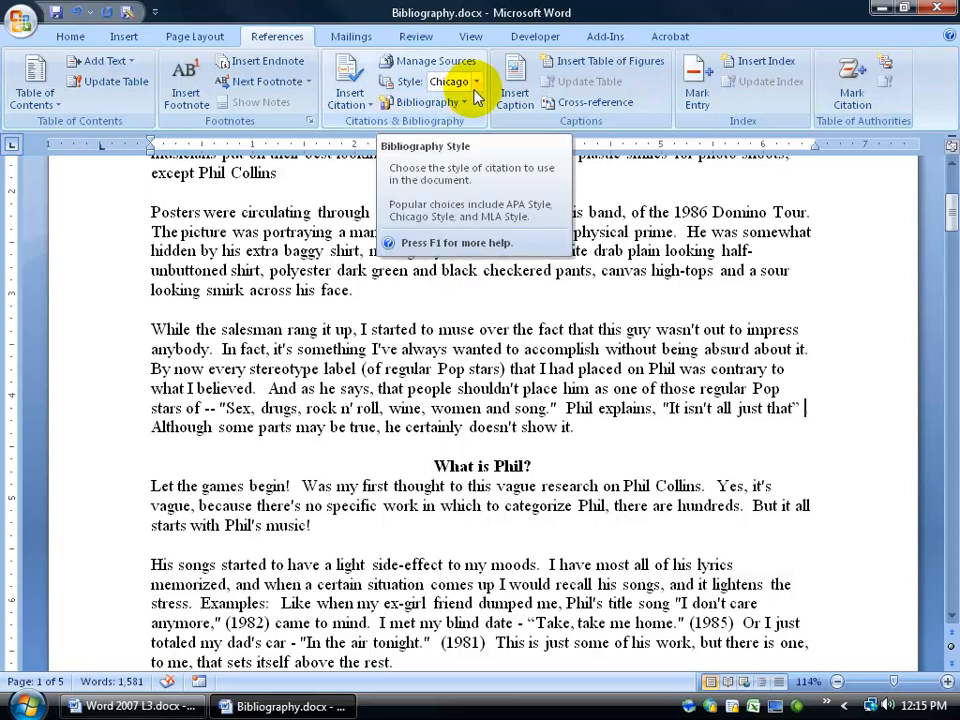
{"action": "left_click", "coordinate": [477, 81]}
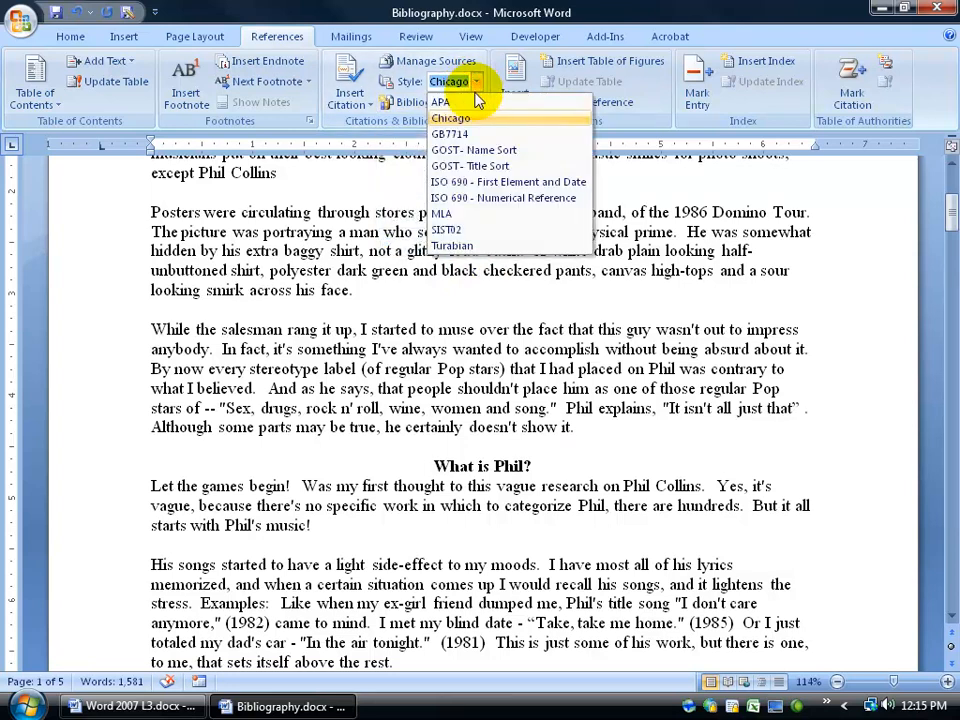
{"action": "left_click", "coordinate": [439, 102]}
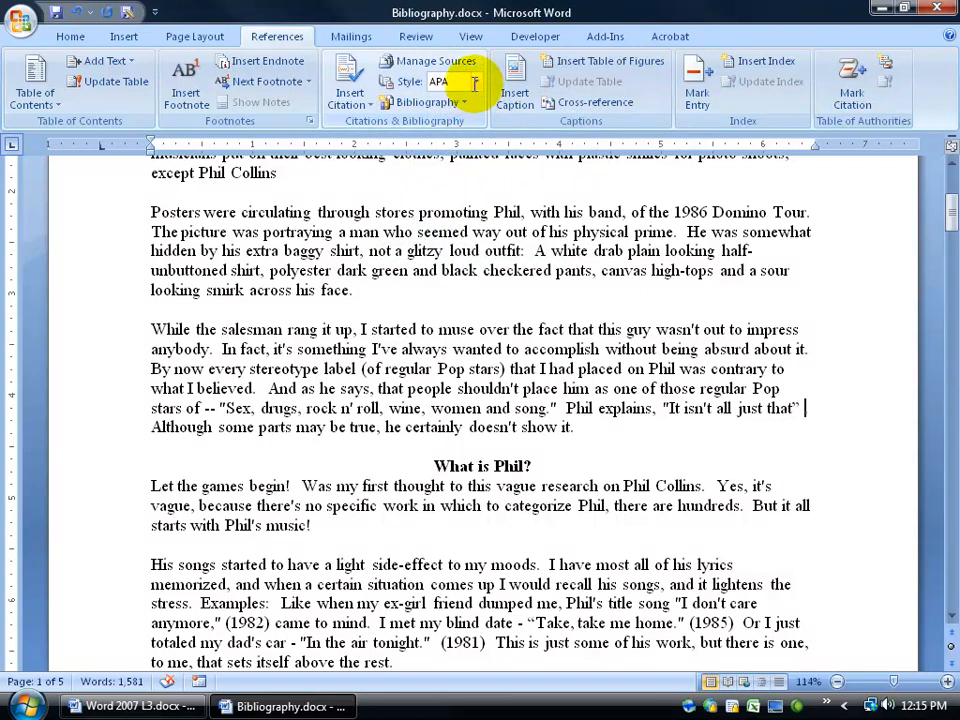
{"action": "mouse_move", "coordinate": [349, 75]}
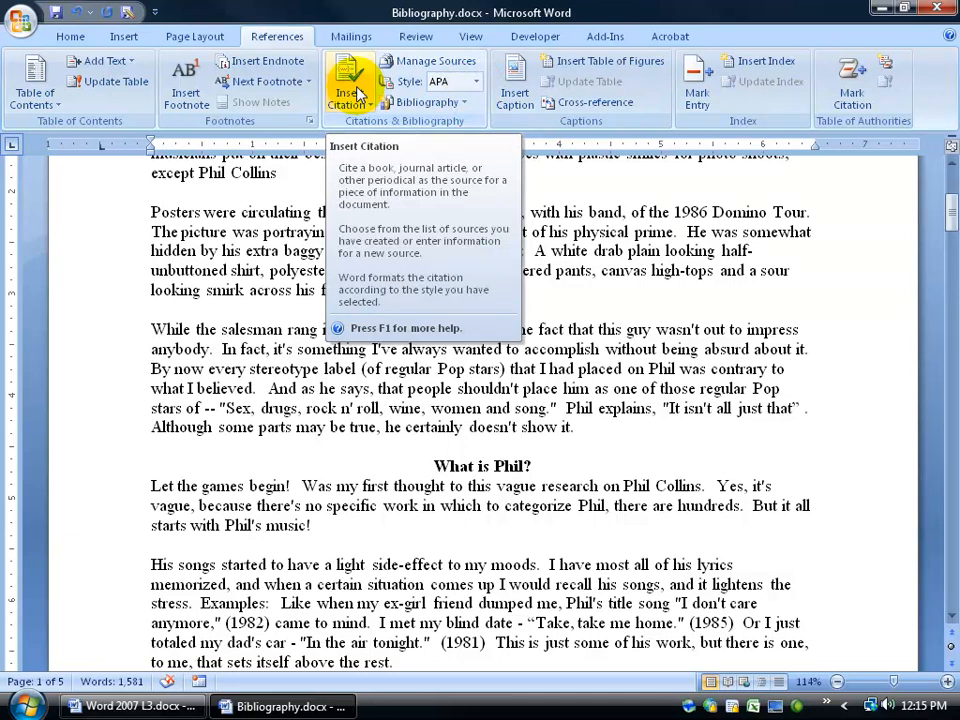
{"action": "left_click", "coordinate": [478, 81]}
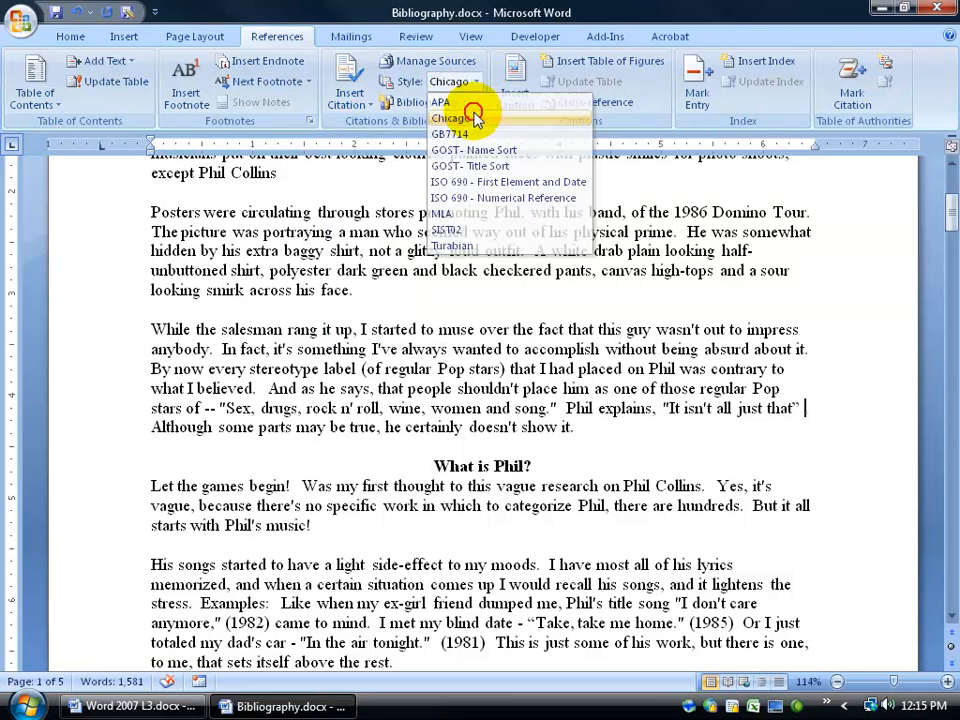
{"action": "left_click", "coordinate": [450, 118]}
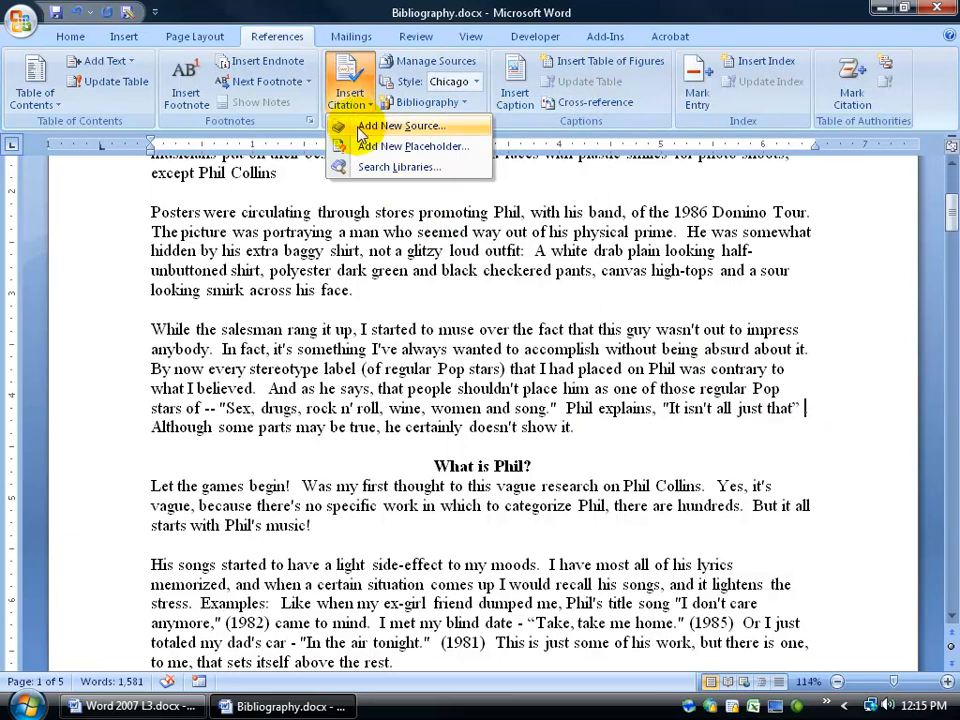
Step: Start a new Web site source, briefly trying Book, with author Robert Lunts
{"action": "left_click", "coordinate": [400, 125]}
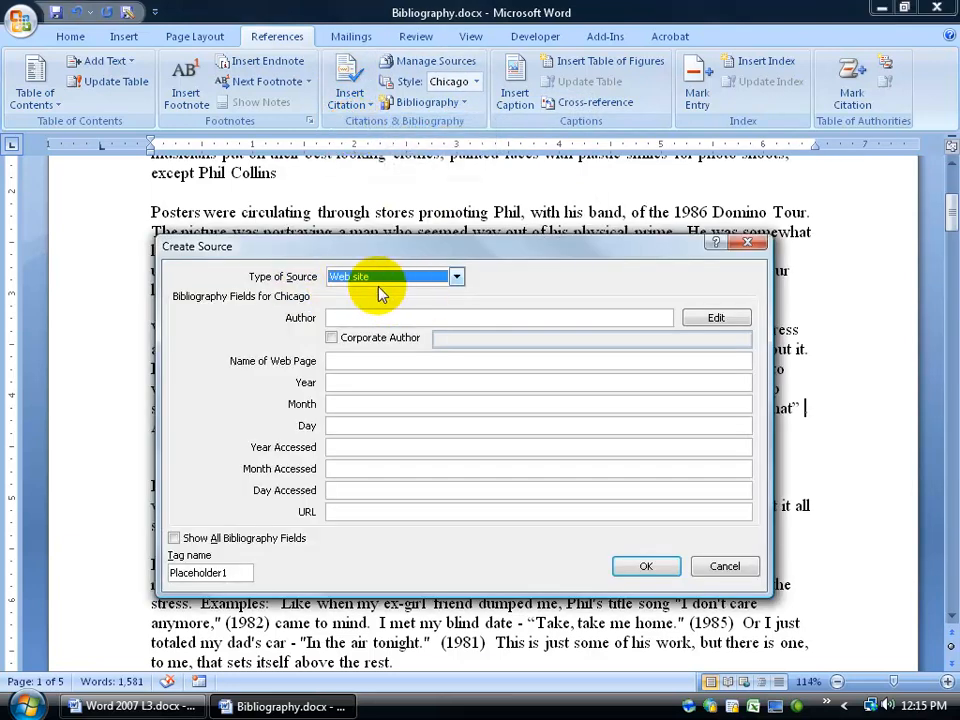
{"action": "left_click", "coordinate": [456, 276]}
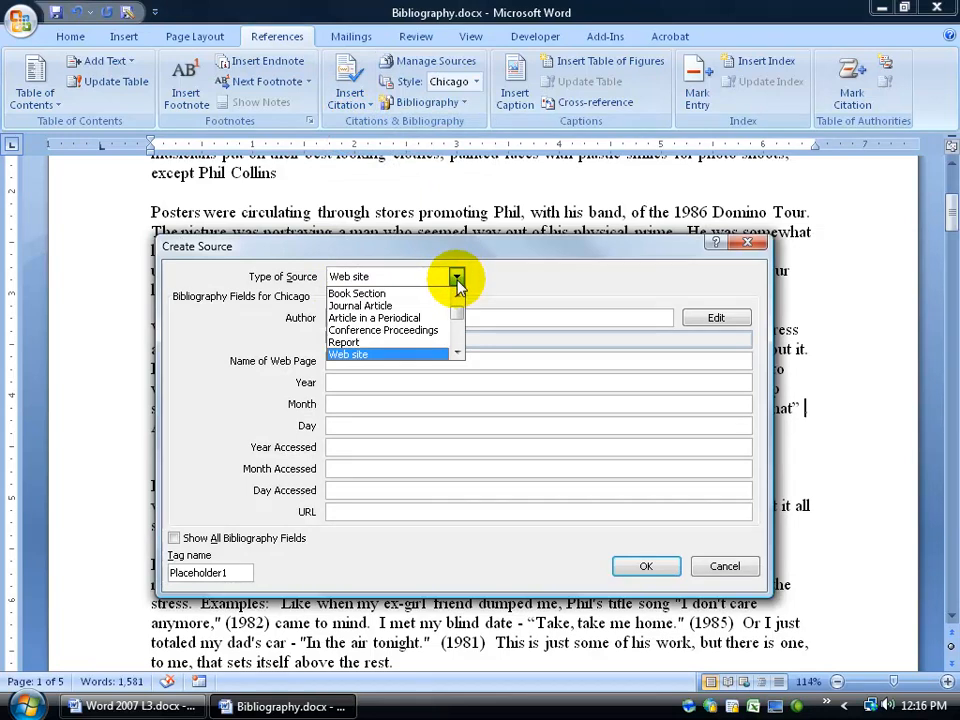
{"action": "left_click", "coordinate": [357, 293]}
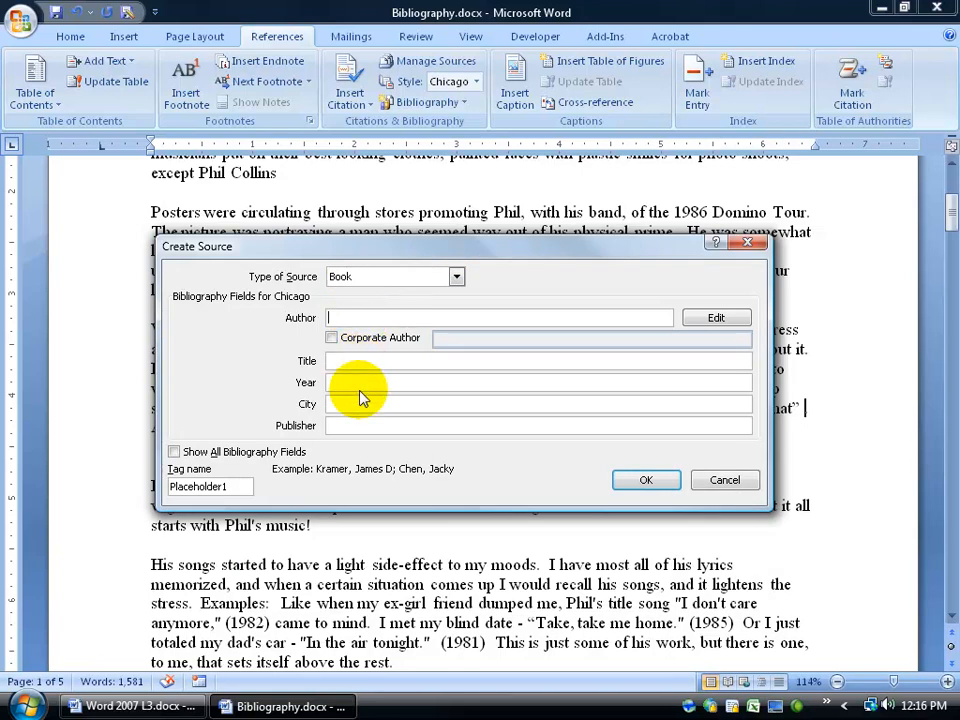
{"action": "left_click", "coordinate": [456, 276]}
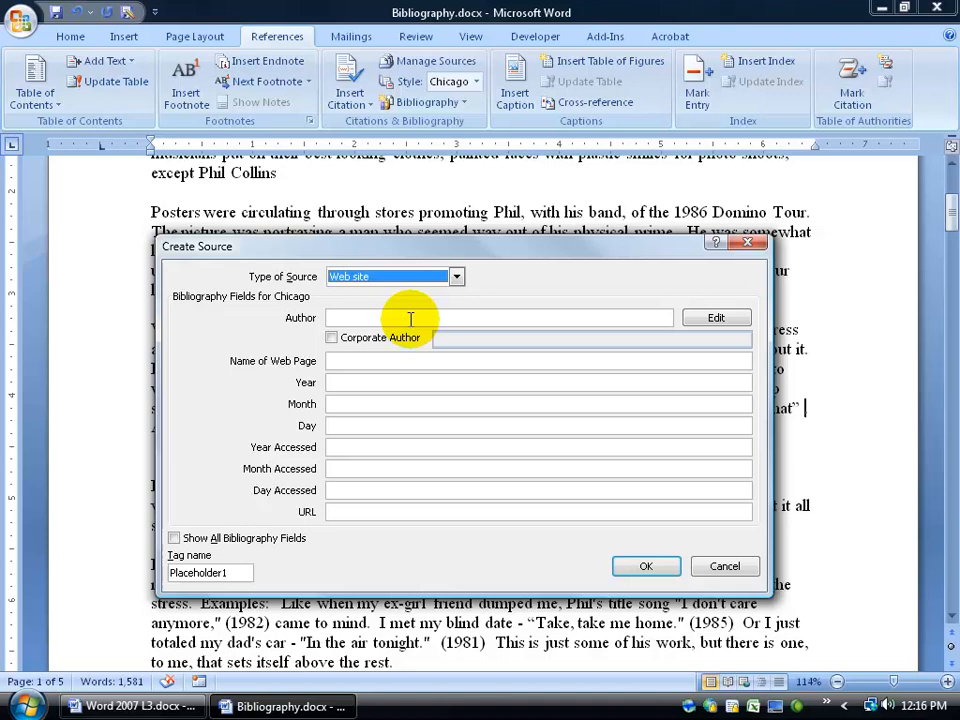
{"action": "left_click", "coordinate": [500, 317]}
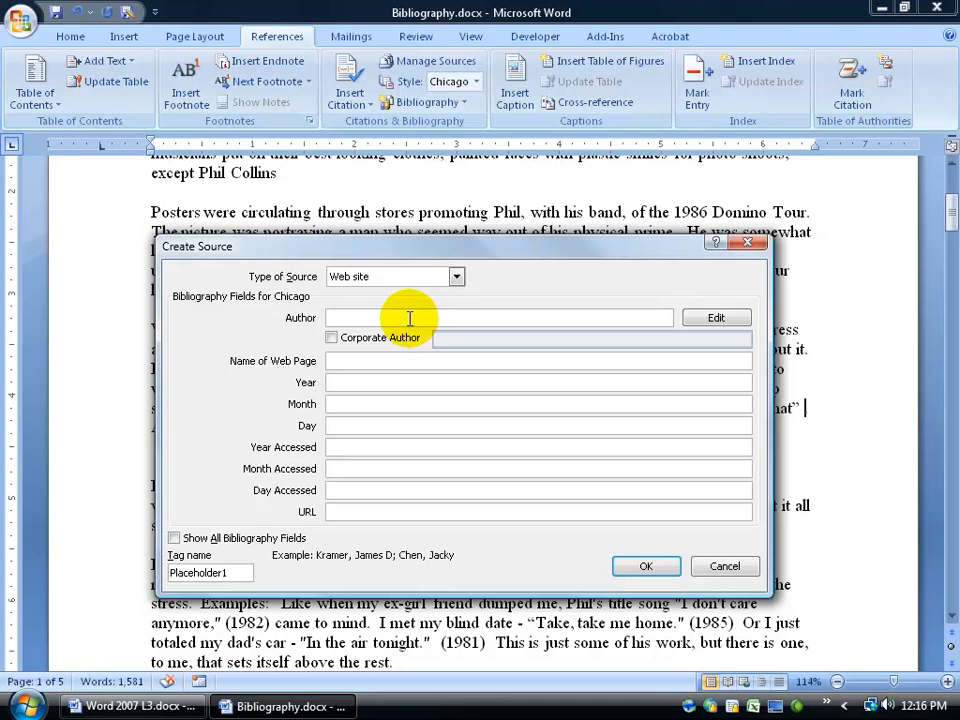
{"action": "type", "text": "Robert Lunts"}
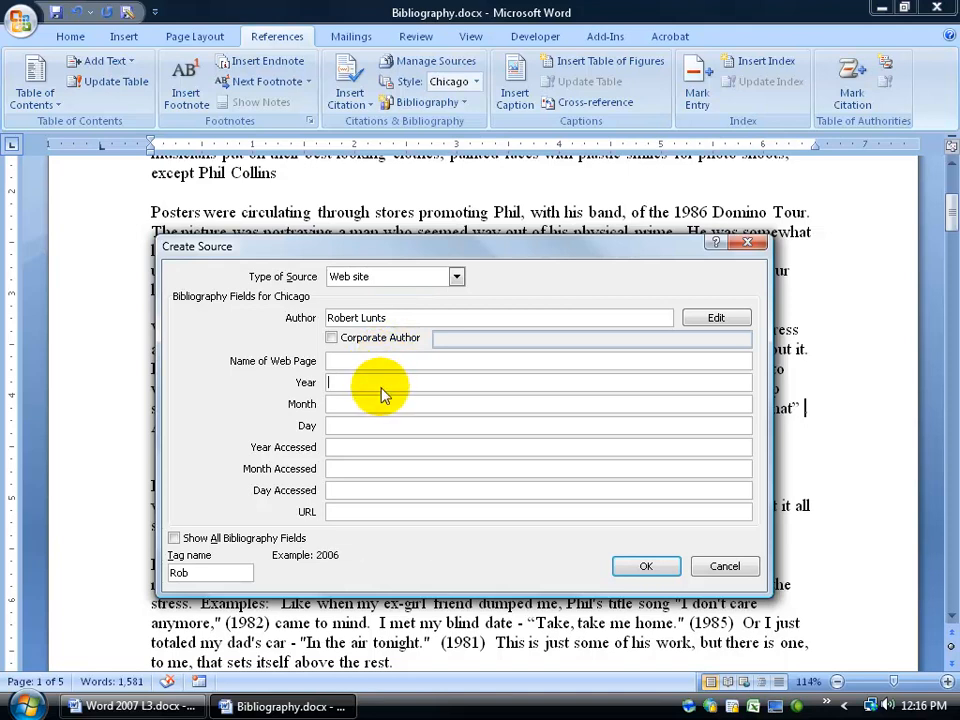
{"action": "mouse_move", "coordinate": [340, 573]}
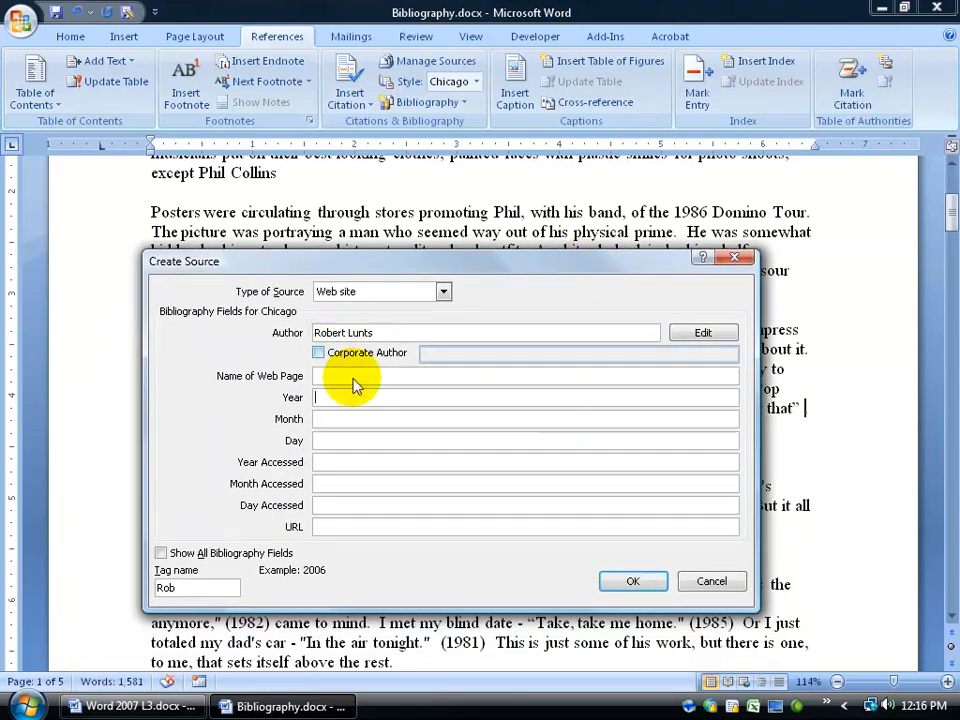
{"action": "mouse_move", "coordinate": [363, 441]}
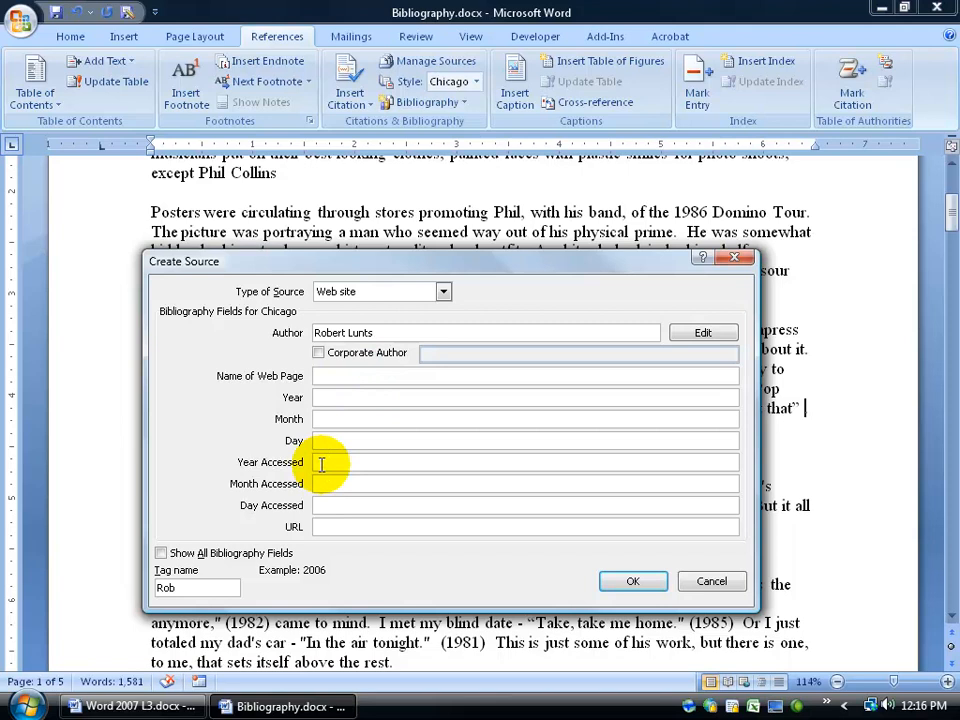
{"action": "mouse_move", "coordinate": [335, 527]}
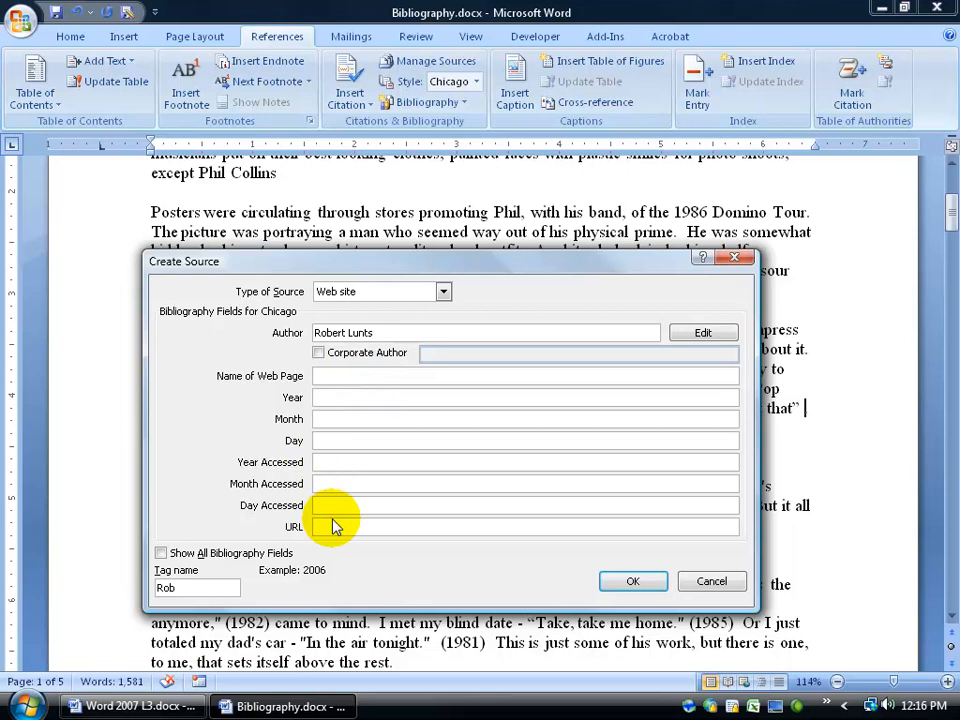
{"action": "mouse_move", "coordinate": [788, 407]}
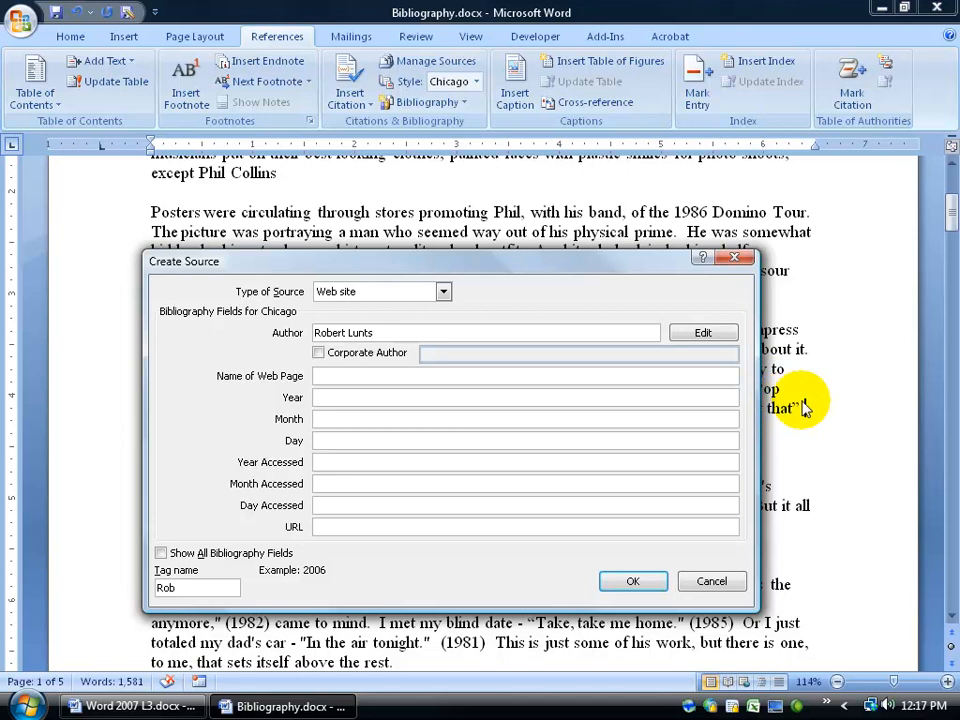
{"action": "mouse_move", "coordinate": [800, 420]}
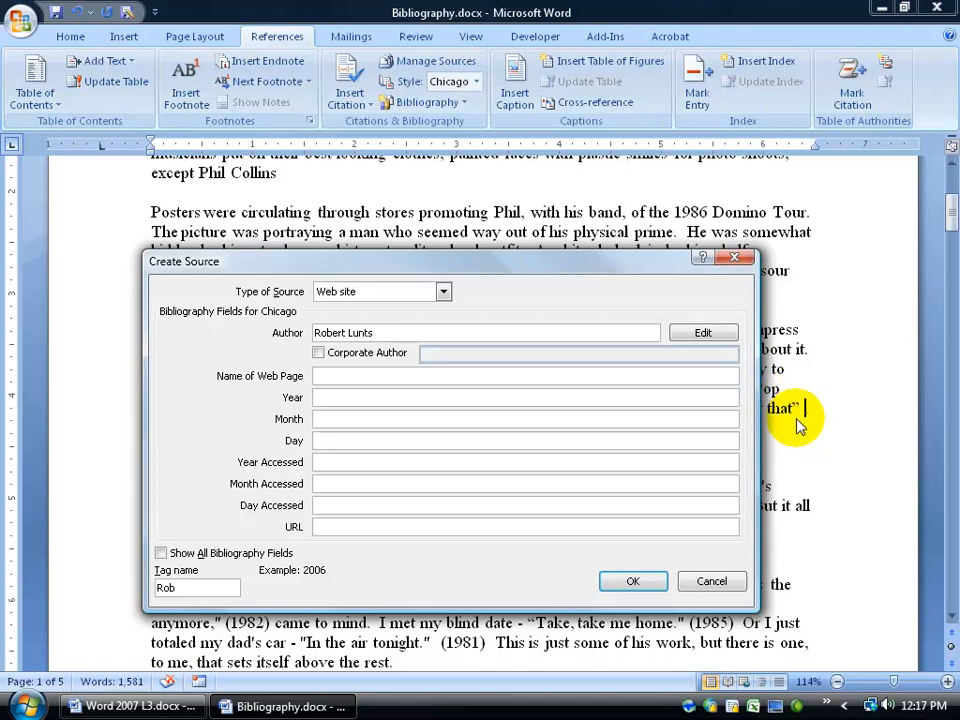
{"action": "left_click", "coordinate": [525, 397]}
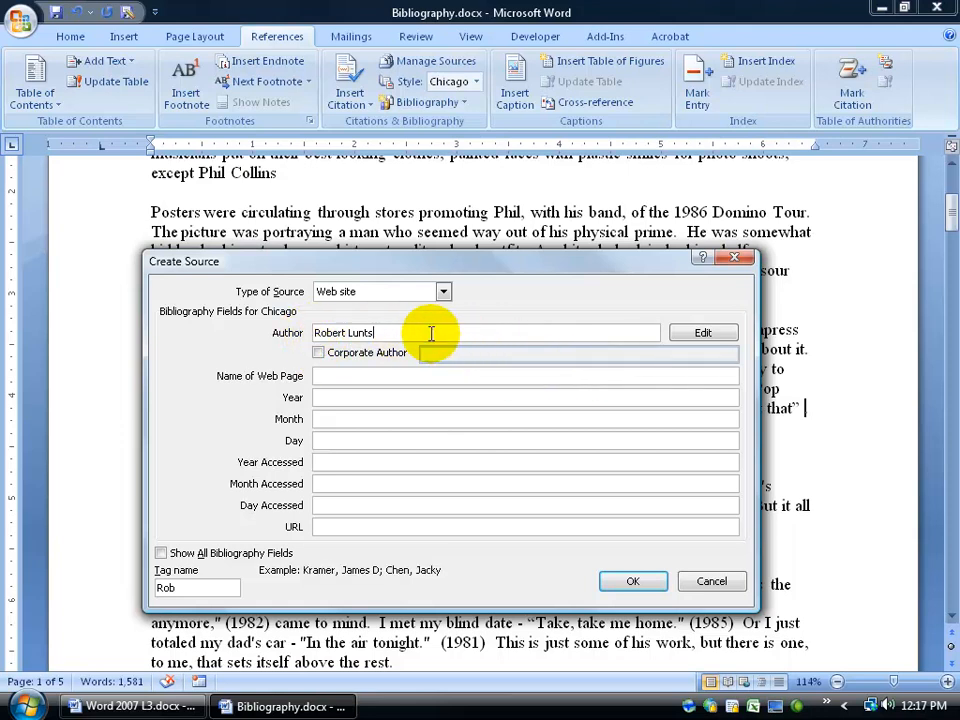
{"action": "left_click", "coordinate": [702, 332]}
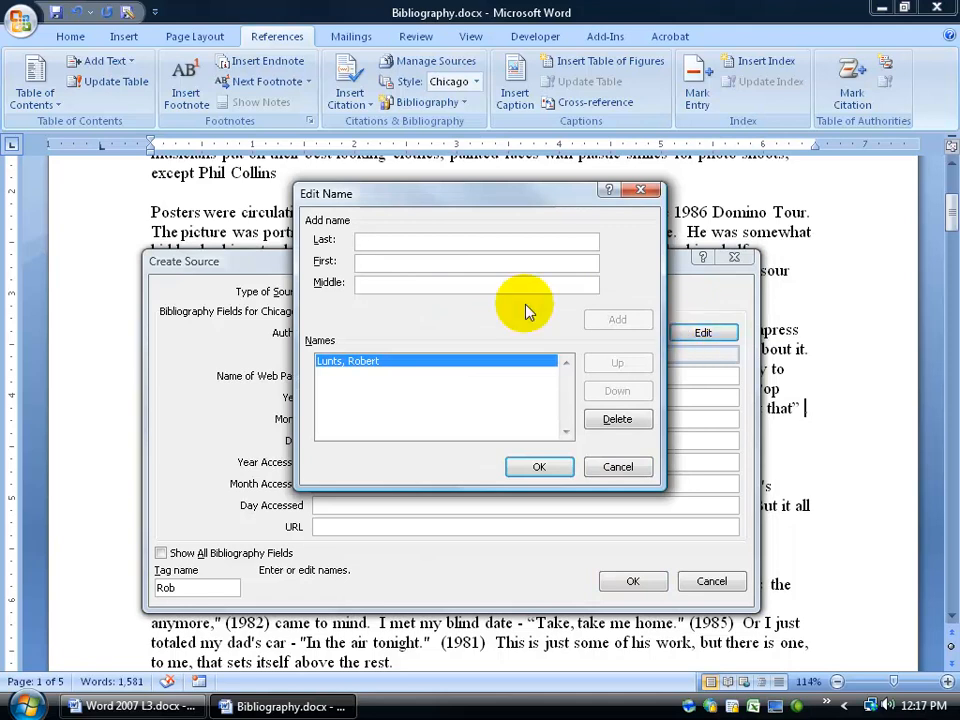
{"action": "type", "text": "Kirt"}
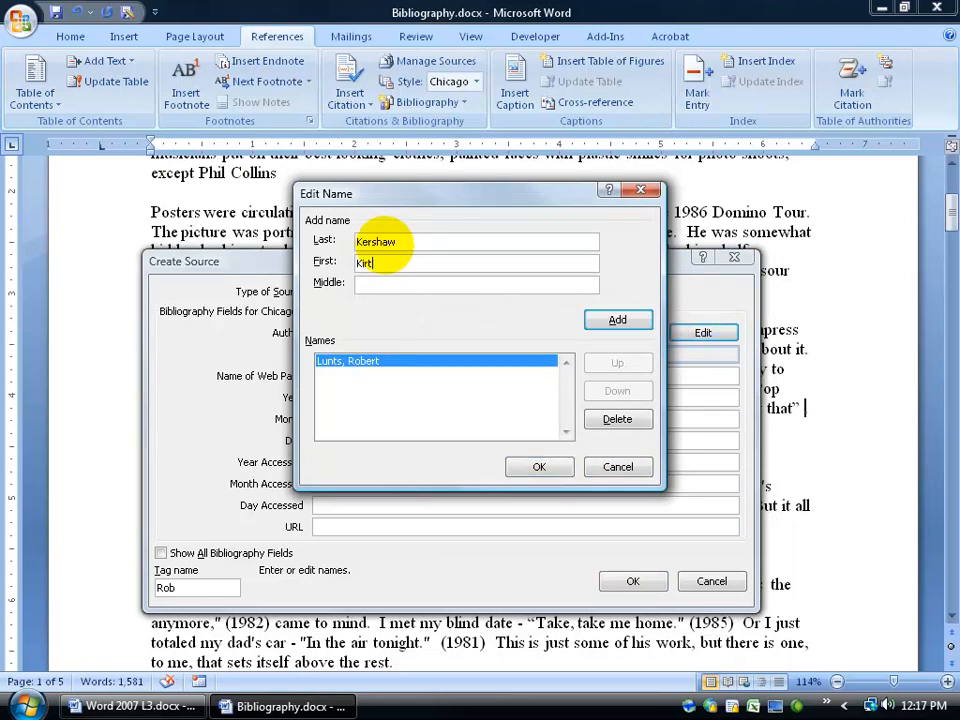
{"action": "left_click", "coordinate": [617, 319]}
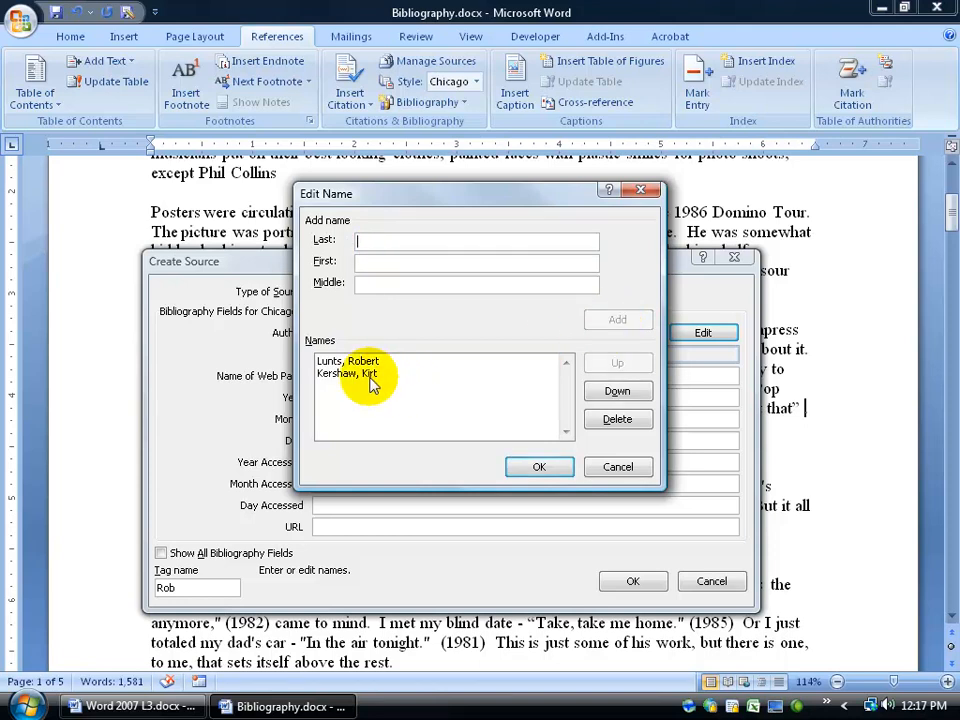
{"action": "left_click", "coordinate": [347, 373]}
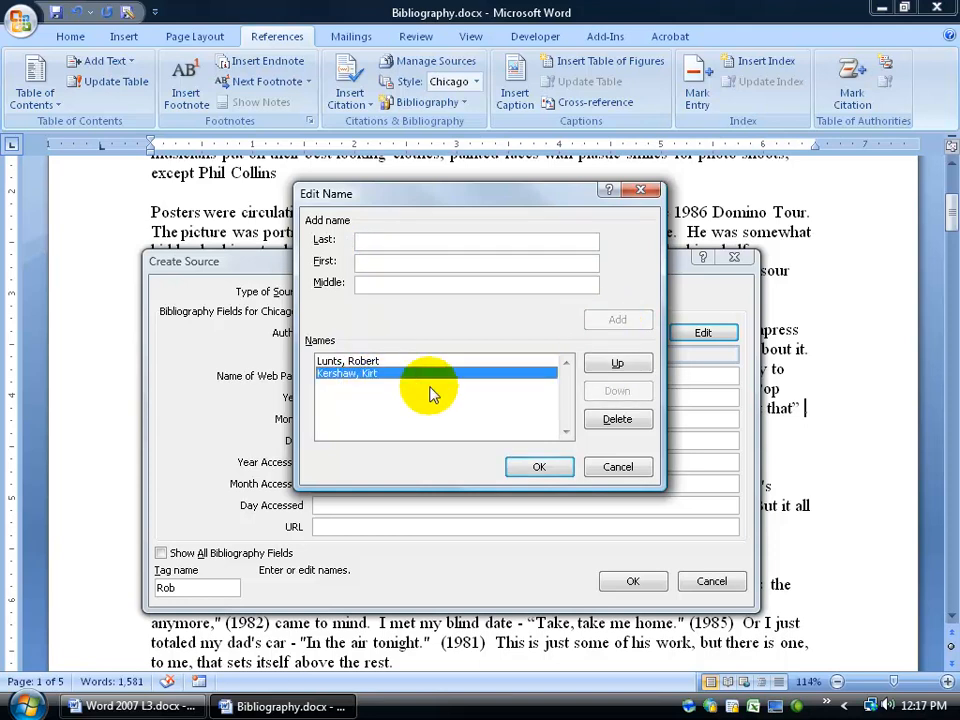
{"action": "left_click", "coordinate": [617, 362]}
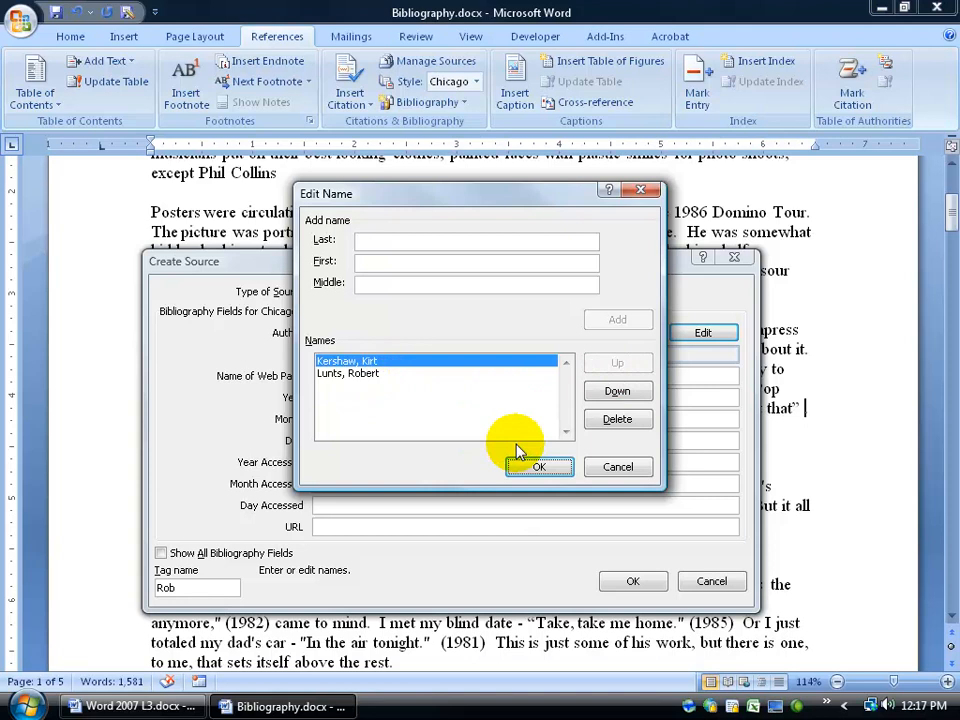
{"action": "left_click", "coordinate": [539, 467]}
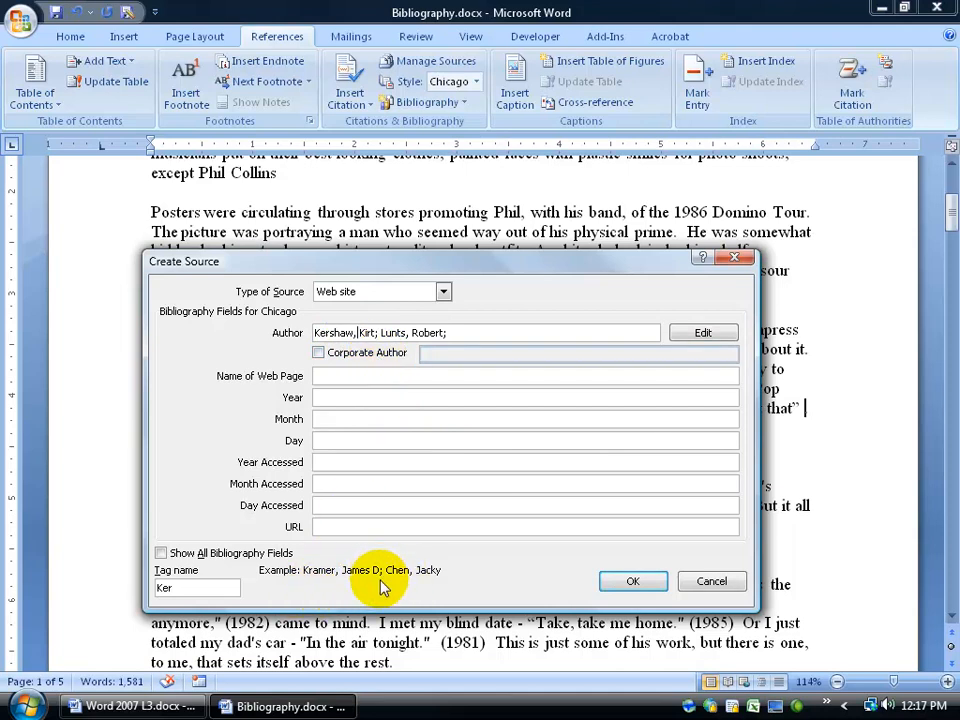
{"action": "mouse_move", "coordinate": [388, 390]}
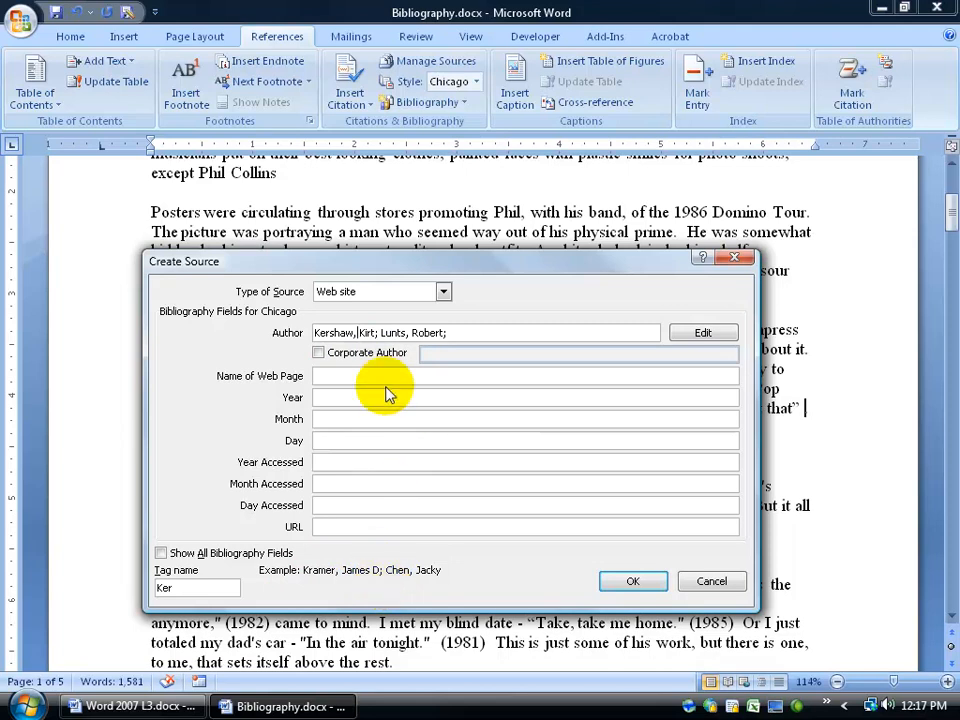
{"action": "mouse_move", "coordinate": [428, 345]}
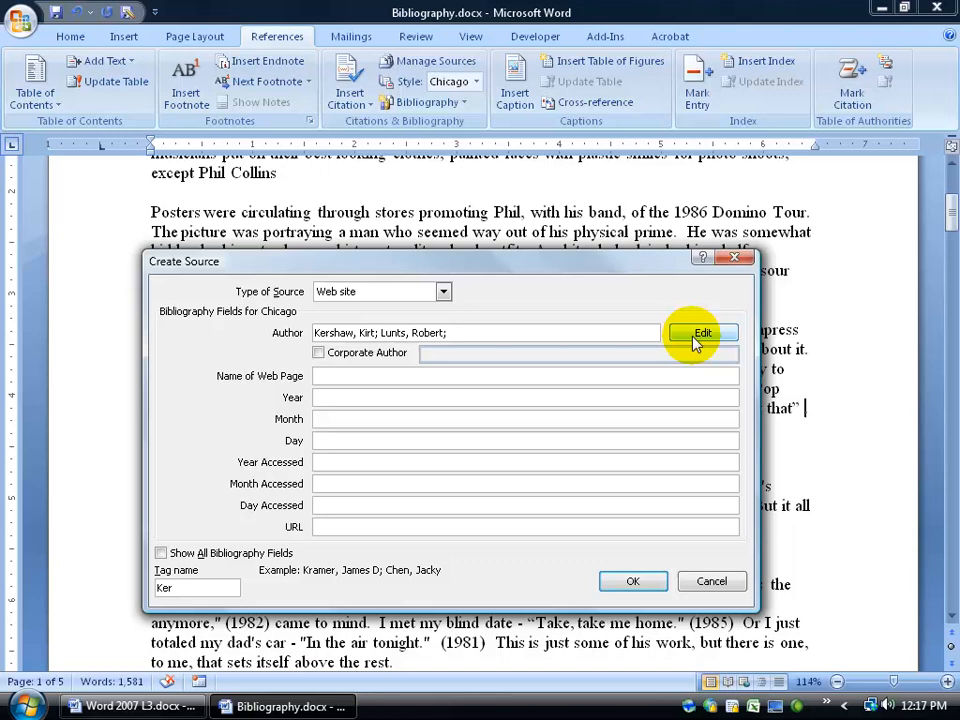
{"action": "left_click", "coordinate": [703, 332]}
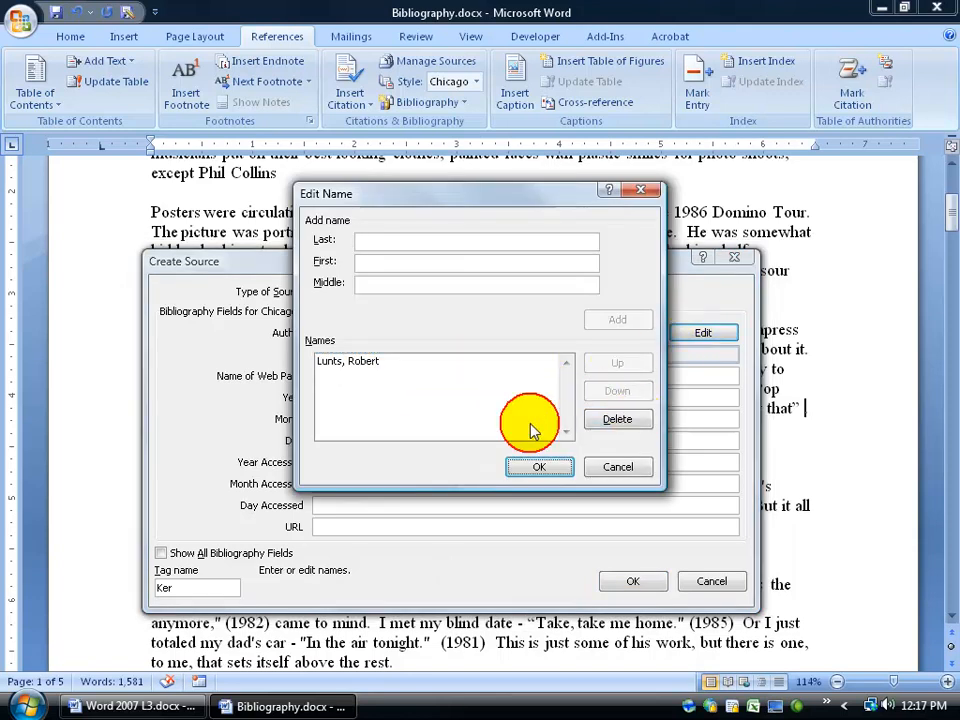
{"action": "left_click", "coordinate": [539, 467]}
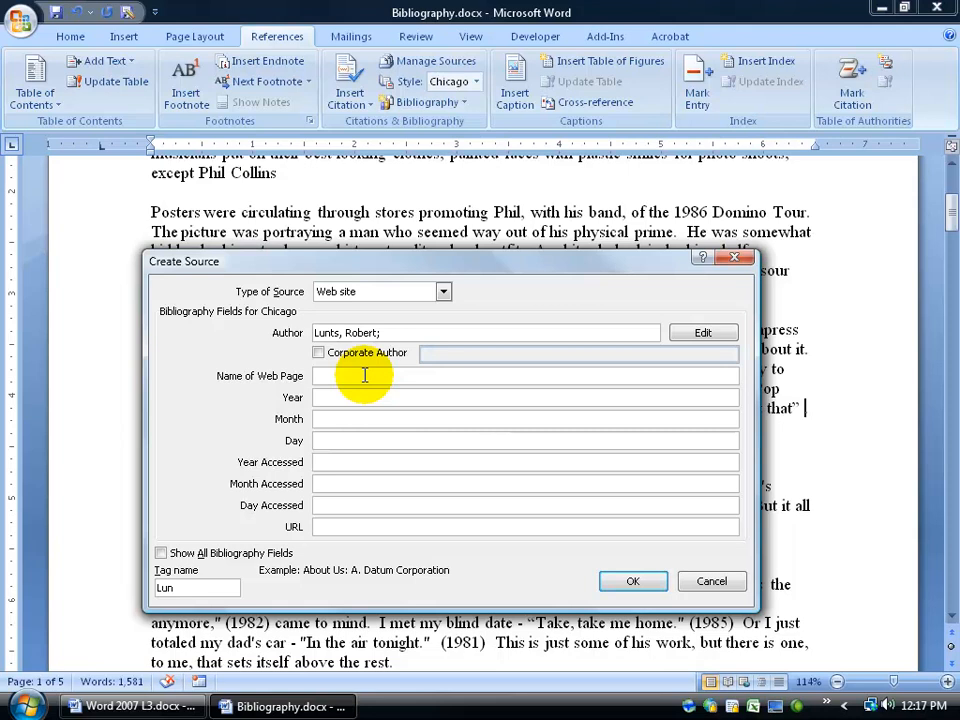
{"action": "mouse_move", "coordinate": [345, 583]}
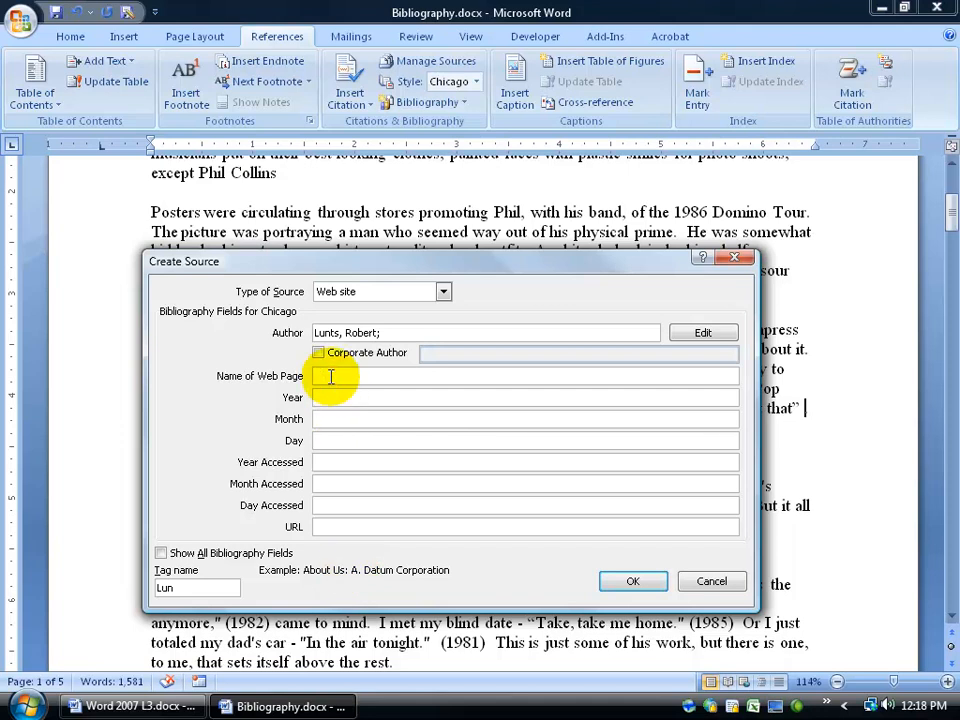
Step: Enter web page name 'About Us: PC' and publication date January 4, 2001
{"action": "type", "text": "About Us: PC"}
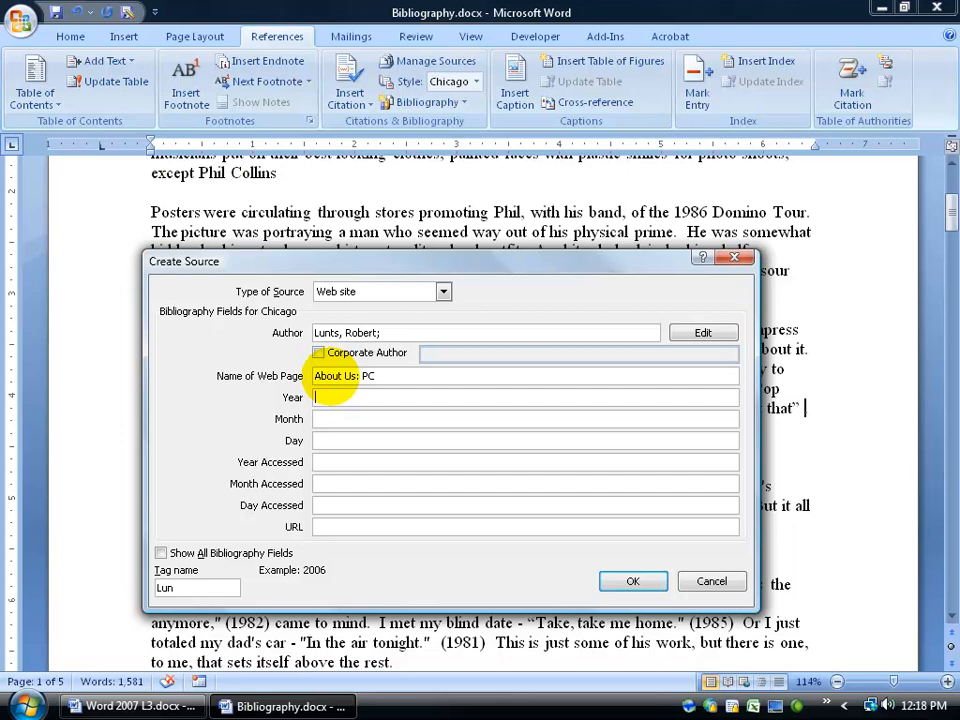
{"action": "type", "text": "2001"}
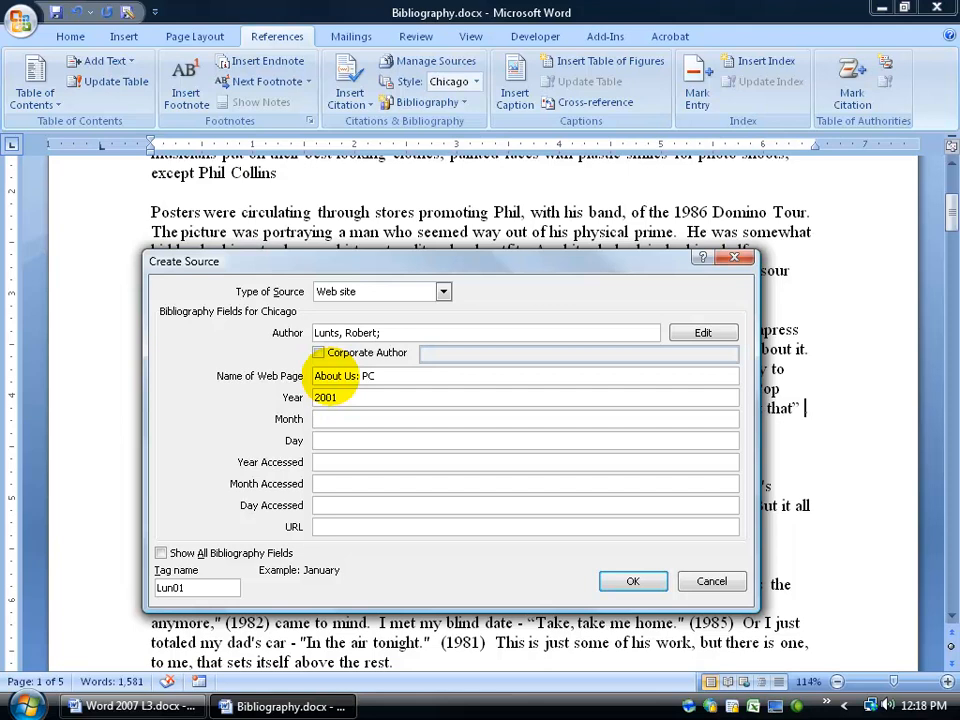
{"action": "type", "text": "January"}
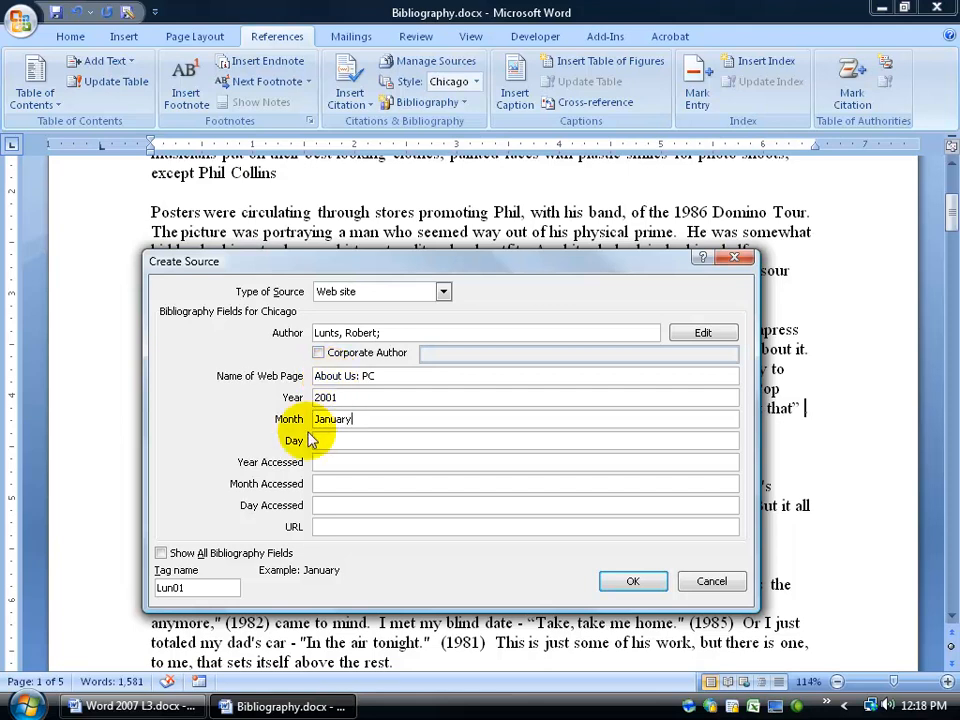
{"action": "left_click", "coordinate": [330, 440]}
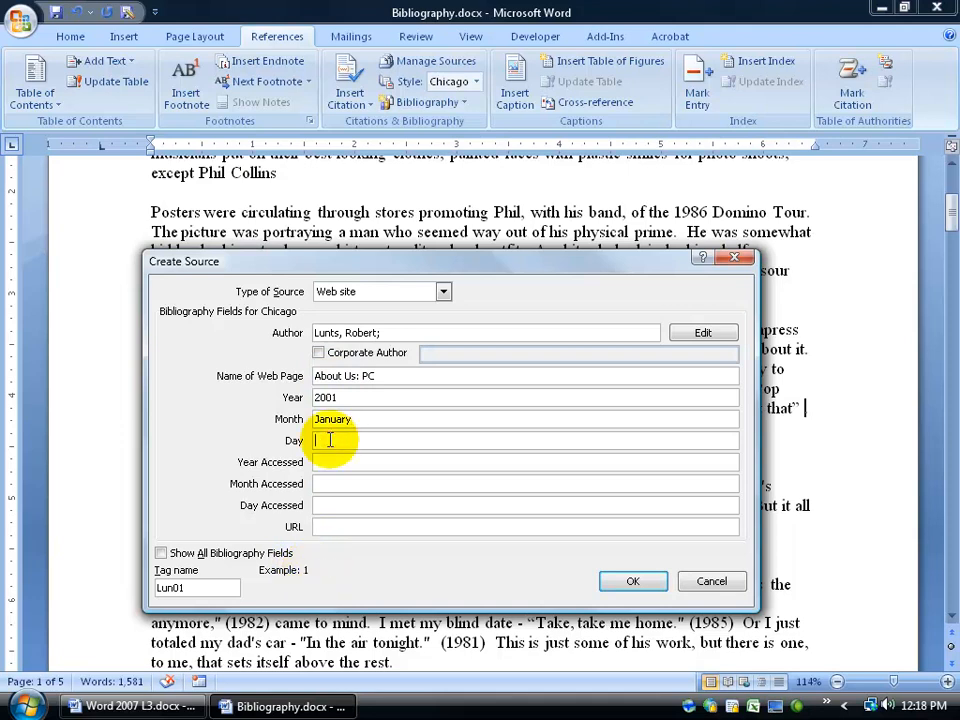
{"action": "type", "text": "4"}
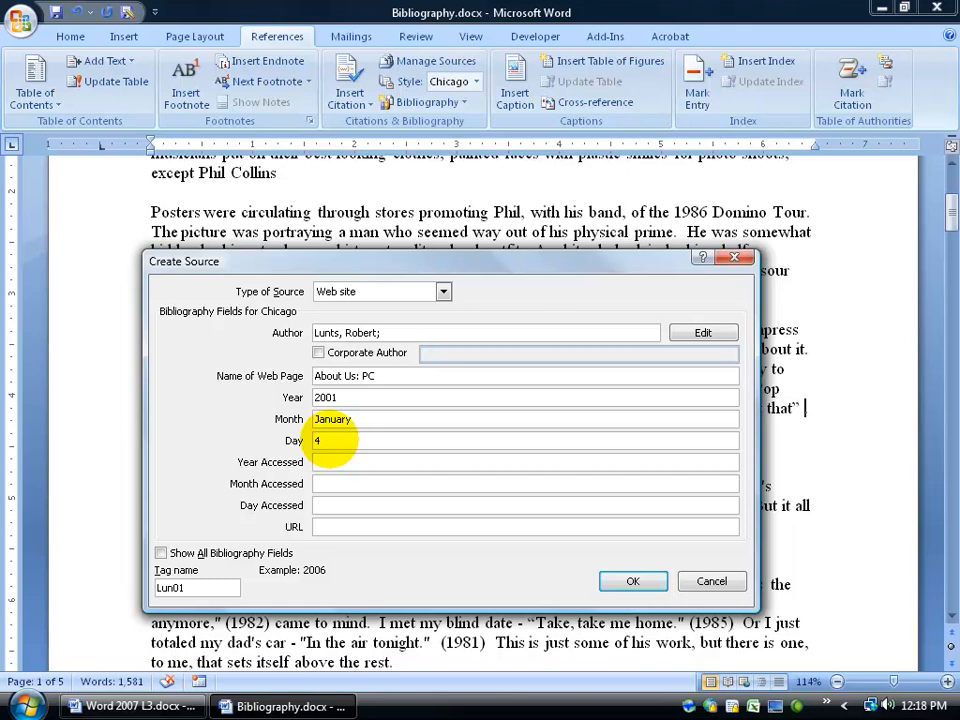
Step: Enter the access date February 5, 2007
{"action": "left_click", "coordinate": [525, 462]}
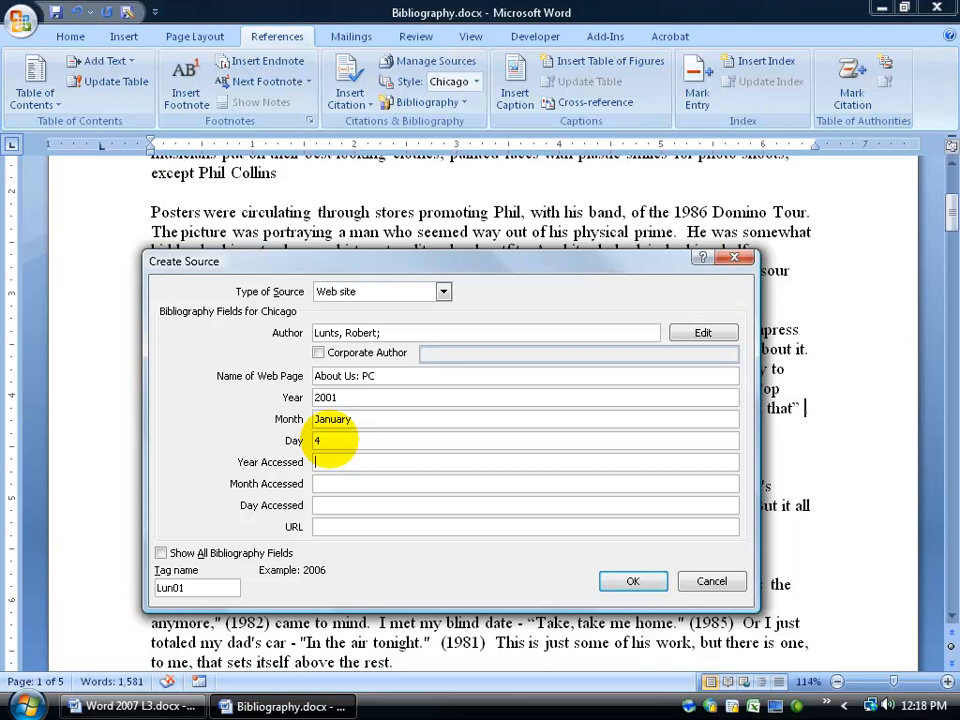
{"action": "type", "text": "20"}
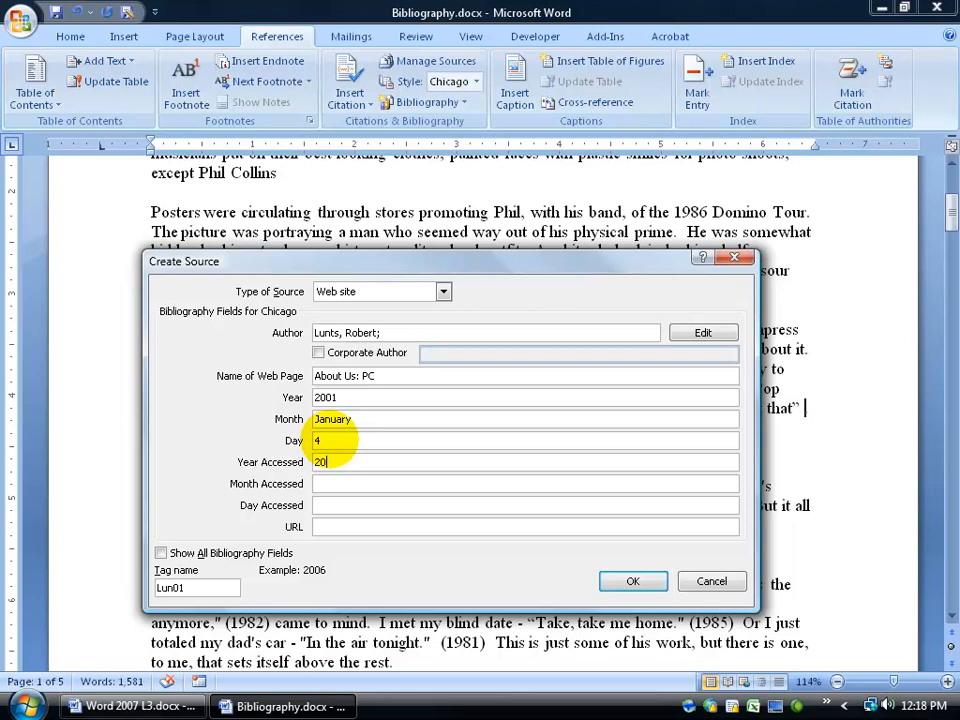
{"action": "type", "text": "07"}
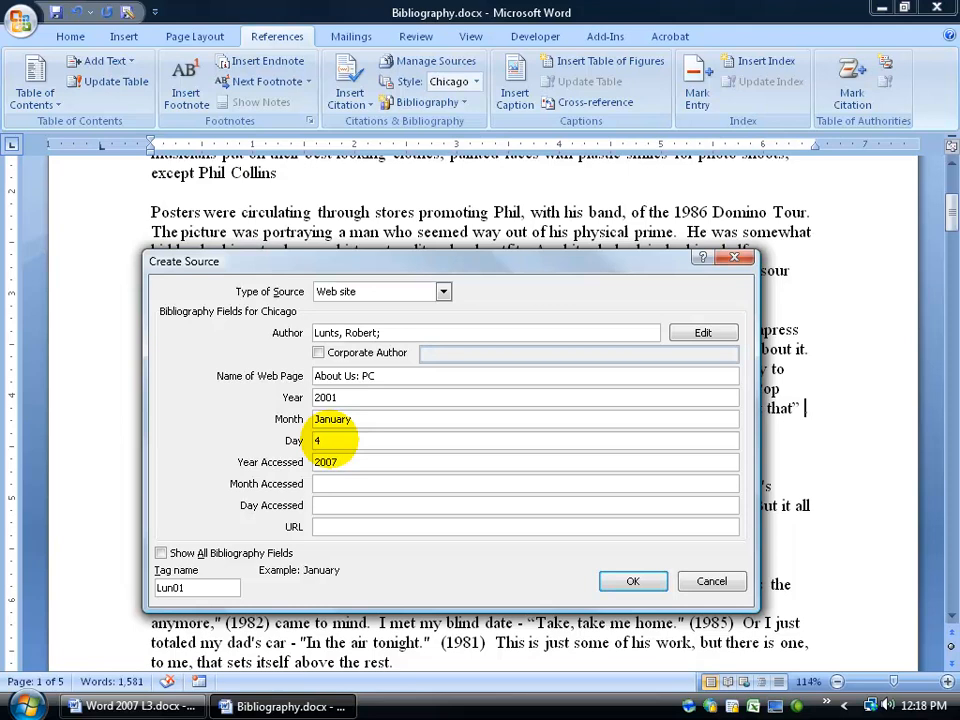
{"action": "type", "text": "February"}
{"action": "type", "text": "5"}
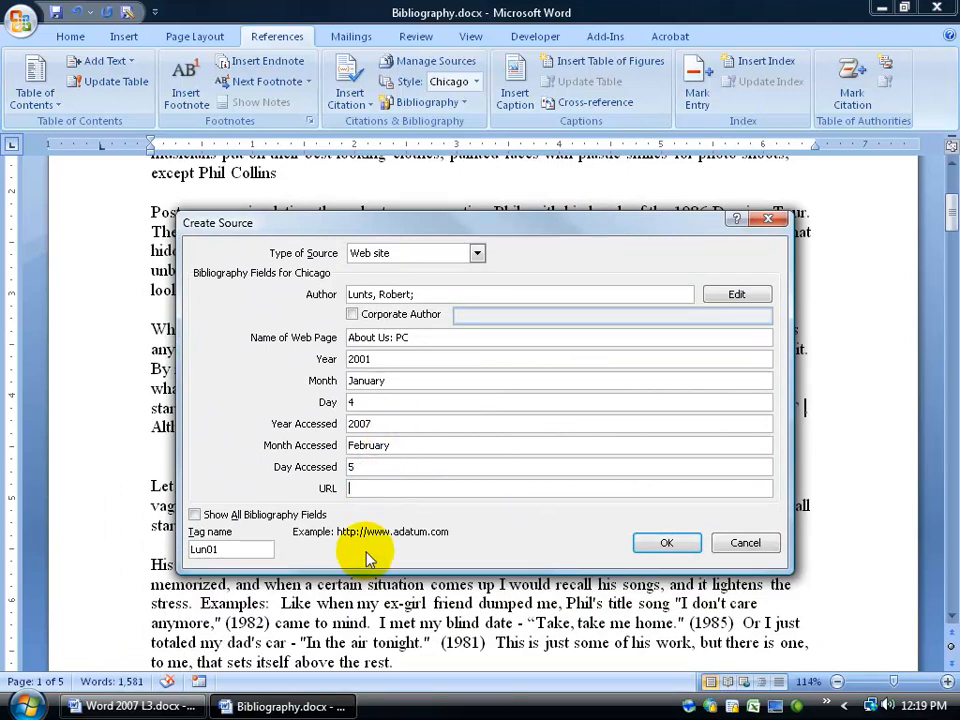
{"action": "mouse_move", "coordinate": [410, 555]}
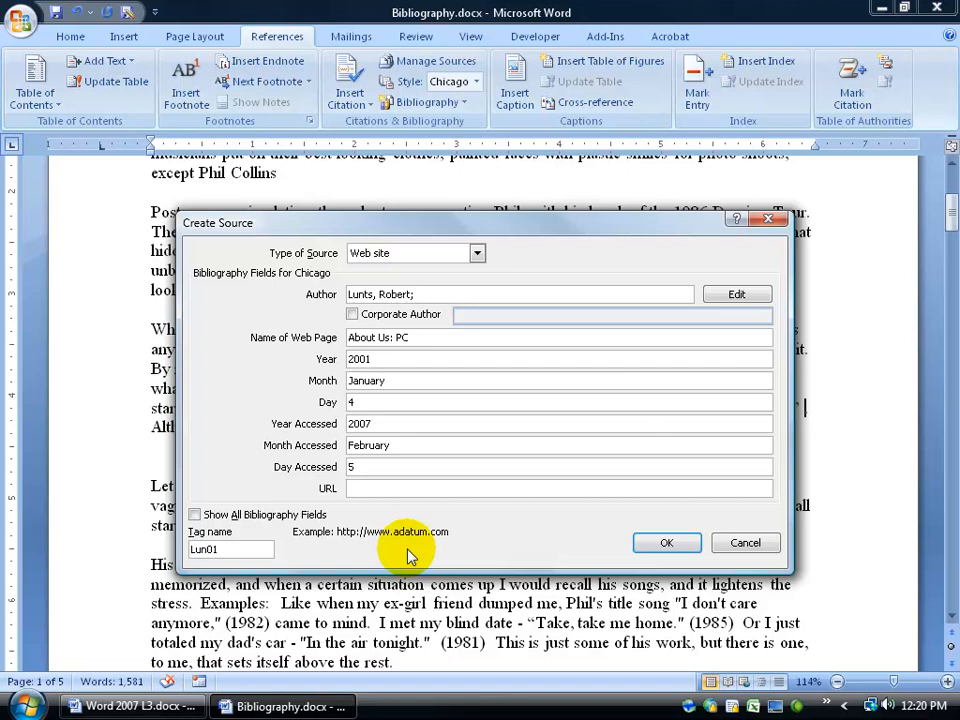
{"action": "mouse_move", "coordinate": [570, 548]}
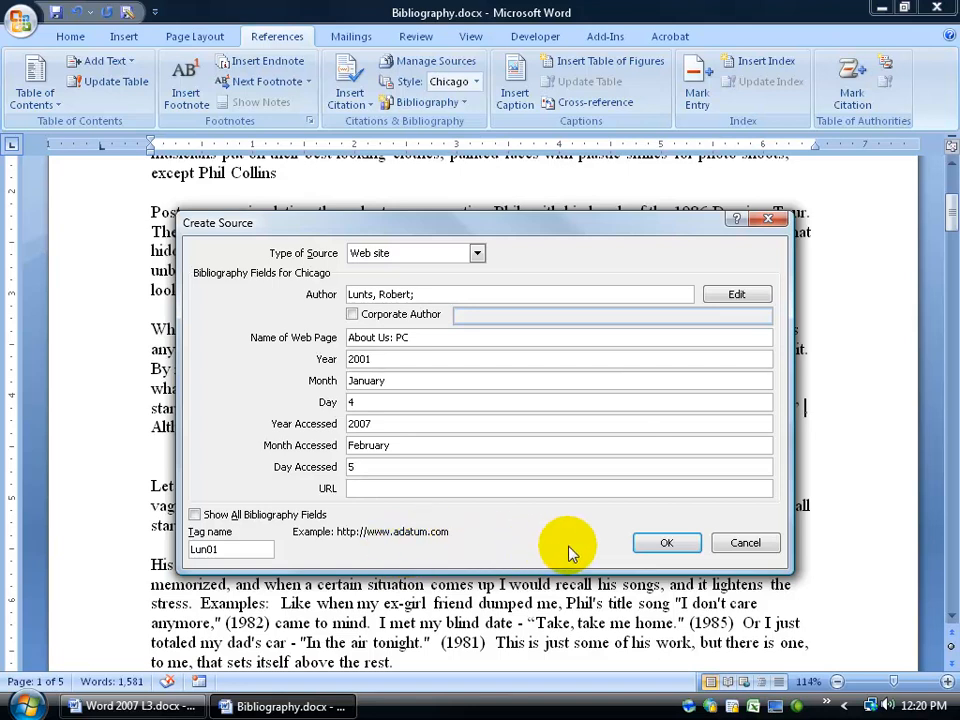
{"action": "mouse_move", "coordinate": [618, 533]}
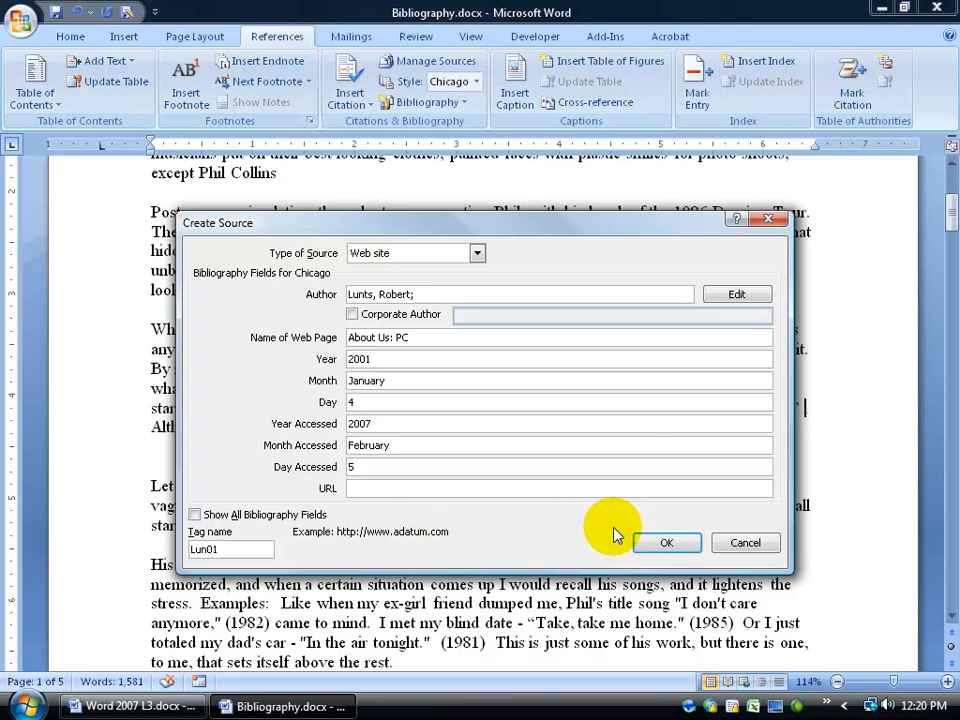
{"action": "right_click", "coordinate": [826, 705]}
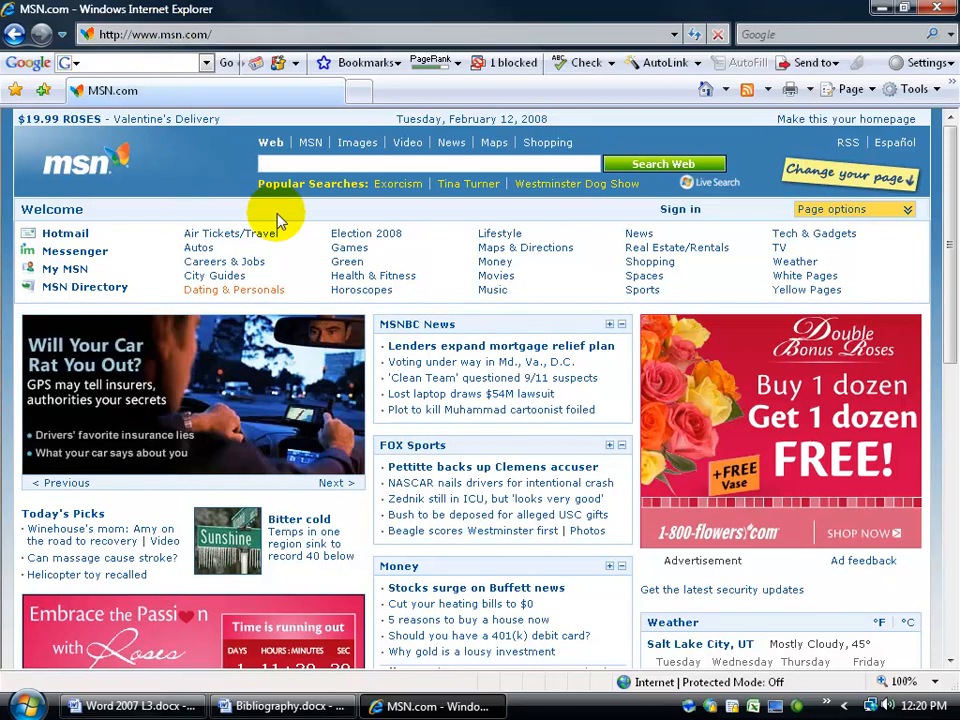
{"action": "mouse_move", "coordinate": [349, 247]}
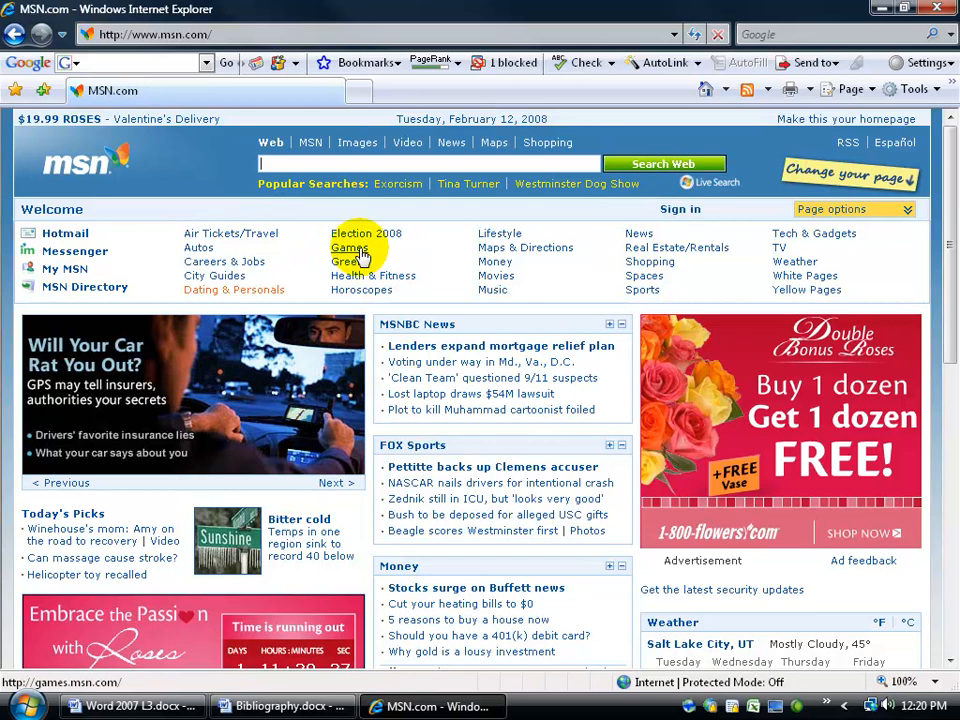
Step: Open the MSN Games page in Internet Explorer and select its web address
{"action": "left_click", "coordinate": [348, 247]}
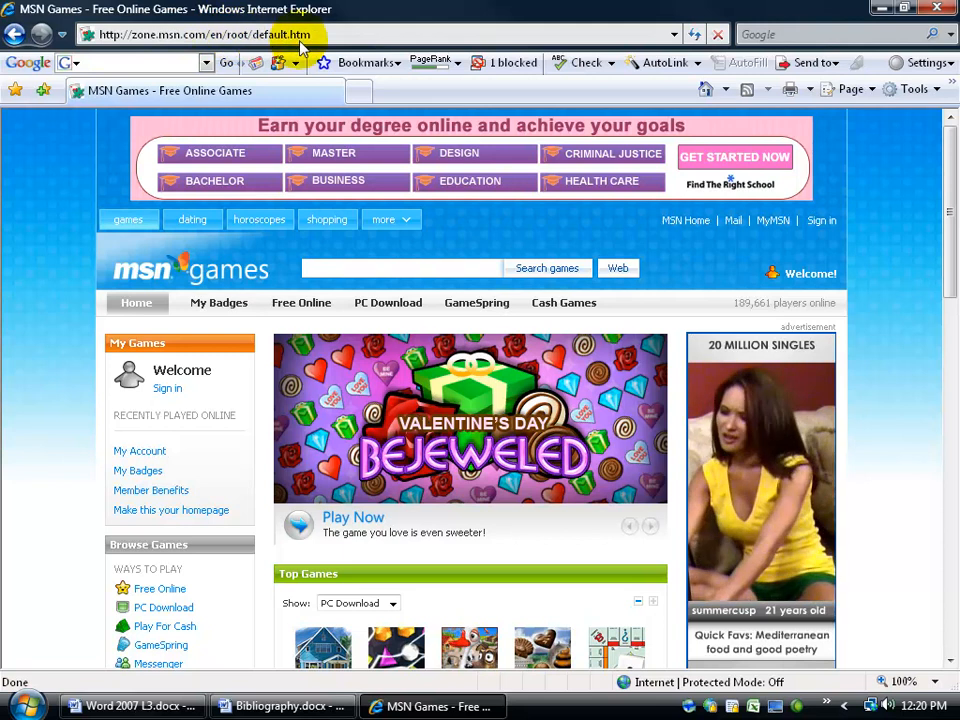
{"action": "left_click", "coordinate": [210, 34]}
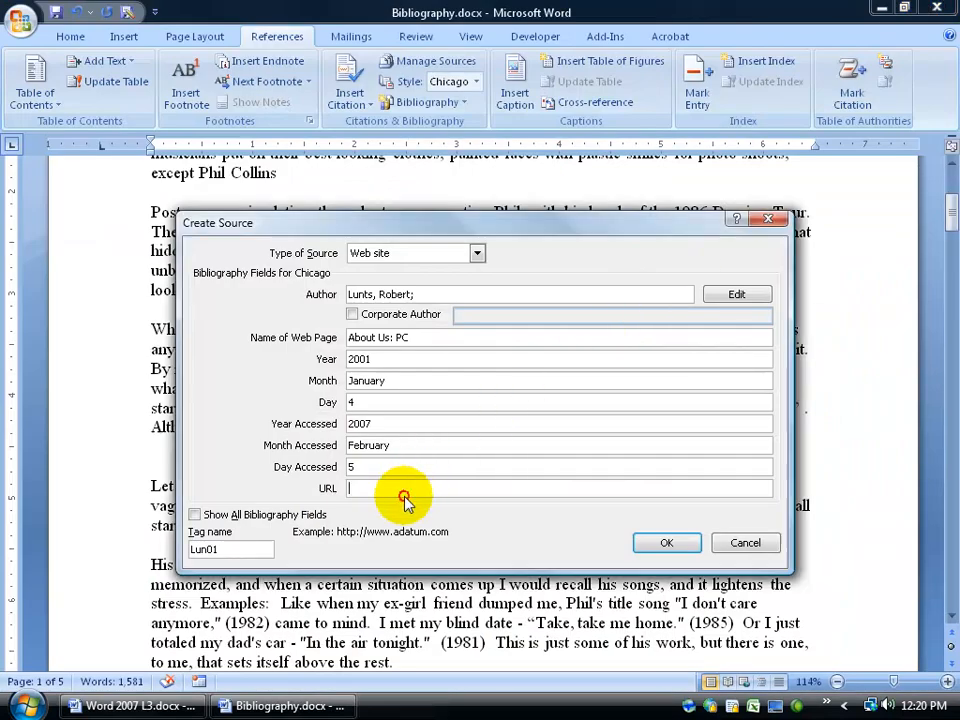
{"action": "type", "text": "http://zone.msn.com/en/root/default.htm"}
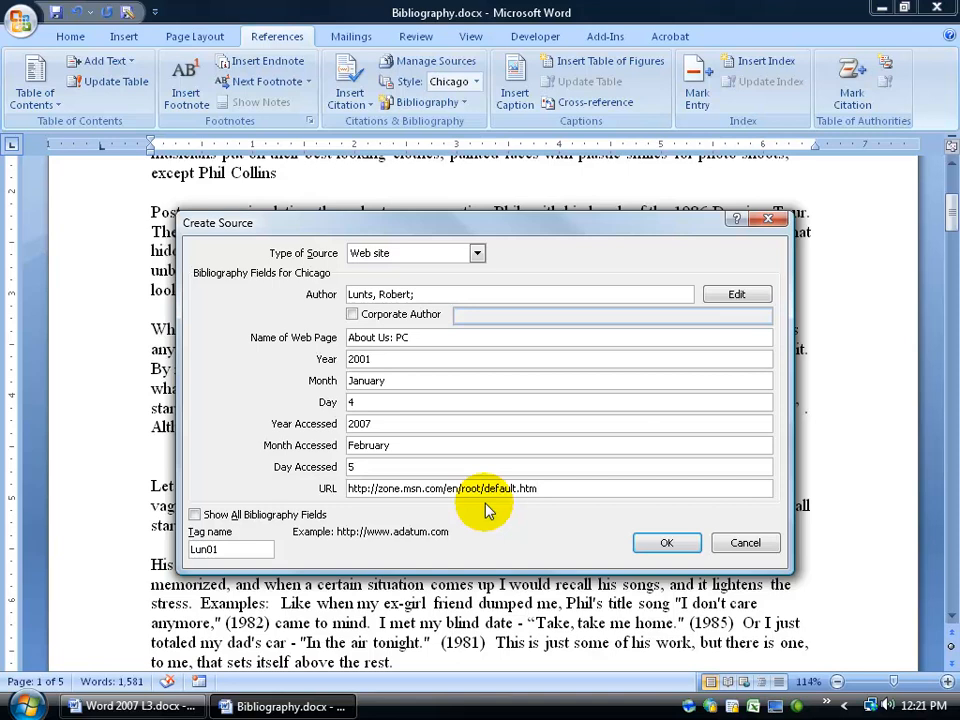
{"action": "left_click", "coordinate": [666, 542]}
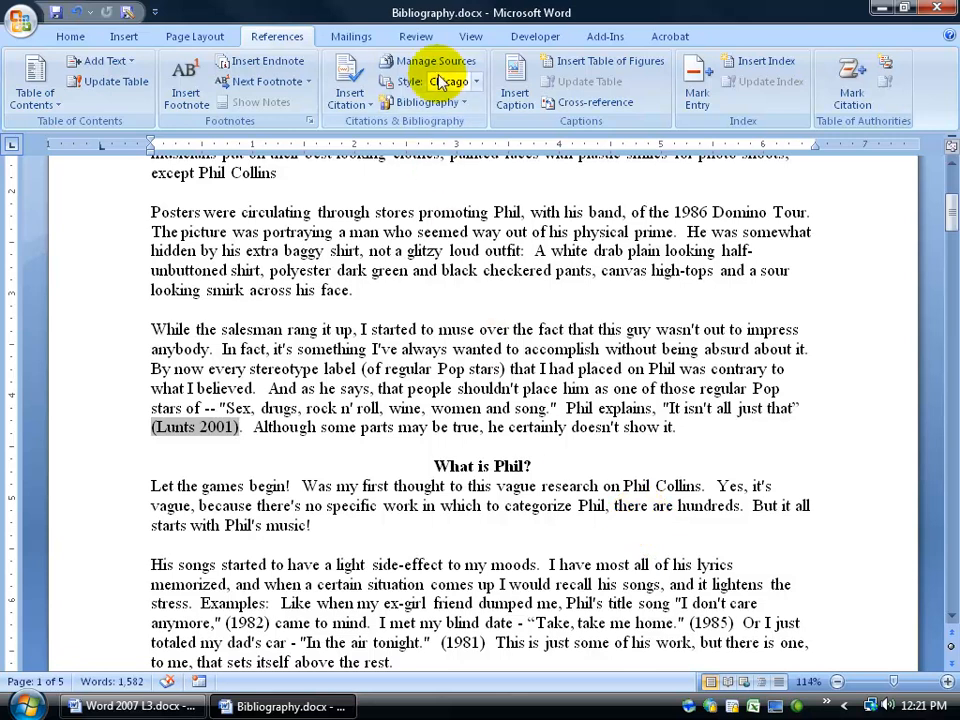
Step: Open the Source Manager showing the Lunts 'About Us: PC' source
{"action": "left_click", "coordinate": [435, 61]}
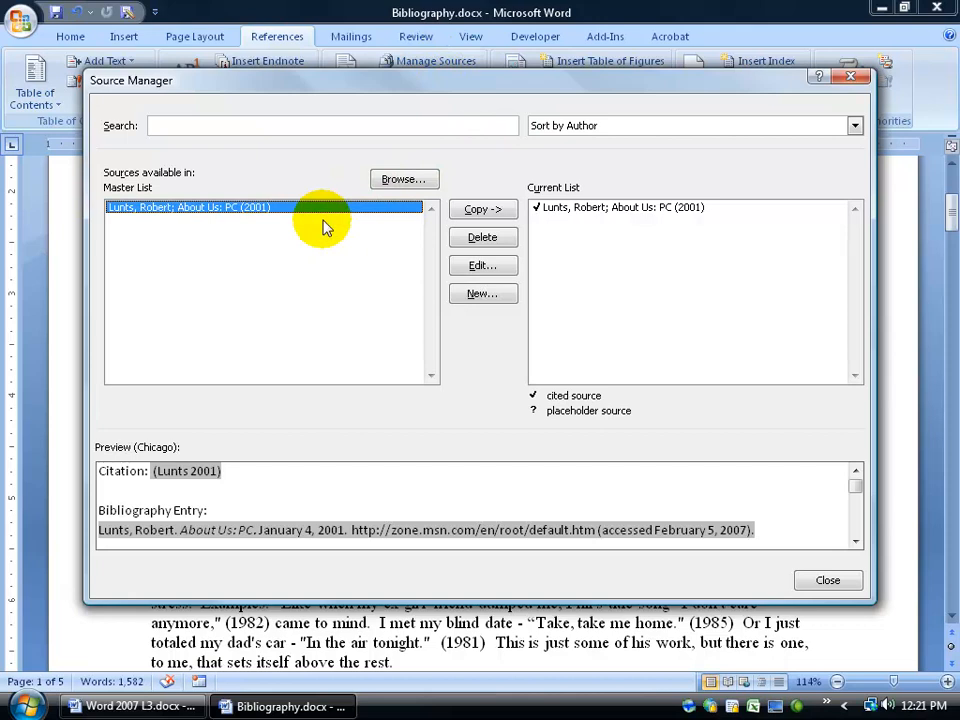
{"action": "mouse_move", "coordinate": [308, 278]}
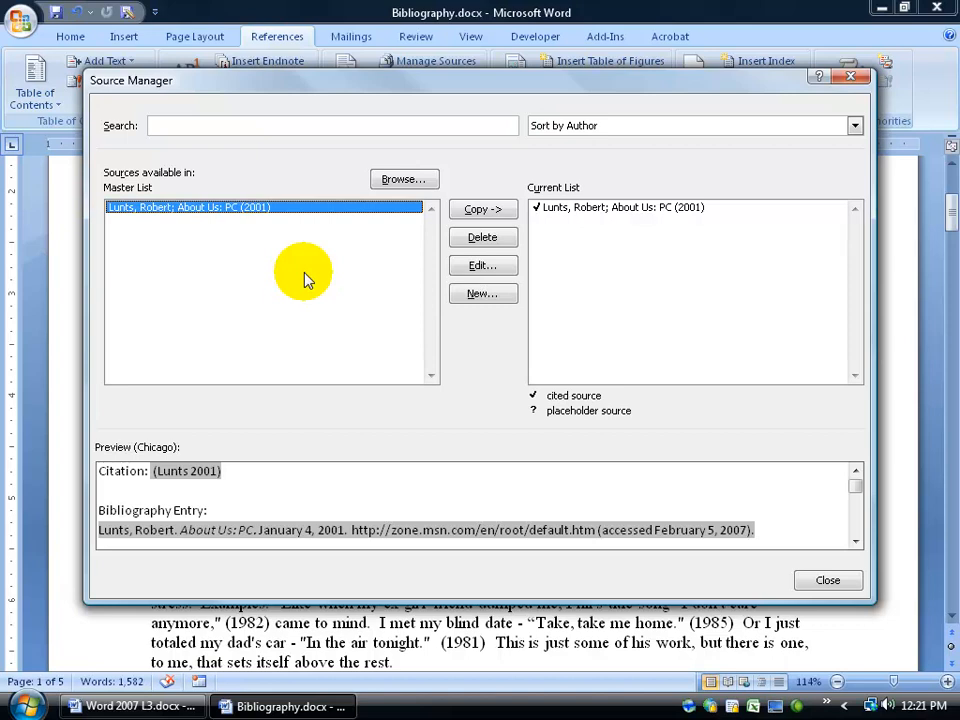
{"action": "mouse_move", "coordinate": [225, 231]}
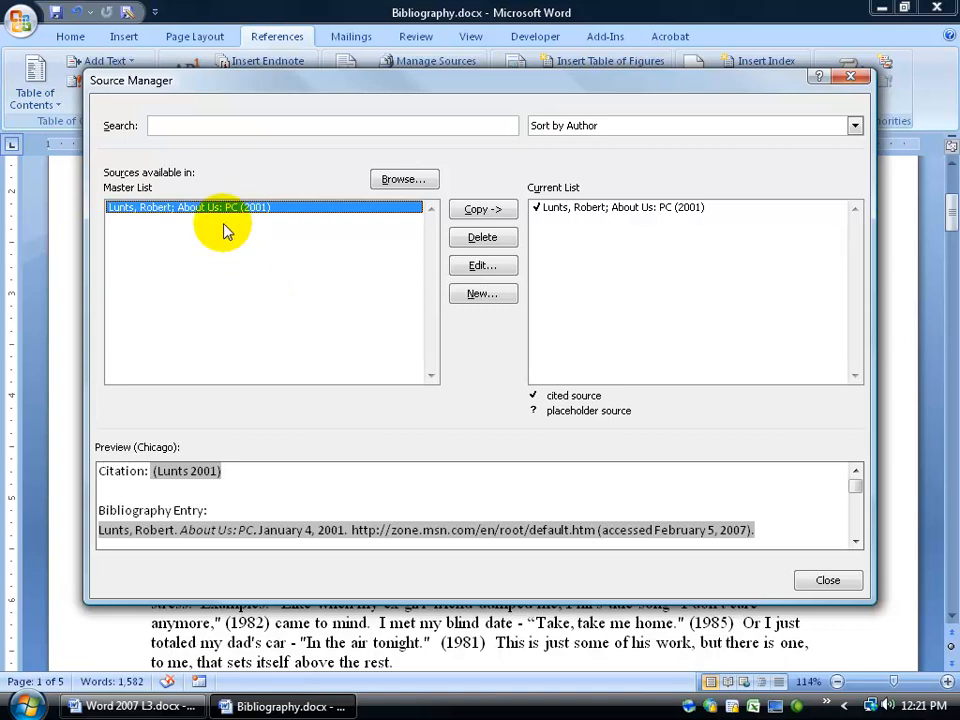
{"action": "mouse_move", "coordinate": [625, 260]}
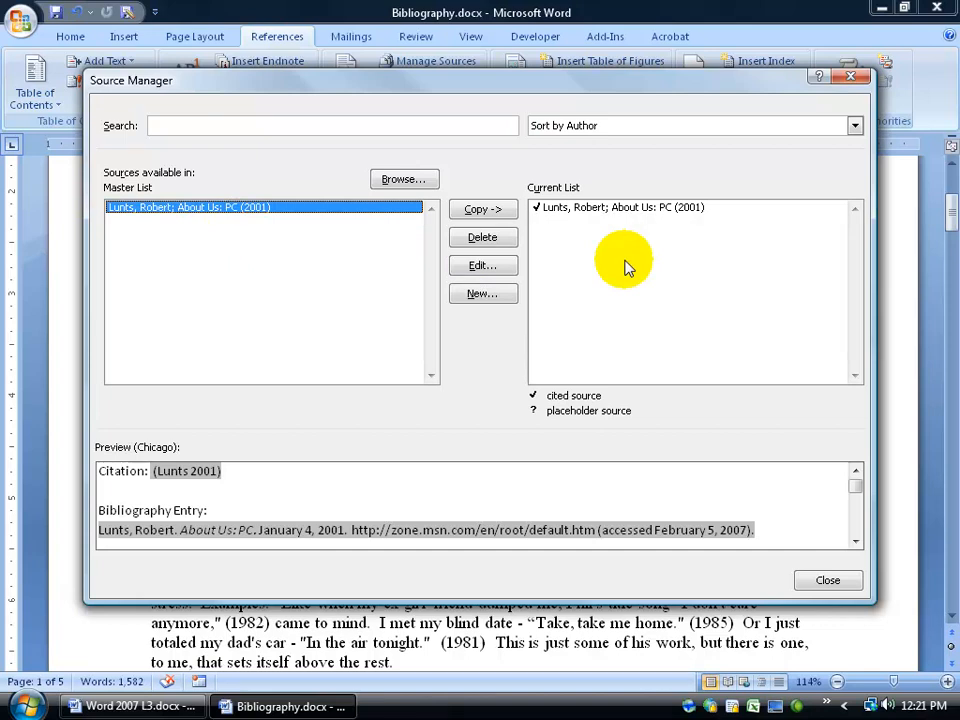
{"action": "mouse_move", "coordinate": [250, 207]}
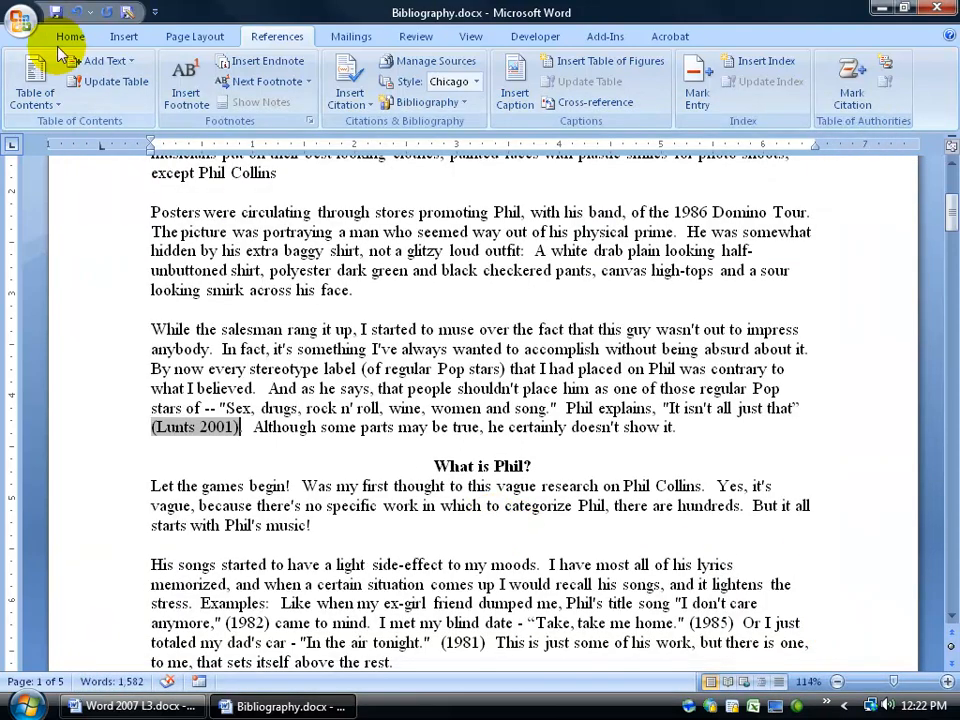
Step: Create a blank document and check its Source Manager lists Lunts only in the master list
{"action": "left_click", "coordinate": [20, 18]}
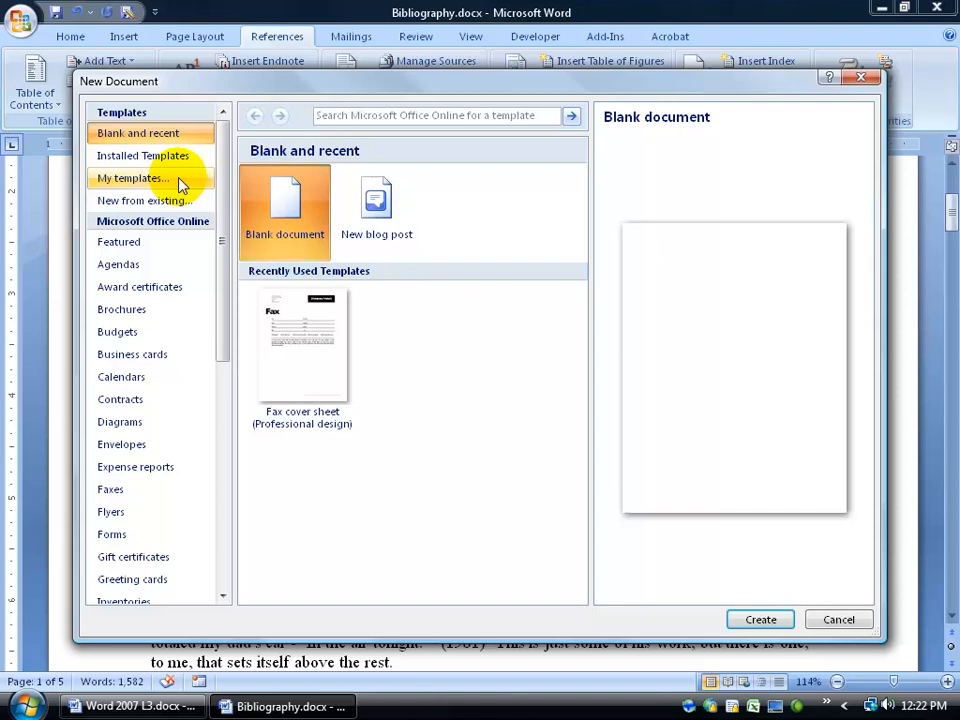
{"action": "left_click", "coordinate": [759, 619]}
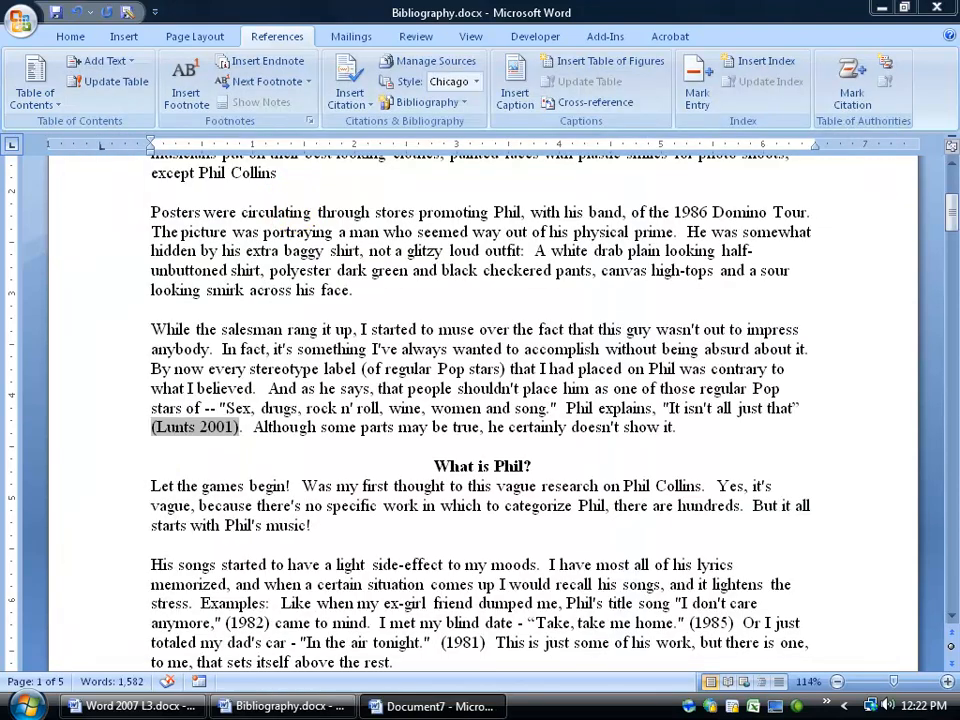
{"action": "left_click", "coordinate": [432, 706]}
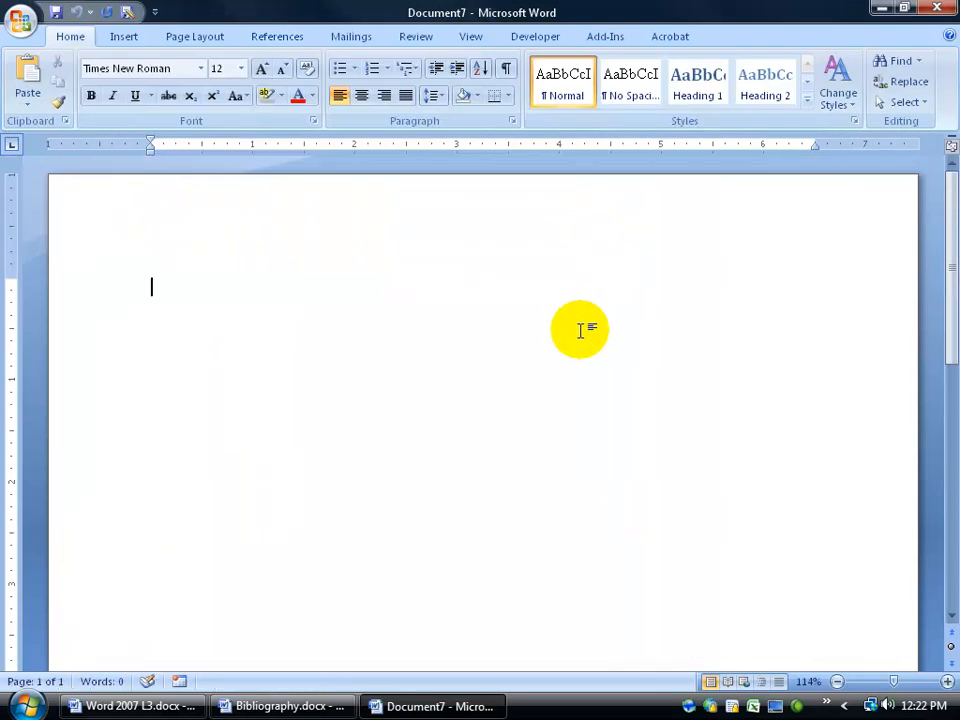
{"action": "left_click", "coordinate": [277, 36]}
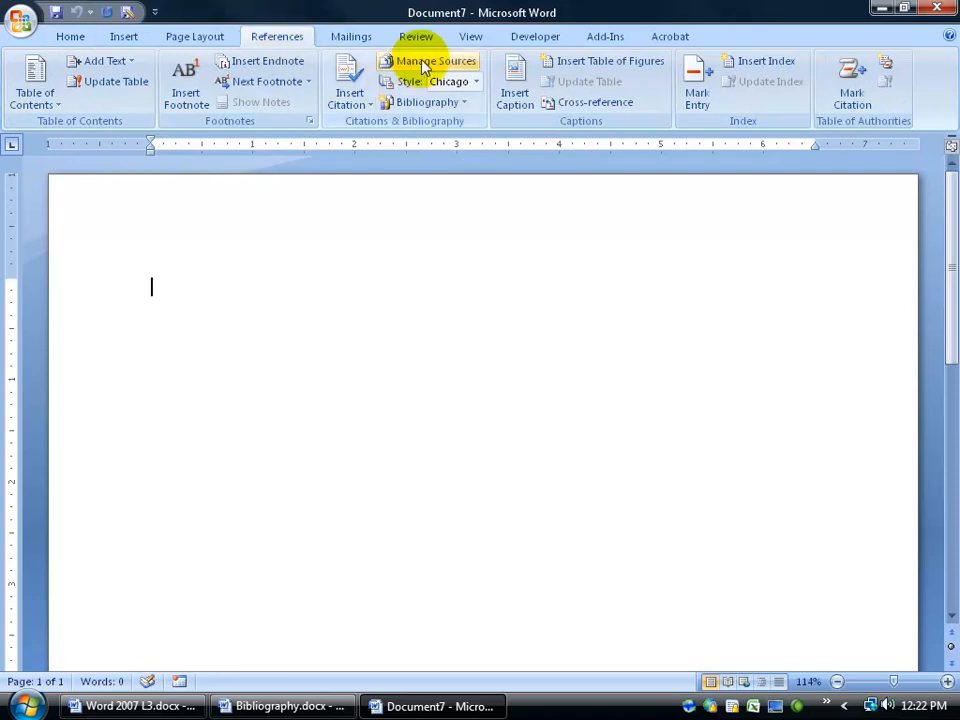
{"action": "left_click", "coordinate": [435, 61]}
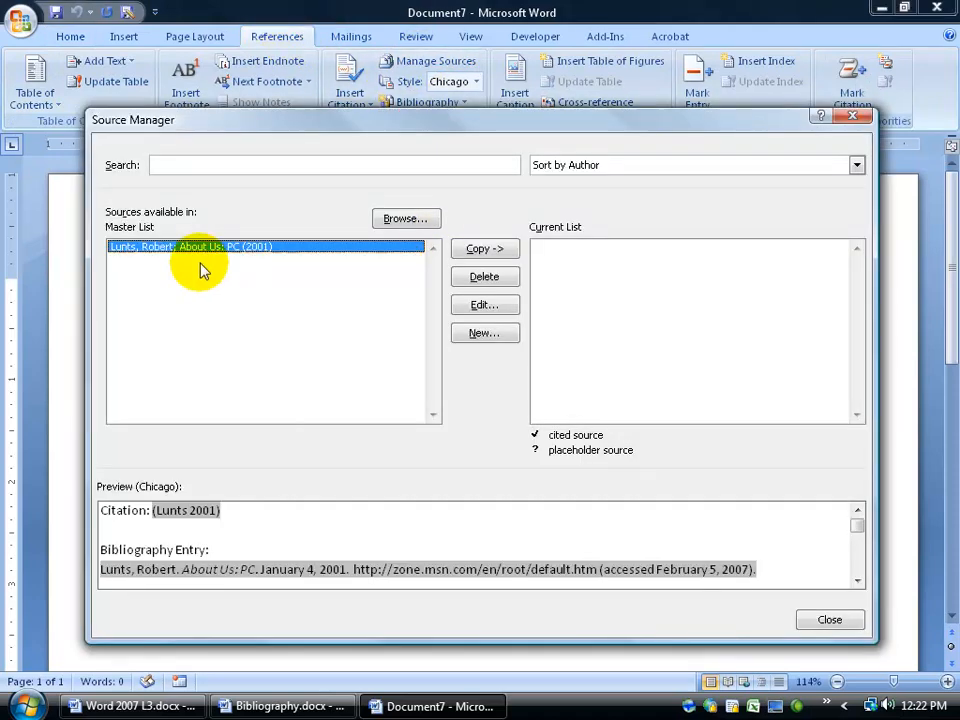
{"action": "mouse_move", "coordinate": [207, 263]}
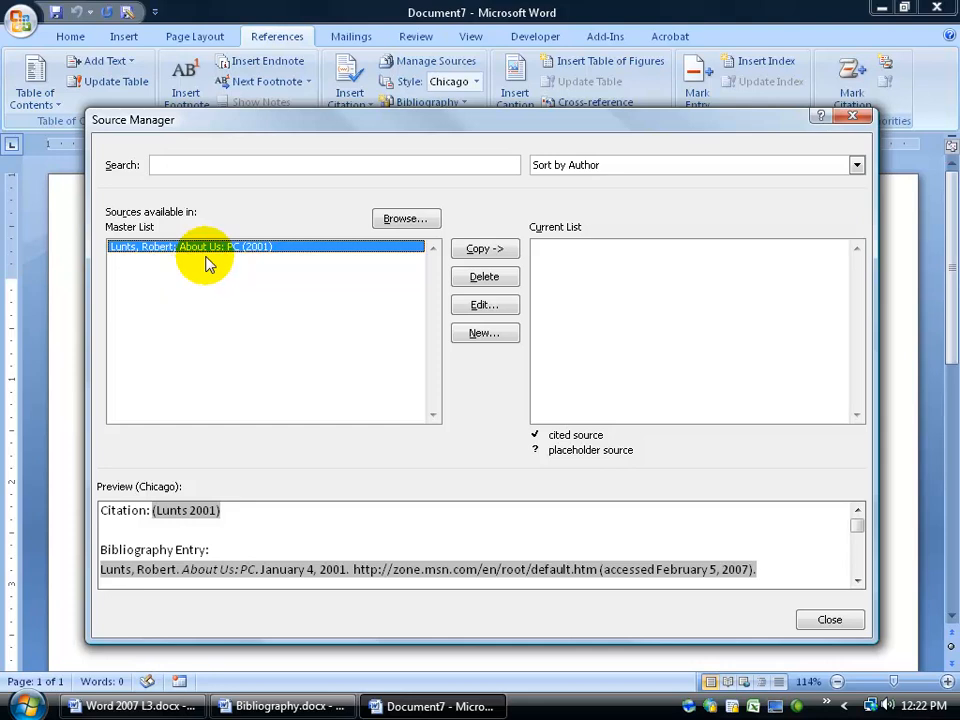
{"action": "mouse_move", "coordinate": [243, 337]}
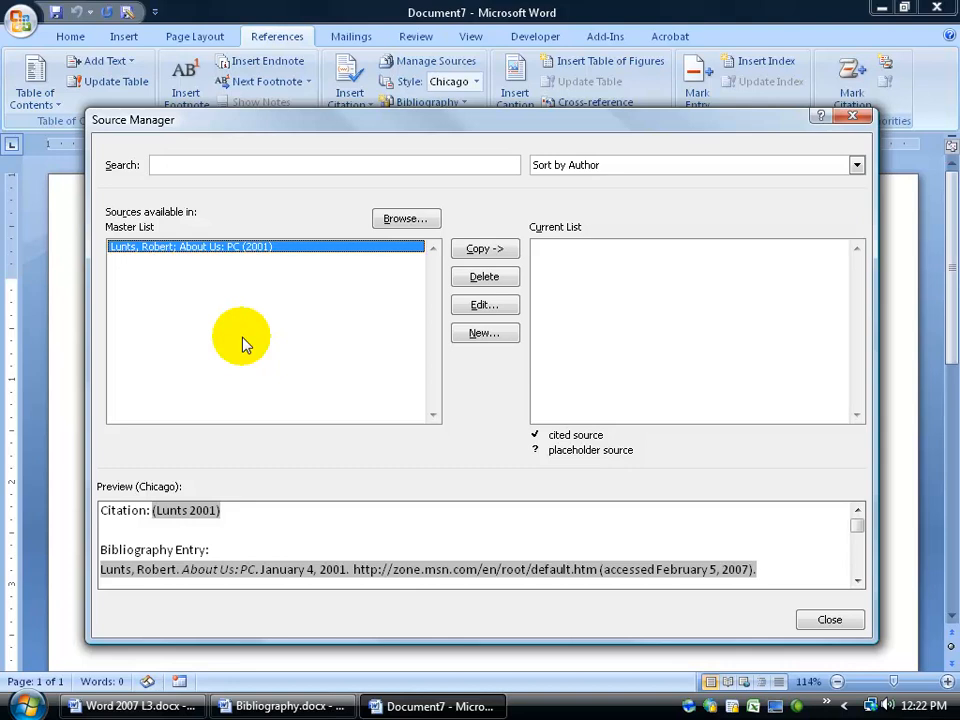
{"action": "left_click", "coordinate": [829, 619]}
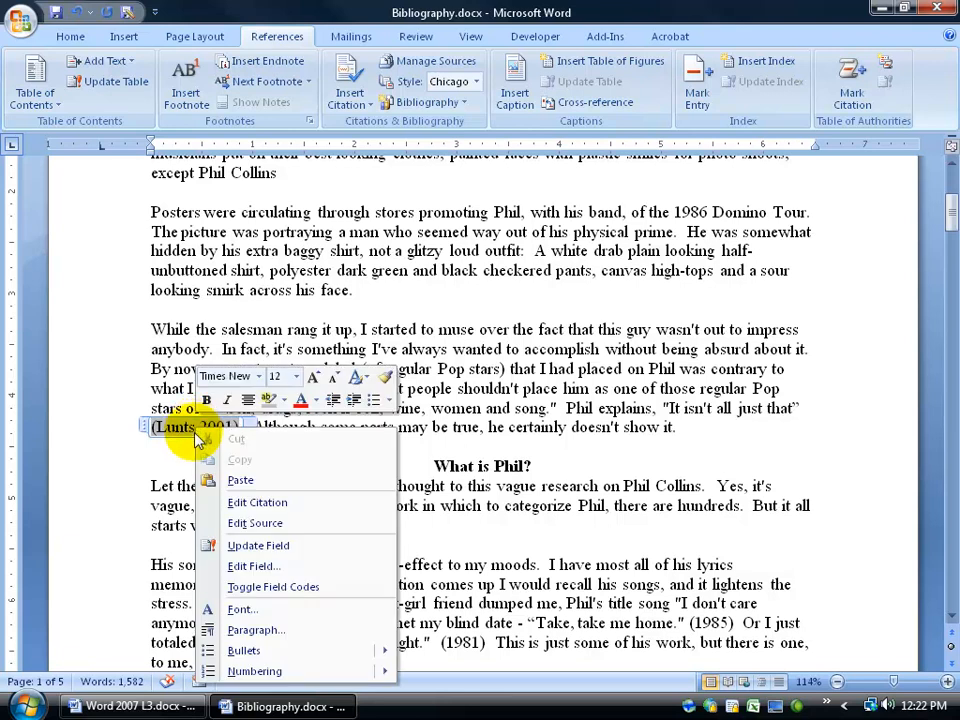
Step: View the Lunts citation's source details, cancel without changes, and bring up Manage Sources
{"action": "left_click", "coordinate": [254, 522]}
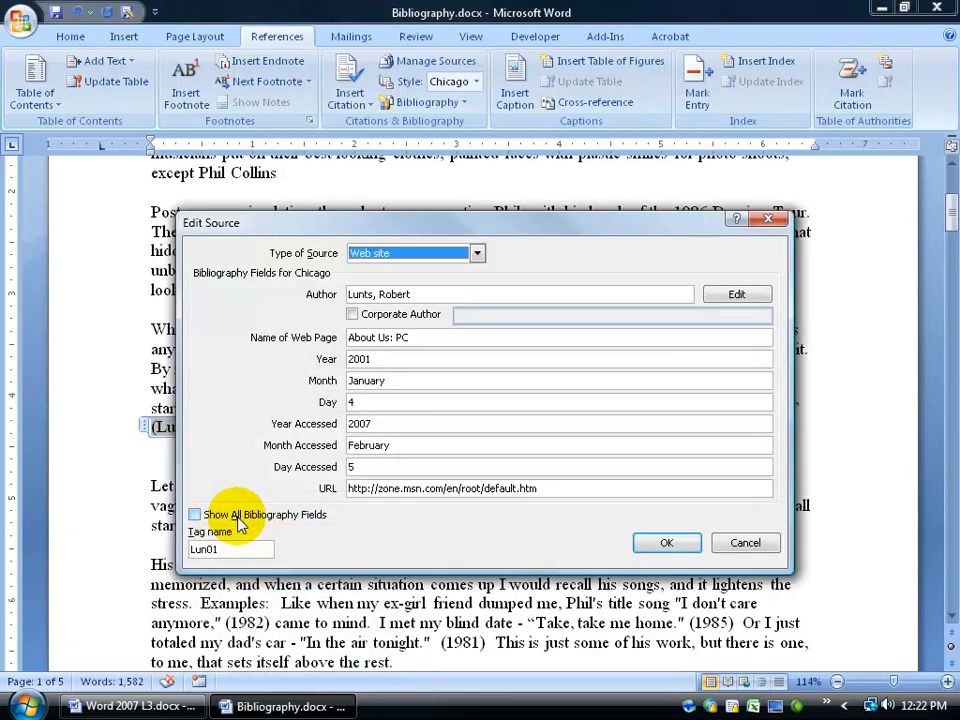
{"action": "left_click", "coordinate": [666, 542]}
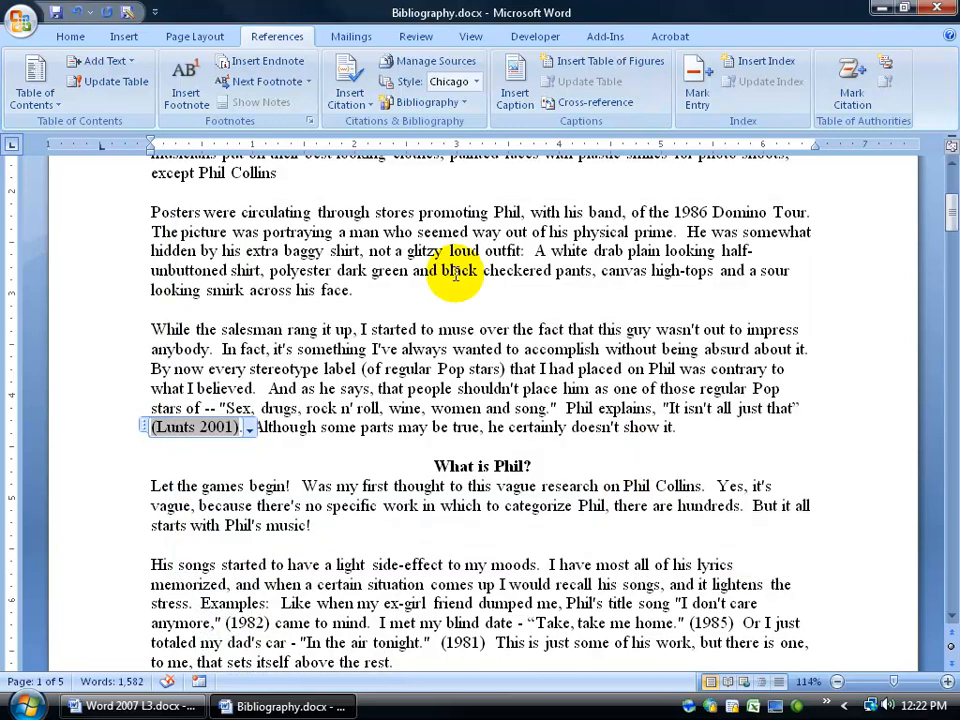
{"action": "left_click", "coordinate": [432, 61]}
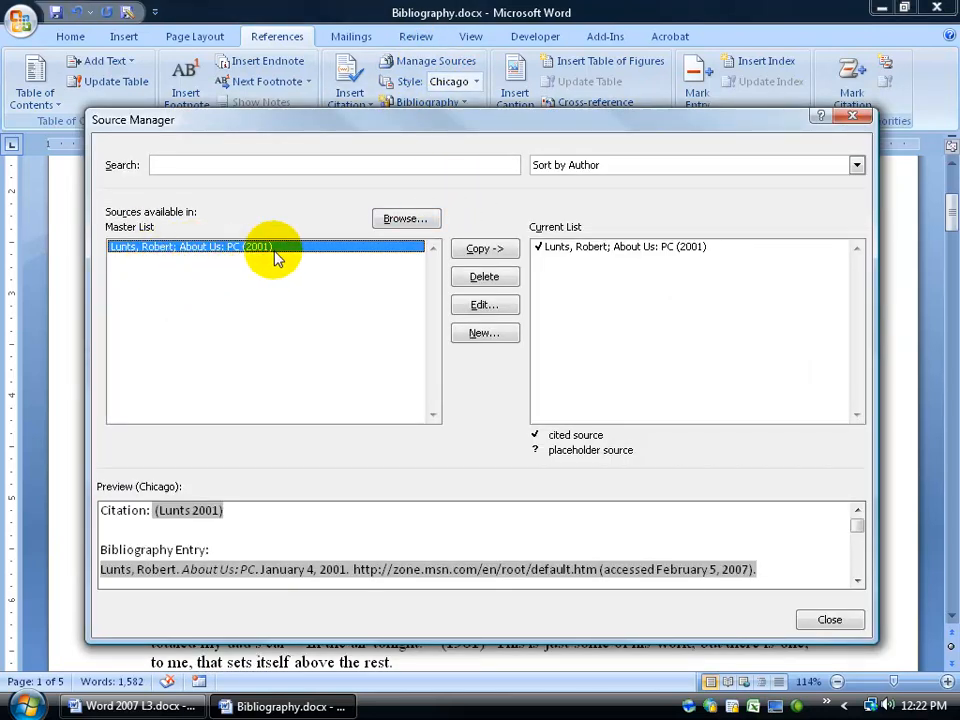
Step: Correct the Lunts web source author to 'Luntz, Frank' in both source lists
{"action": "left_click", "coordinate": [485, 248]}
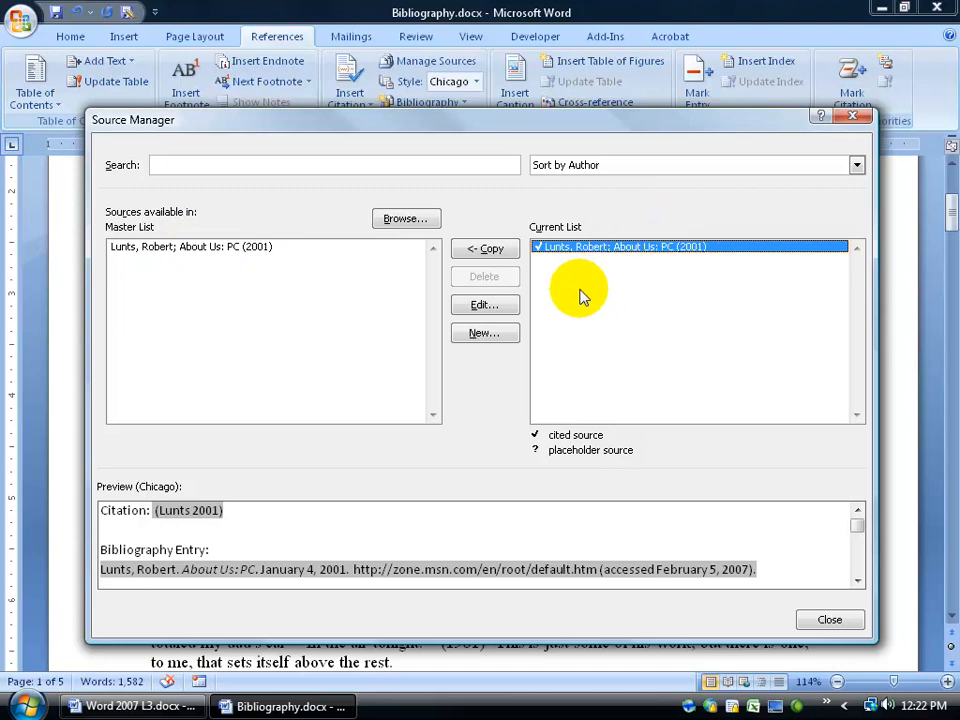
{"action": "left_click", "coordinate": [484, 305]}
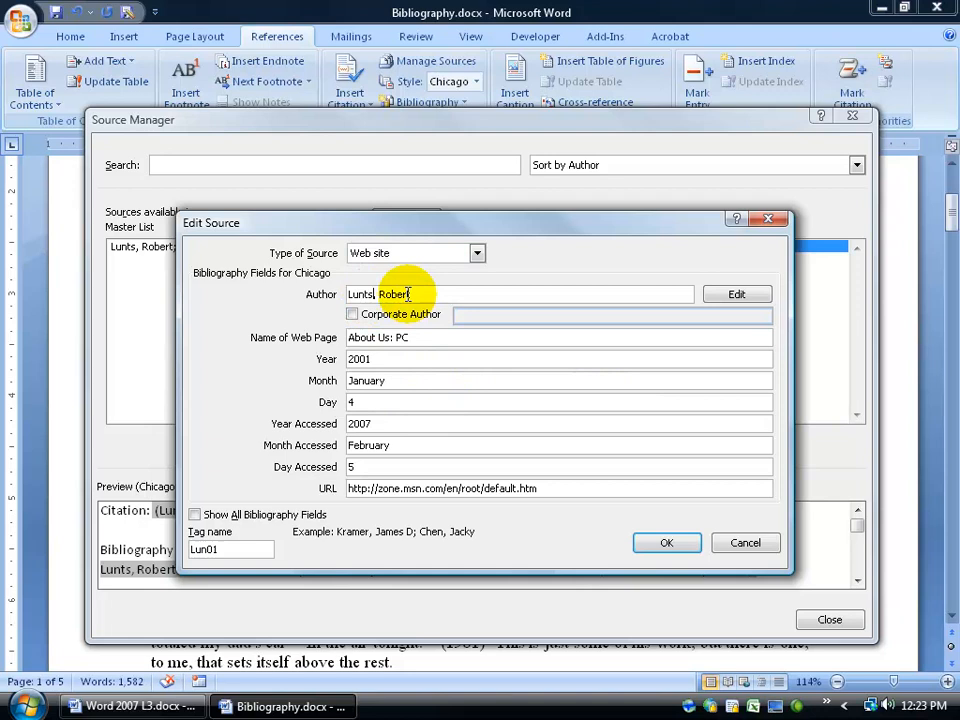
{"action": "key", "text": "Backspace"}
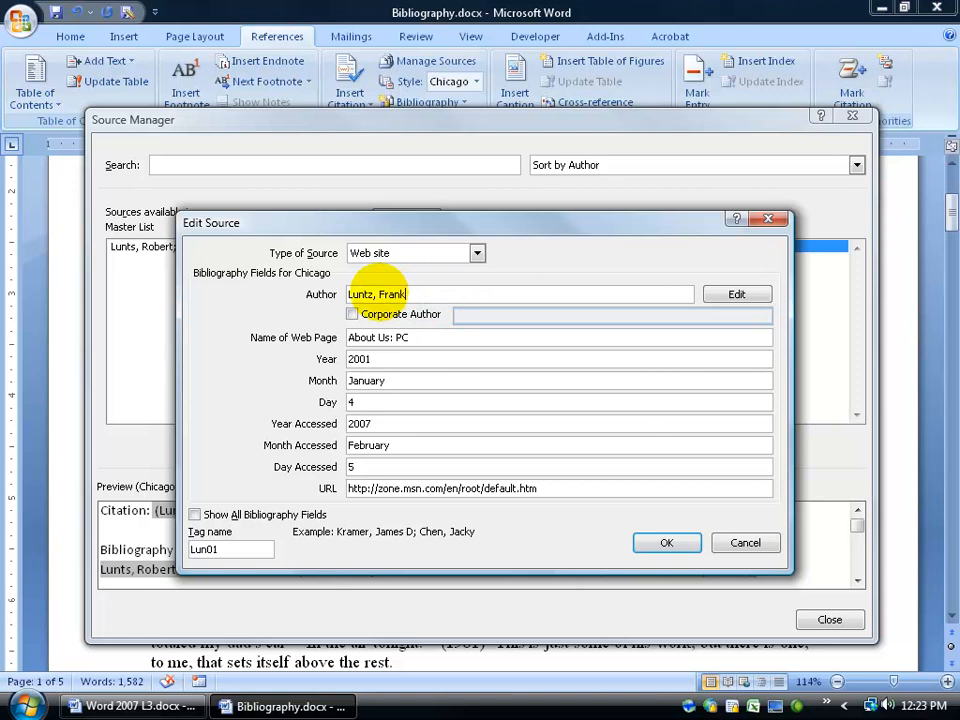
{"action": "left_click", "coordinate": [666, 542]}
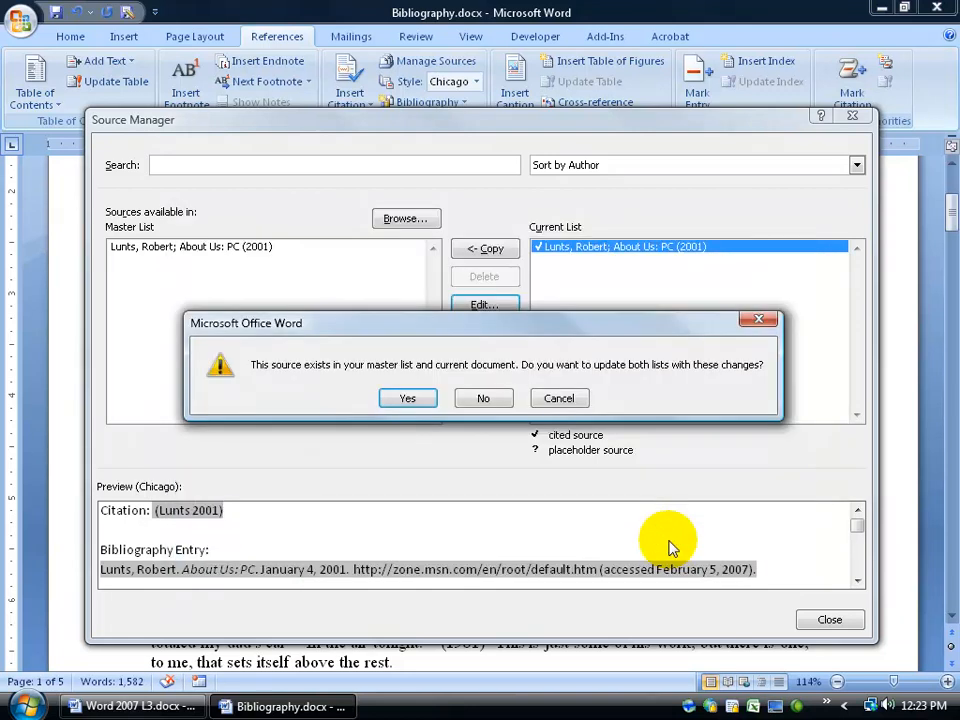
{"action": "mouse_move", "coordinate": [593, 303]}
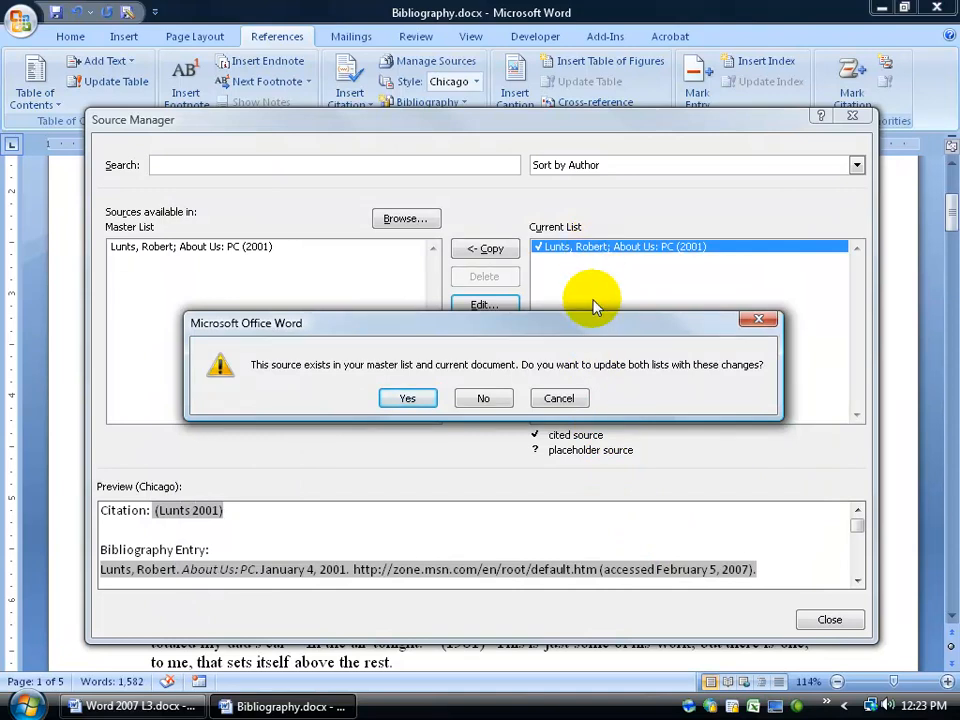
{"action": "mouse_move", "coordinate": [210, 250]}
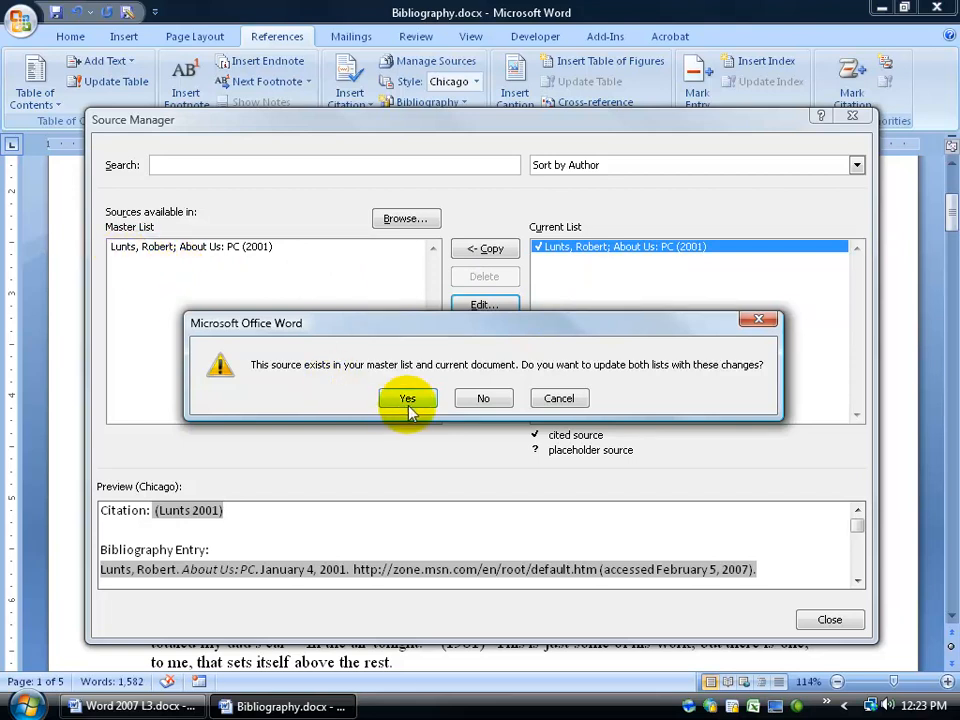
{"action": "left_click", "coordinate": [407, 398]}
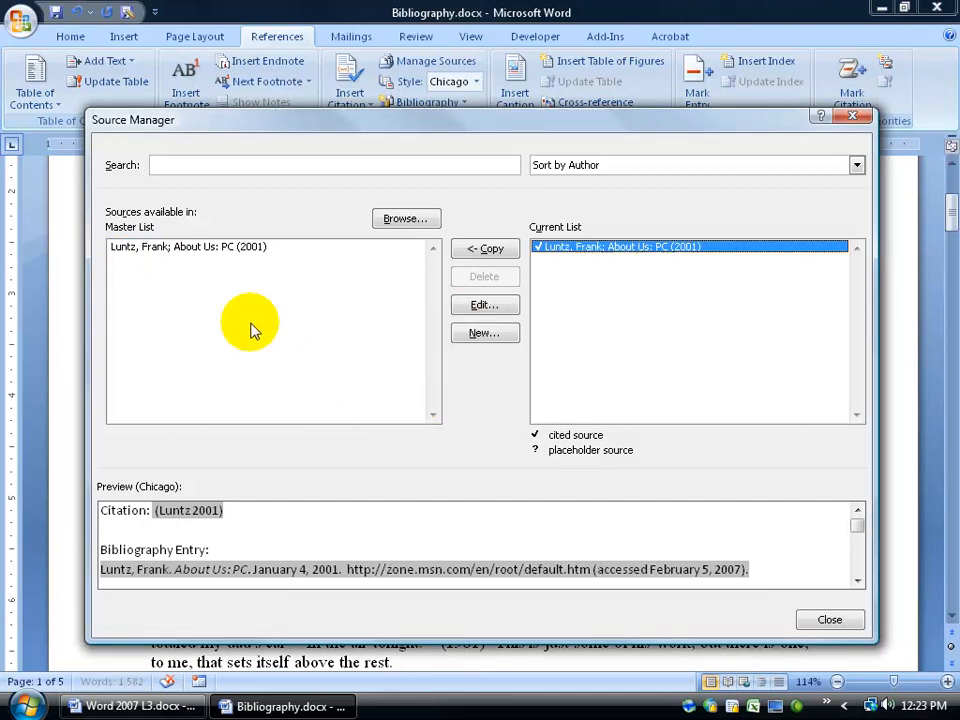
{"action": "mouse_move", "coordinate": [147, 260]}
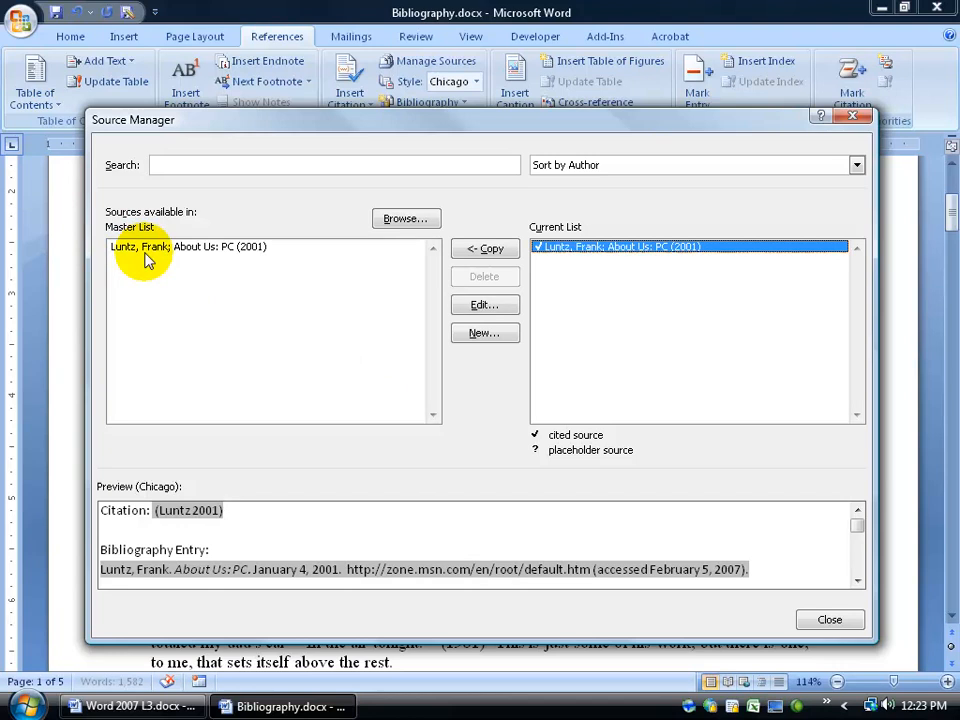
{"action": "mouse_move", "coordinate": [825, 612]}
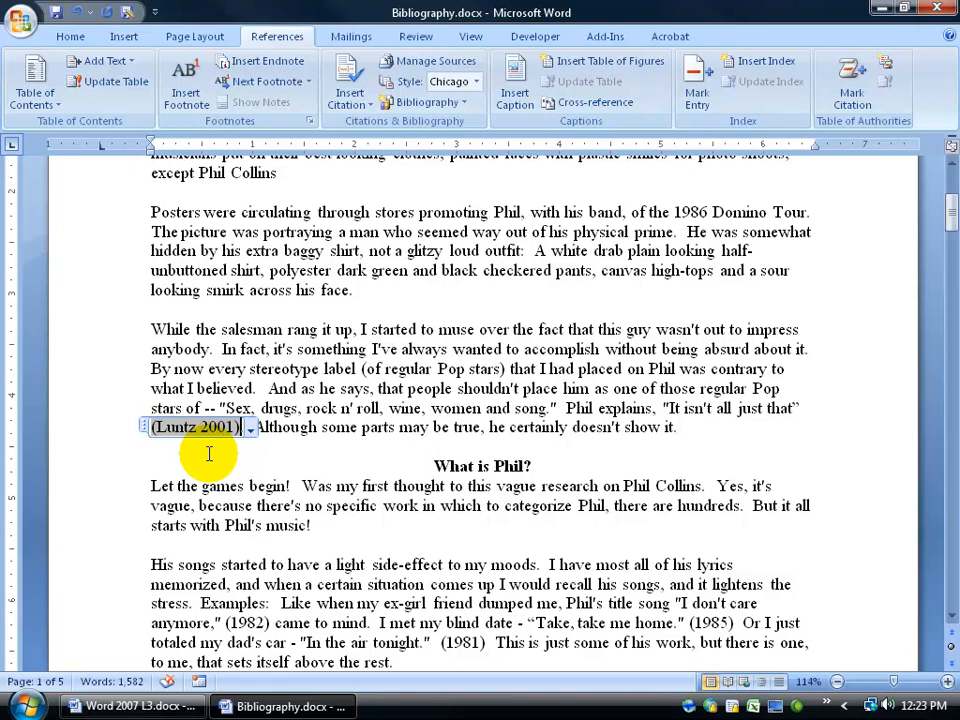
{"action": "right_click", "coordinate": [195, 427]}
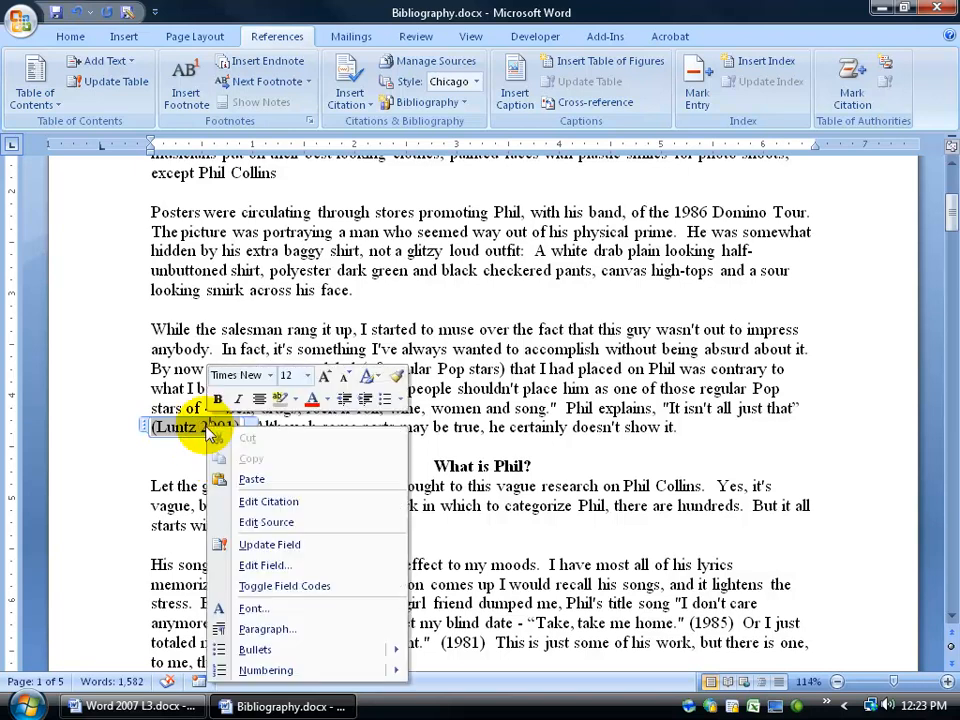
{"action": "left_click", "coordinate": [268, 501]}
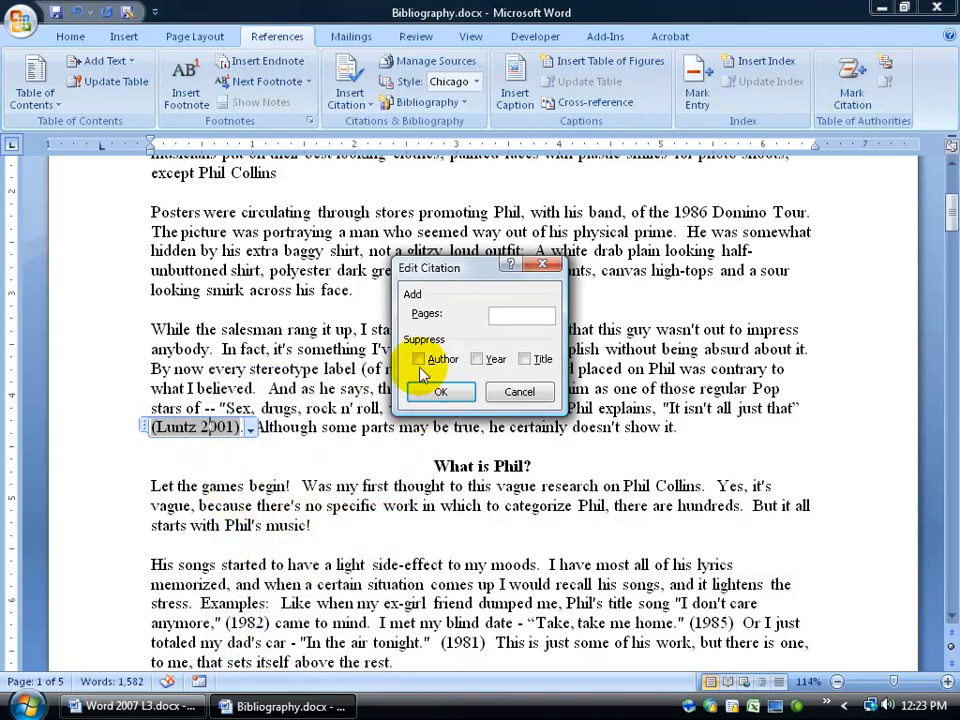
{"action": "left_click", "coordinate": [440, 391]}
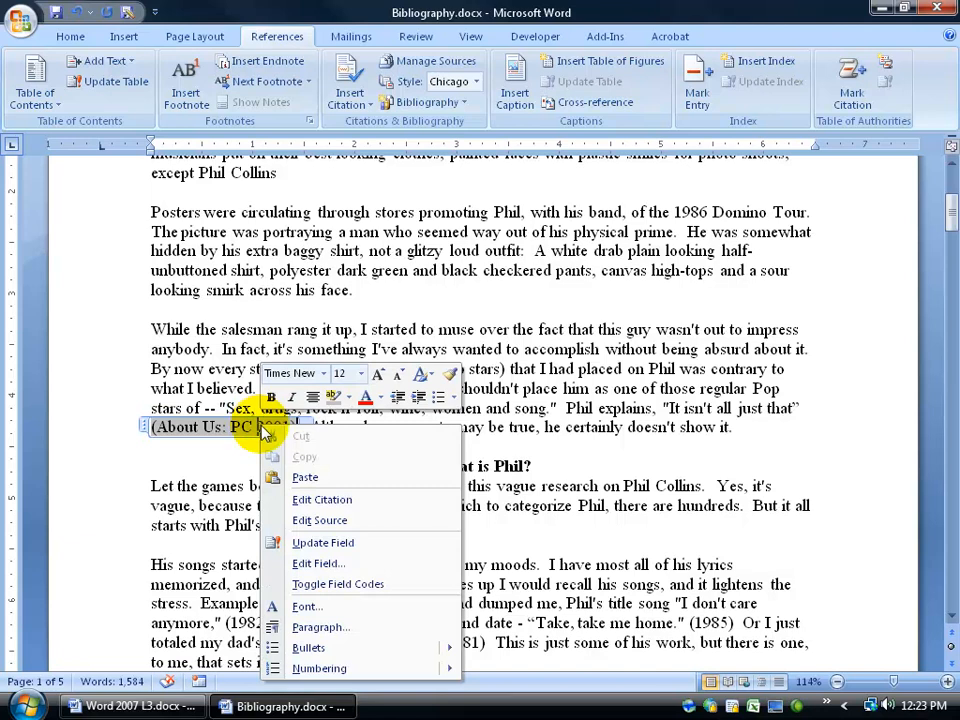
{"action": "mouse_move", "coordinate": [319, 520]}
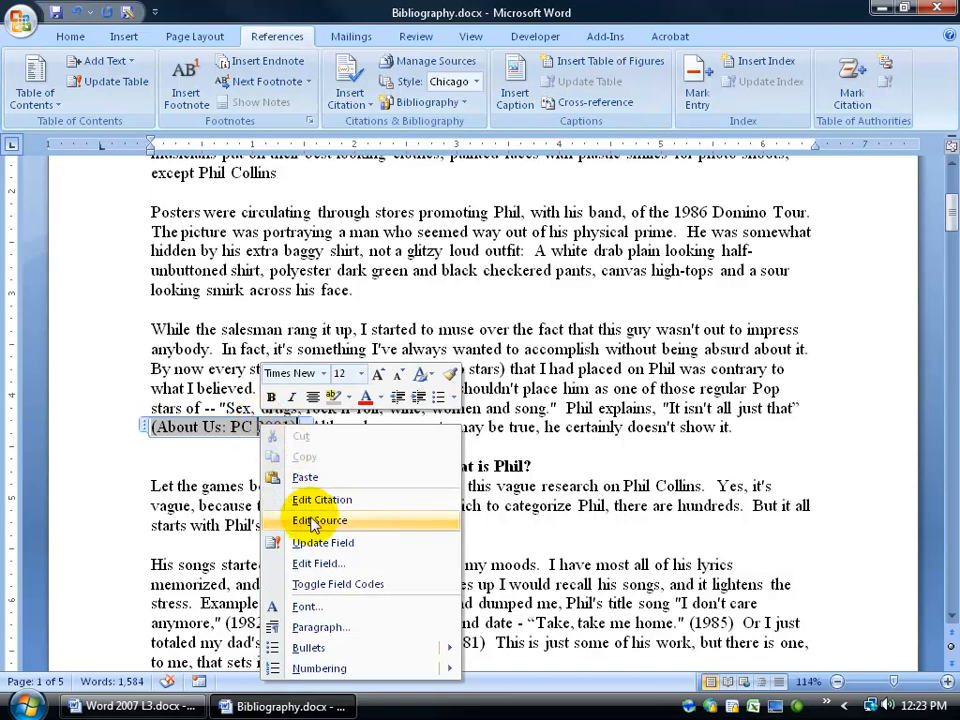
{"action": "left_click", "coordinate": [322, 499]}
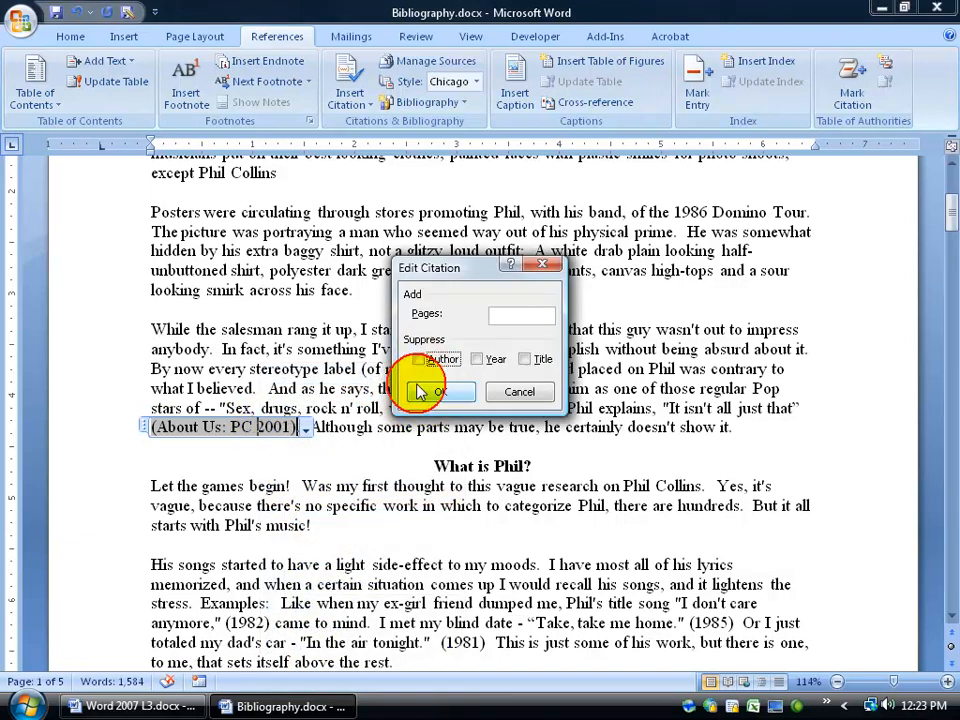
{"action": "left_click", "coordinate": [440, 391]}
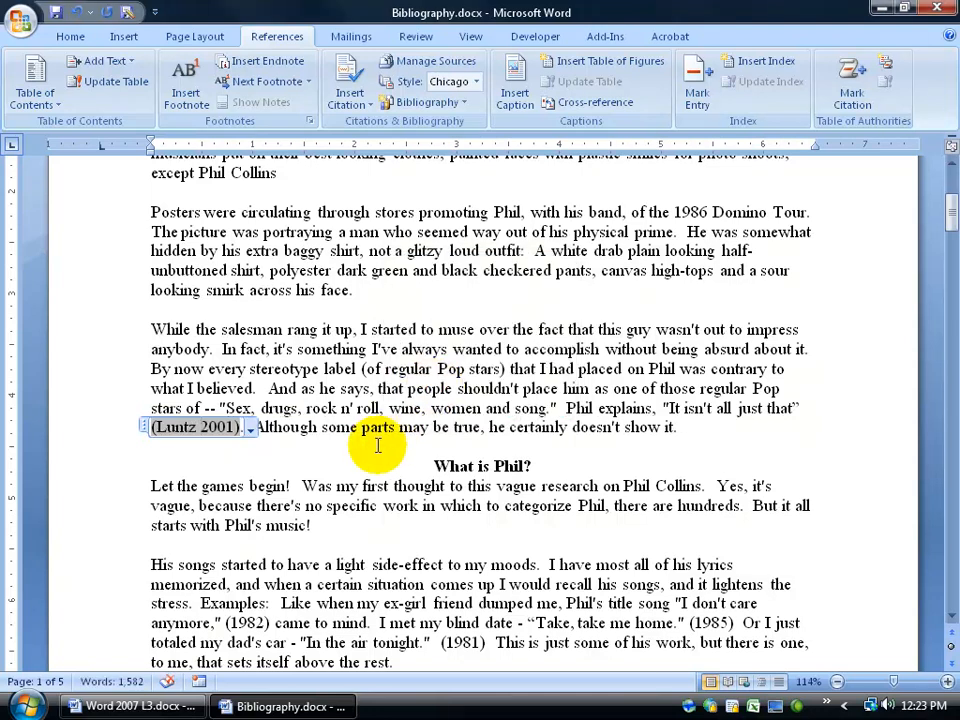
{"action": "scroll", "scroll_direction": "down", "scroll_amount": 3}
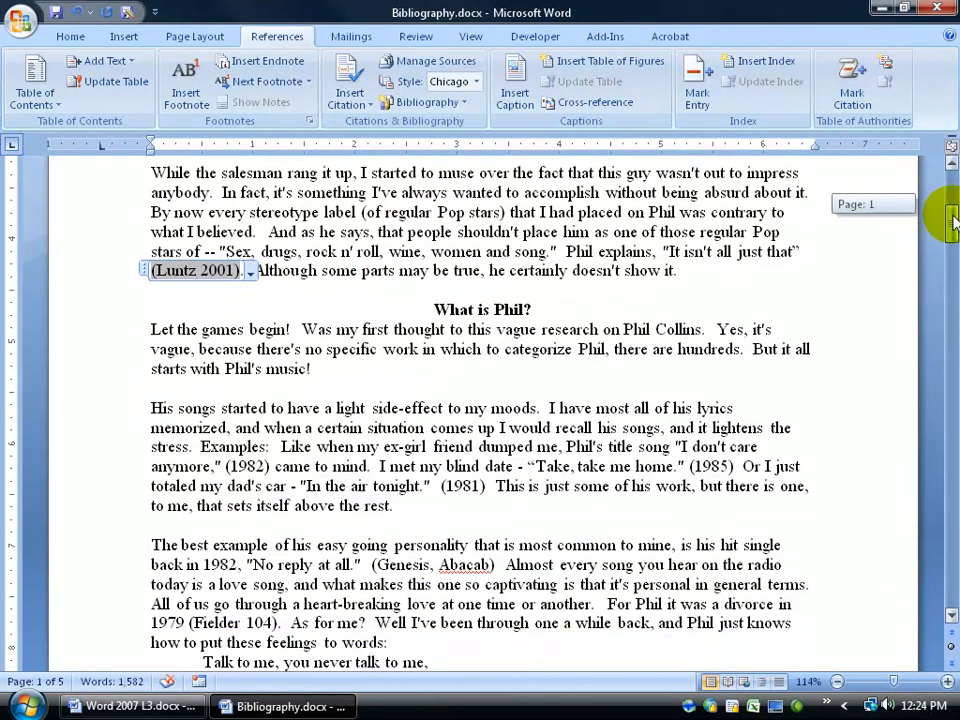
{"action": "scroll", "scroll_direction": "down", "scroll_amount": 3}
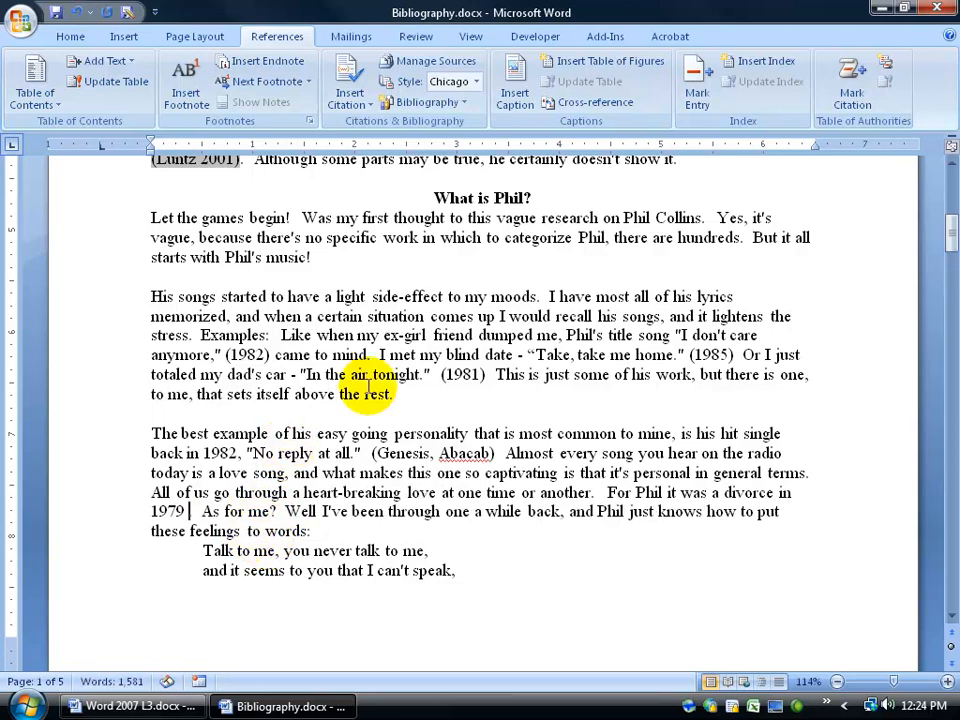
{"action": "left_click", "coordinate": [349, 80]}
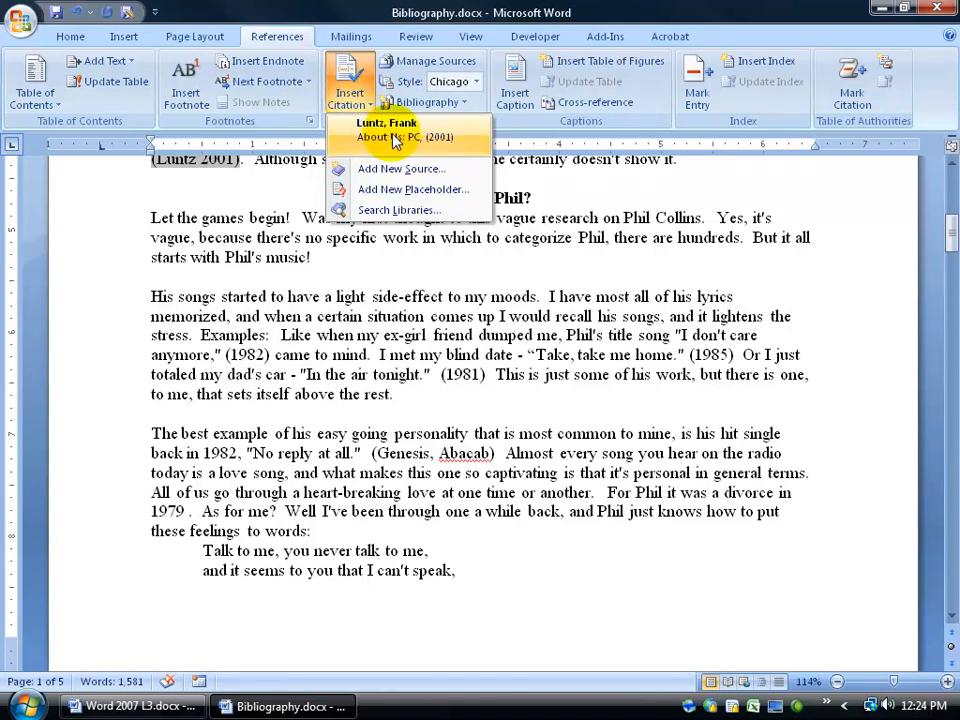
{"action": "left_click", "coordinate": [387, 127]}
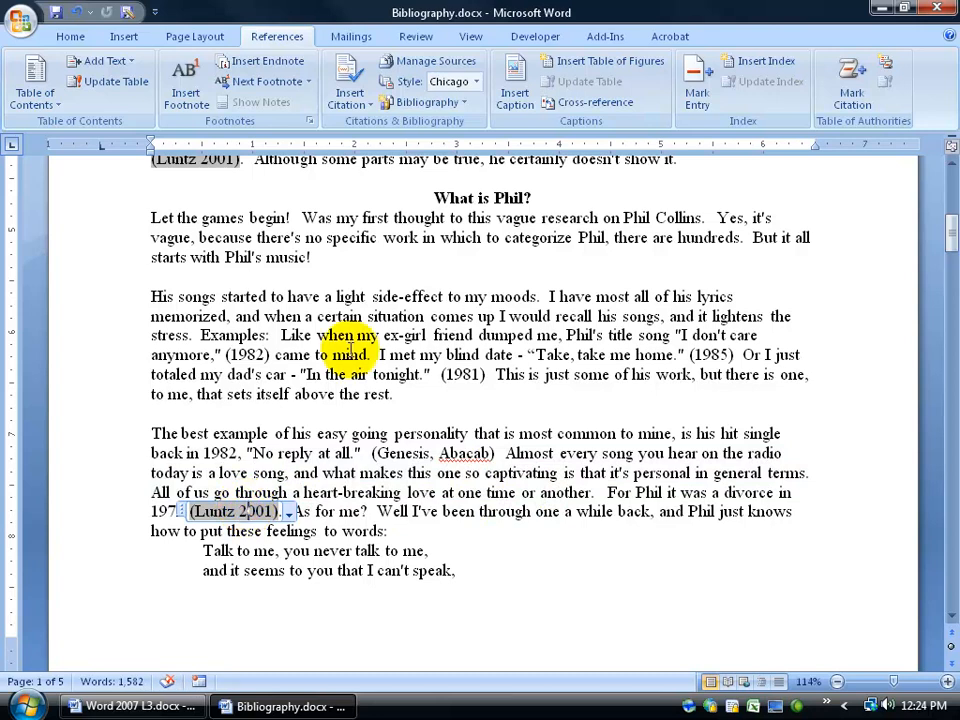
{"action": "left_click", "coordinate": [349, 82]}
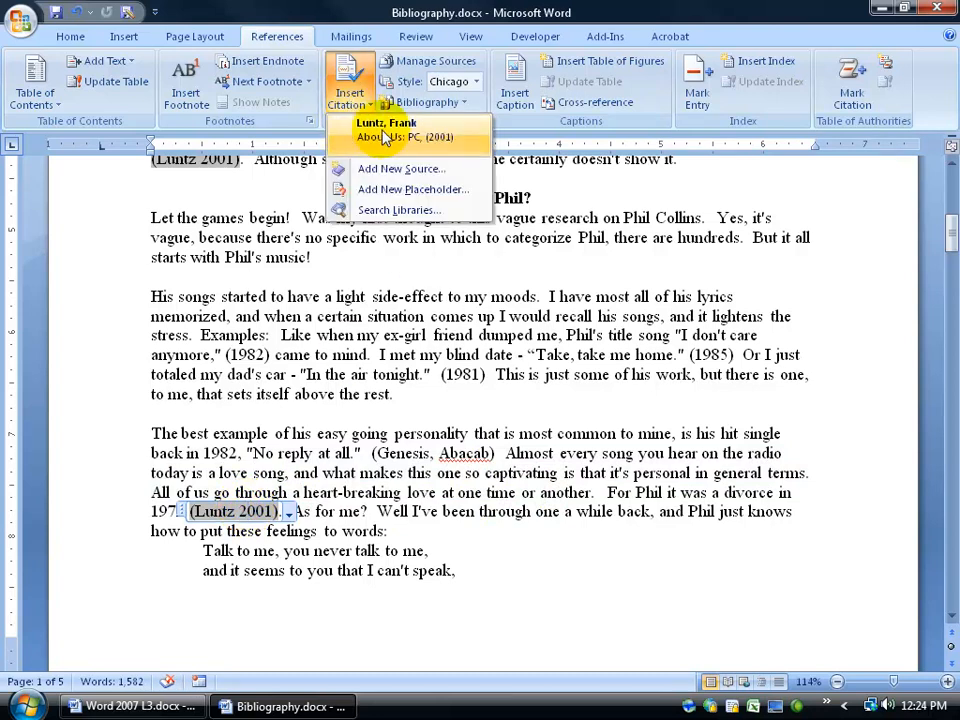
{"action": "left_click", "coordinate": [386, 123]}
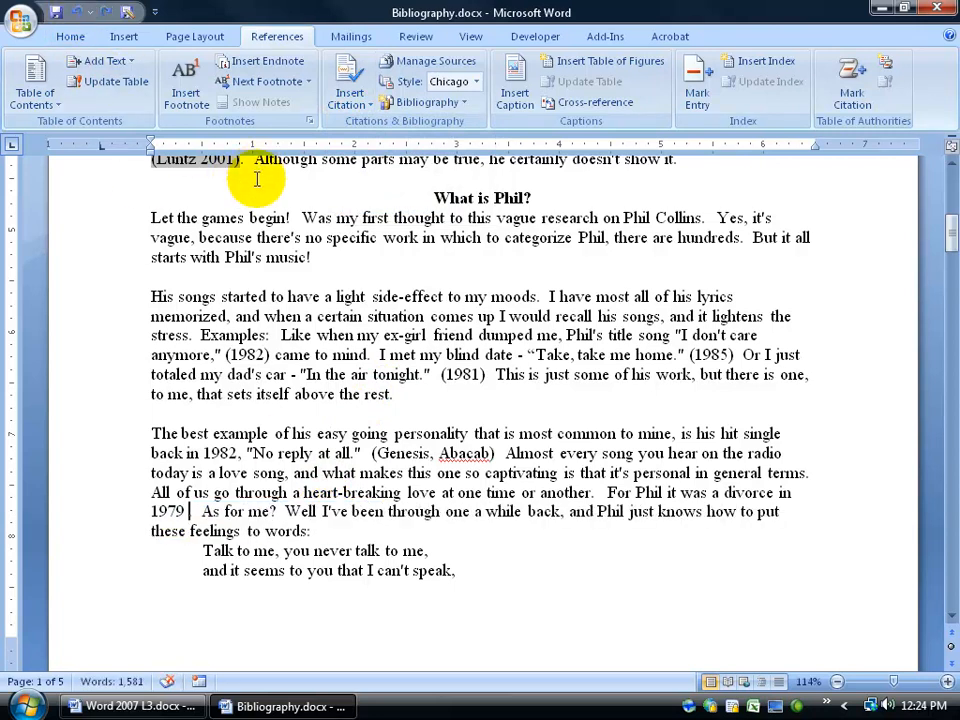
Step: Add Book source: Shaun Hannity, 'PC is not PC', Chicago, Adventure Works Press, 2007
{"action": "left_click", "coordinate": [349, 90]}
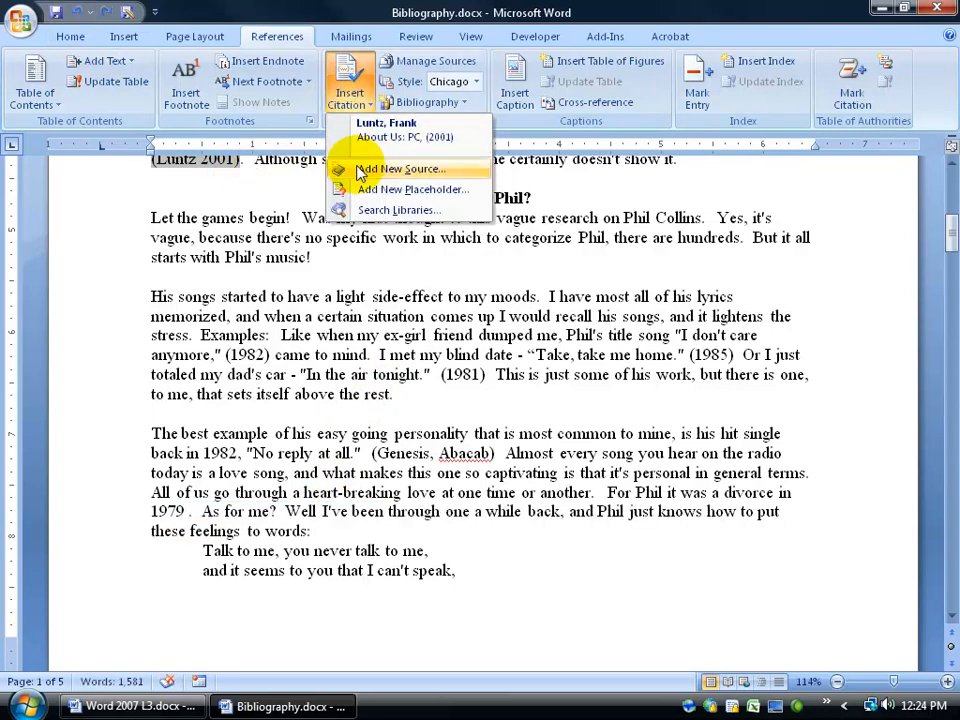
{"action": "left_click", "coordinate": [401, 168]}
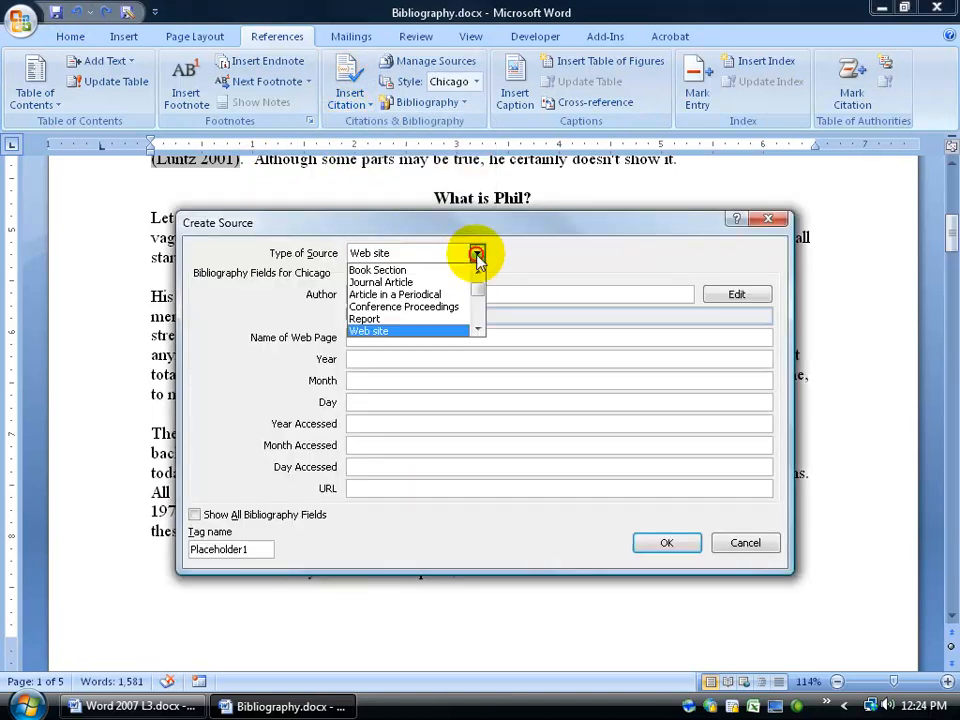
{"action": "left_click", "coordinate": [360, 253]}
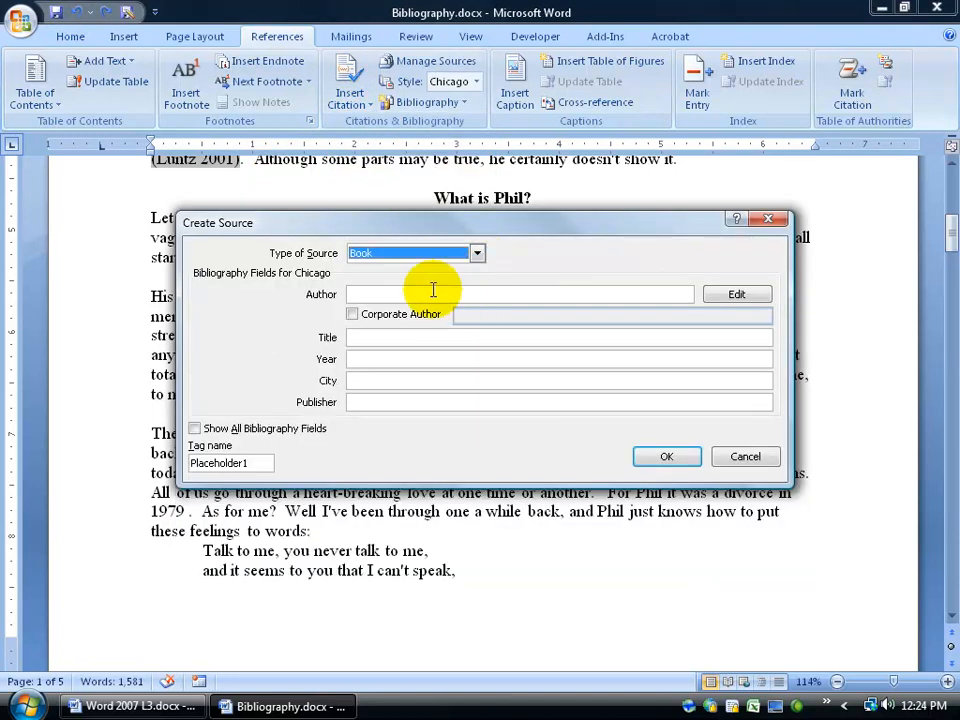
{"action": "left_click", "coordinate": [520, 293]}
{"action": "type", "text": "Shaun Hannity"}
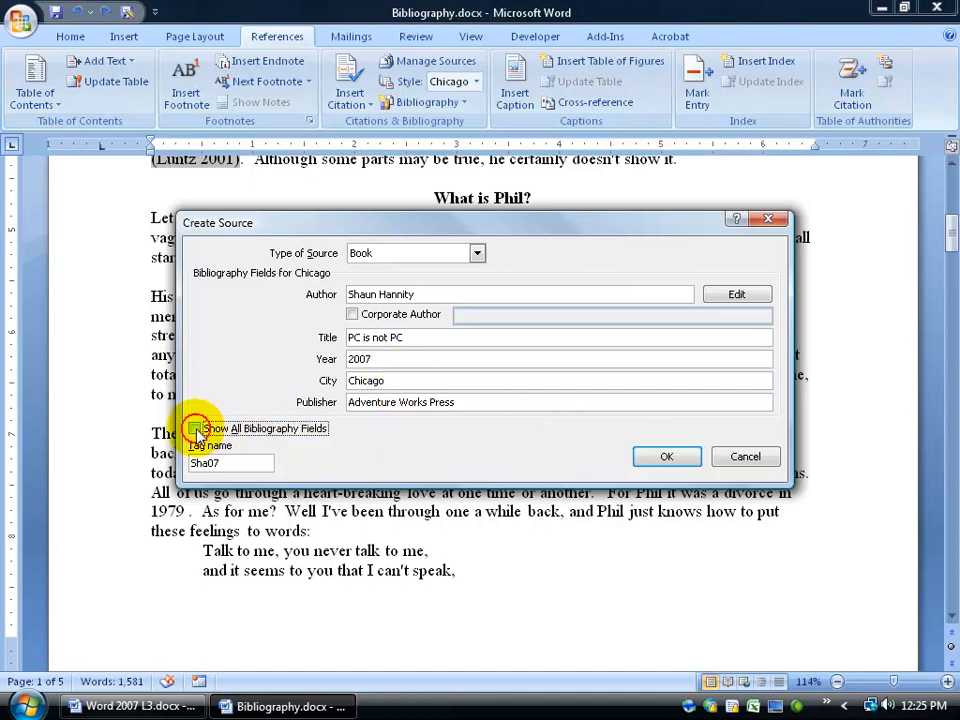
{"action": "left_click", "coordinate": [194, 428]}
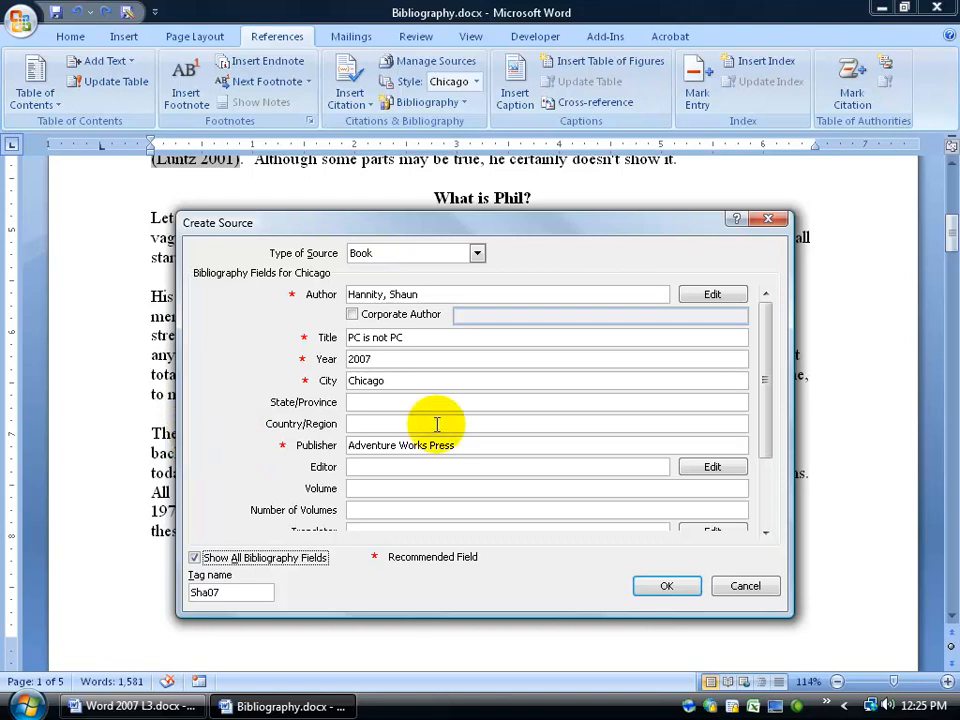
{"action": "scroll", "scroll_direction": "down", "scroll_amount": 3}
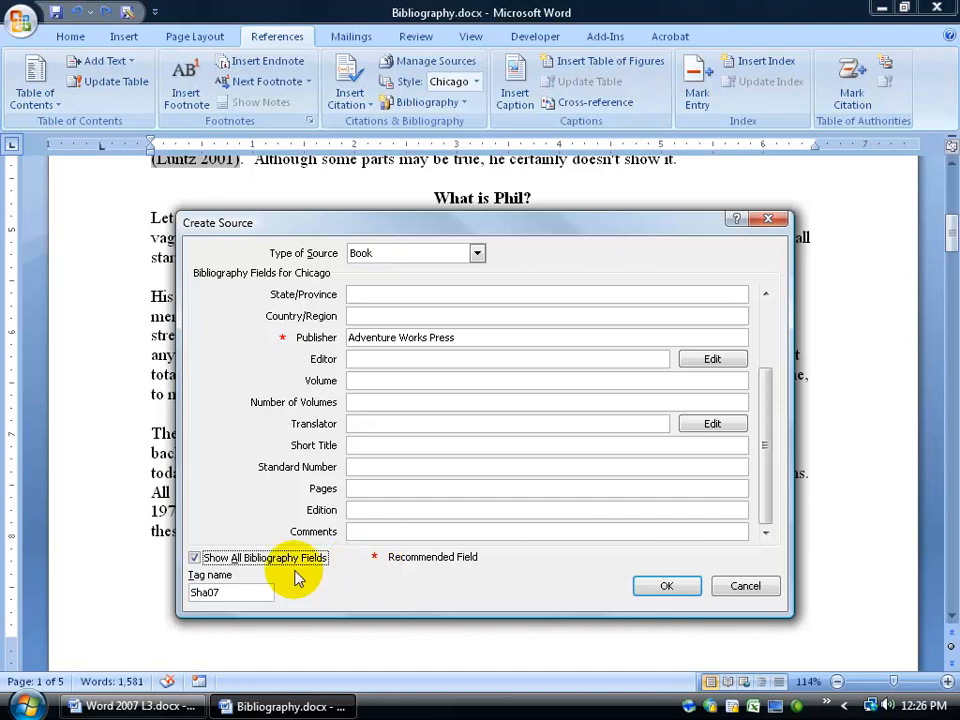
{"action": "left_click", "coordinate": [195, 557]}
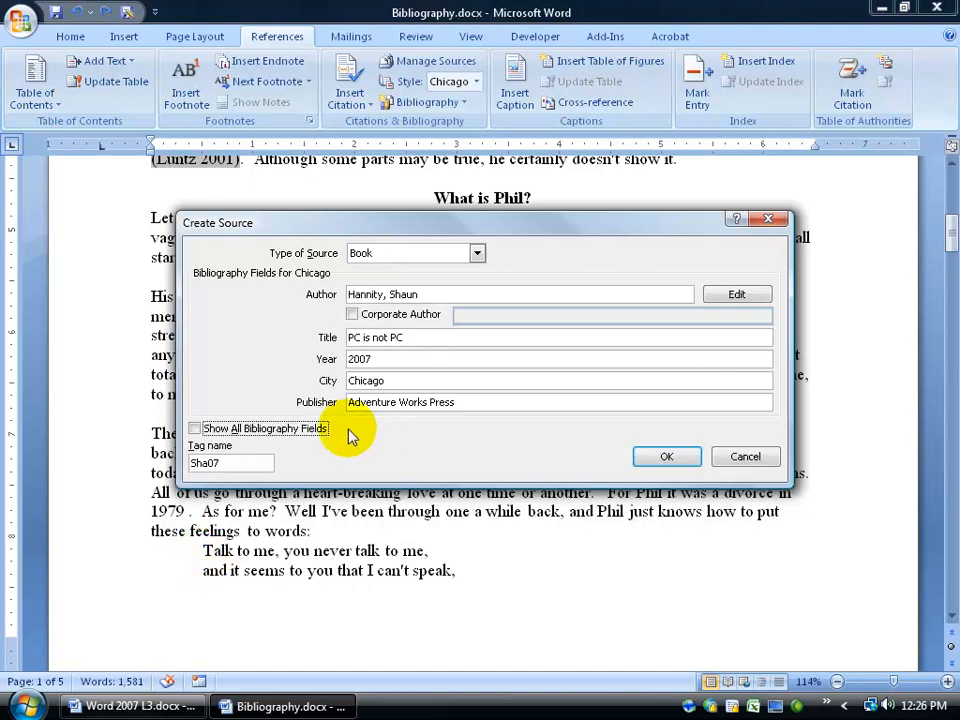
{"action": "mouse_move", "coordinate": [475, 225]}
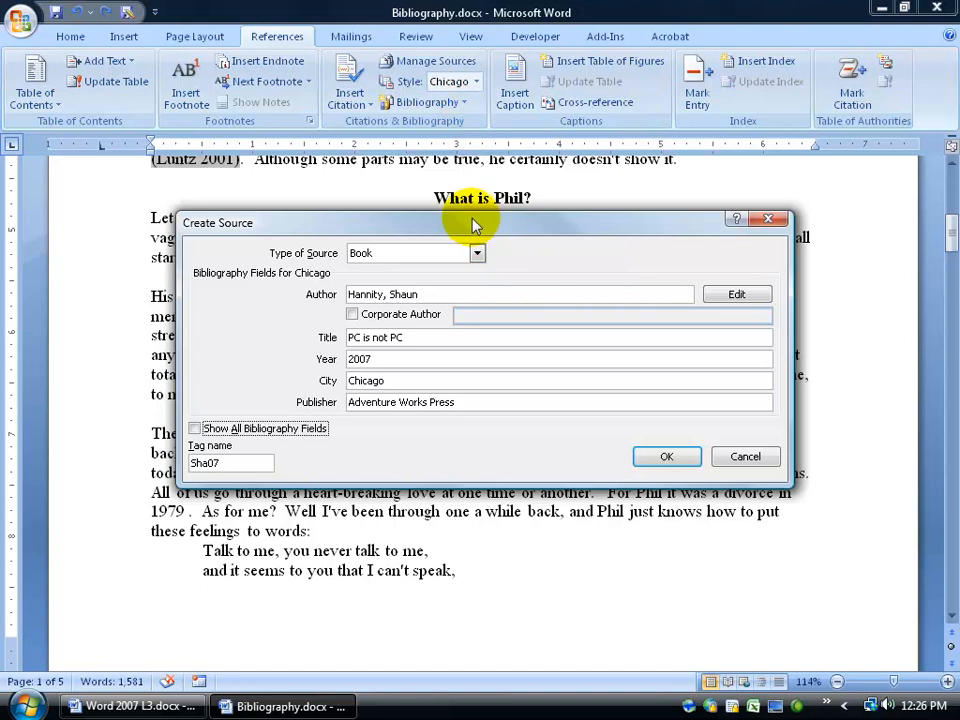
{"action": "mouse_move", "coordinate": [485, 140]}
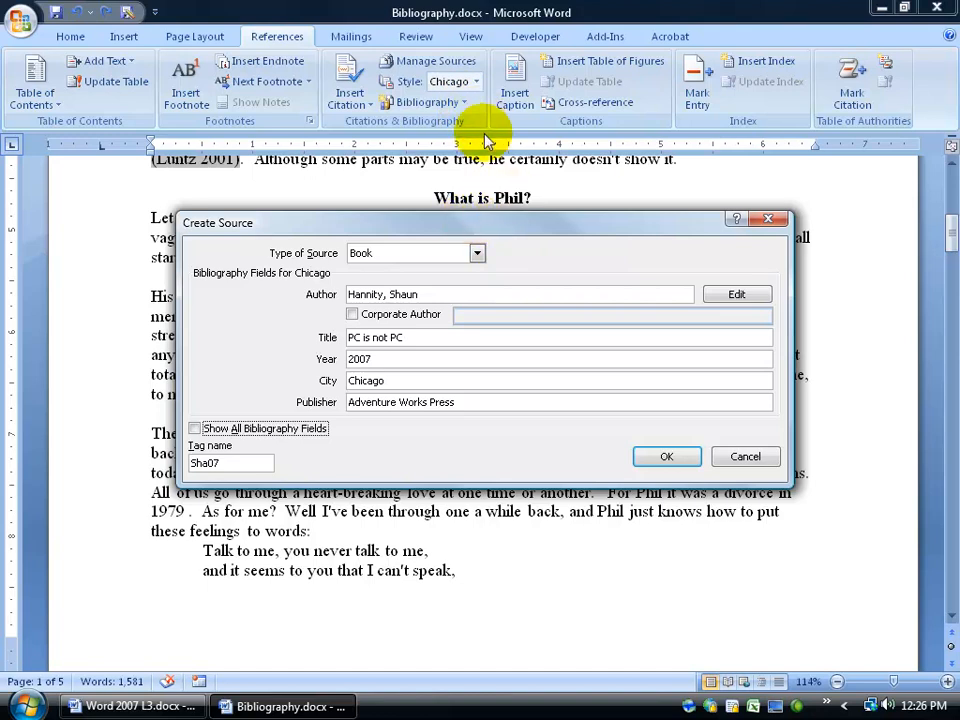
{"action": "mouse_move", "coordinate": [456, 383]}
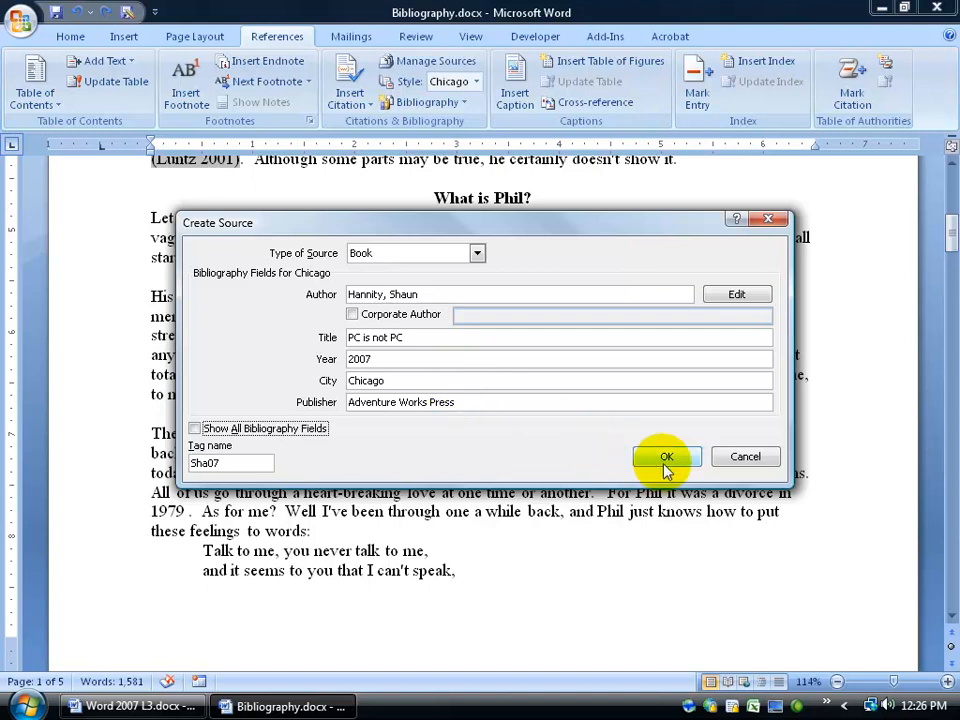
{"action": "left_click", "coordinate": [666, 456]}
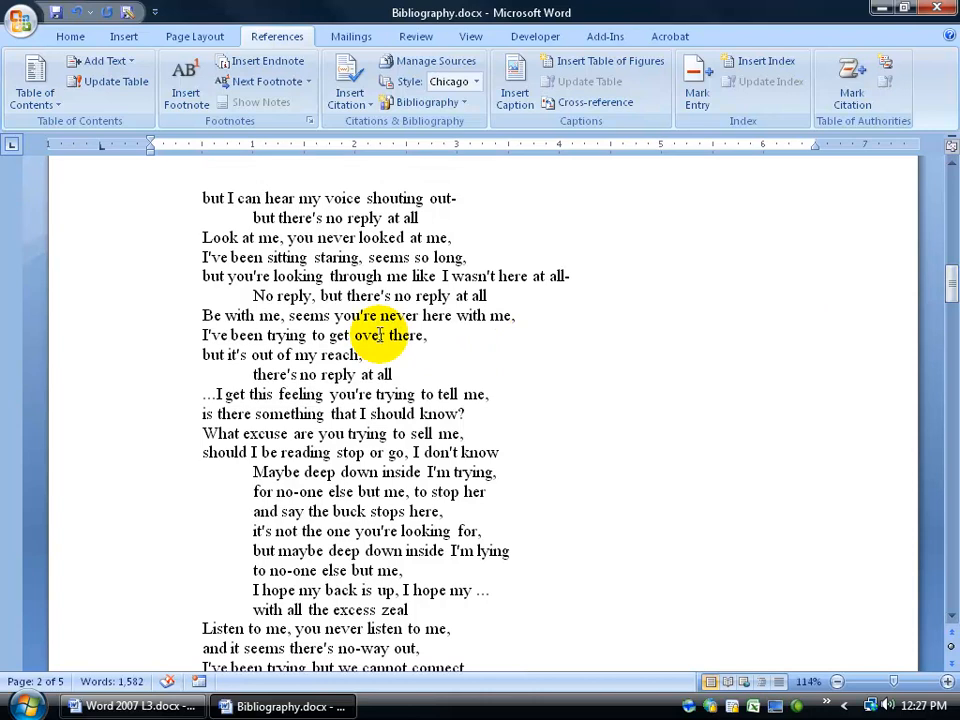
Step: Insert a Placeholder1 citation after the final 'no reply at all' lyric line
{"action": "scroll", "scroll_direction": "down", "scroll_amount": 3}
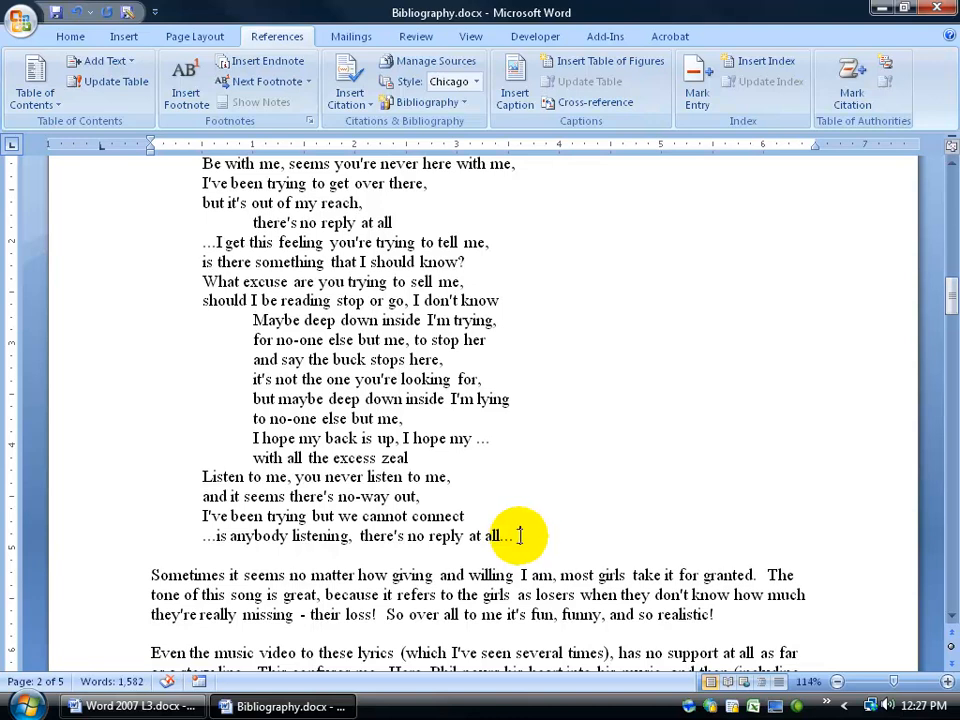
{"action": "left_click", "coordinate": [349, 80]}
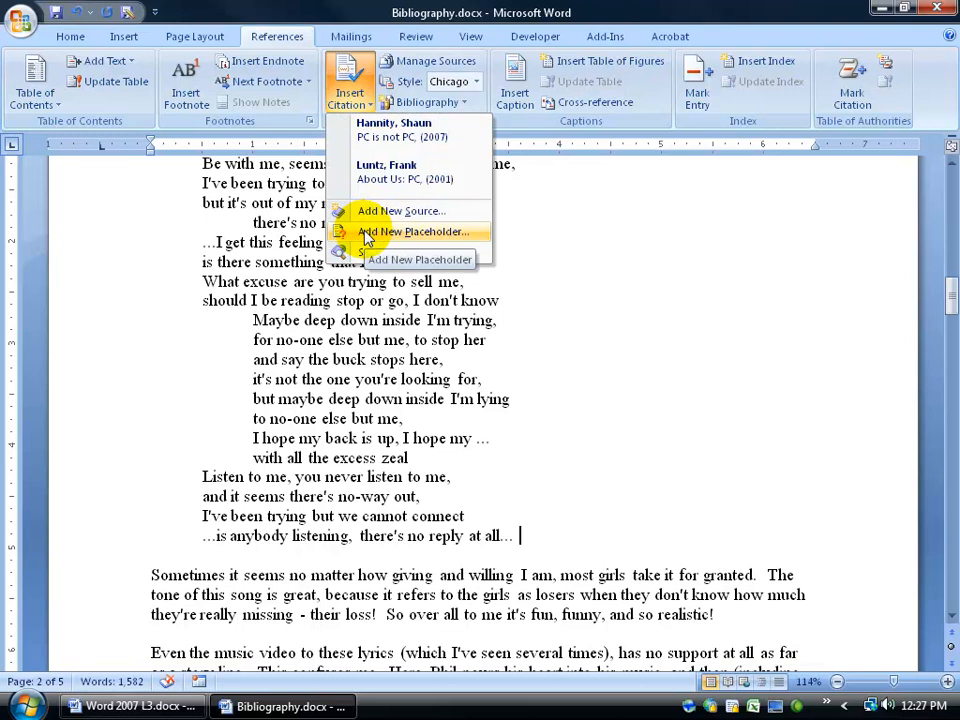
{"action": "left_click", "coordinate": [413, 231]}
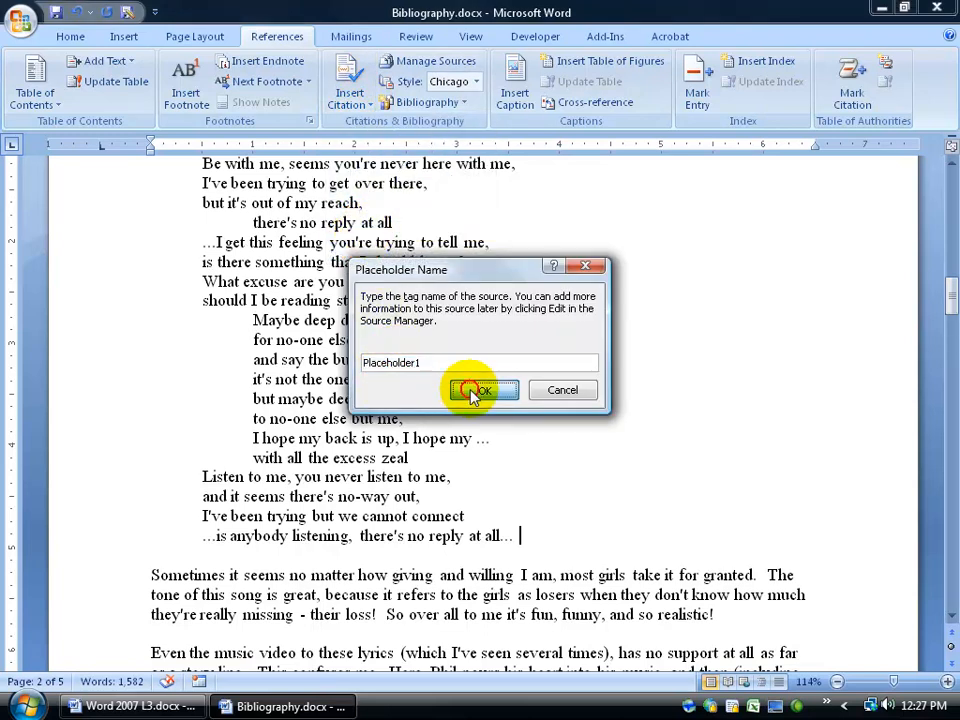
{"action": "left_click", "coordinate": [480, 389]}
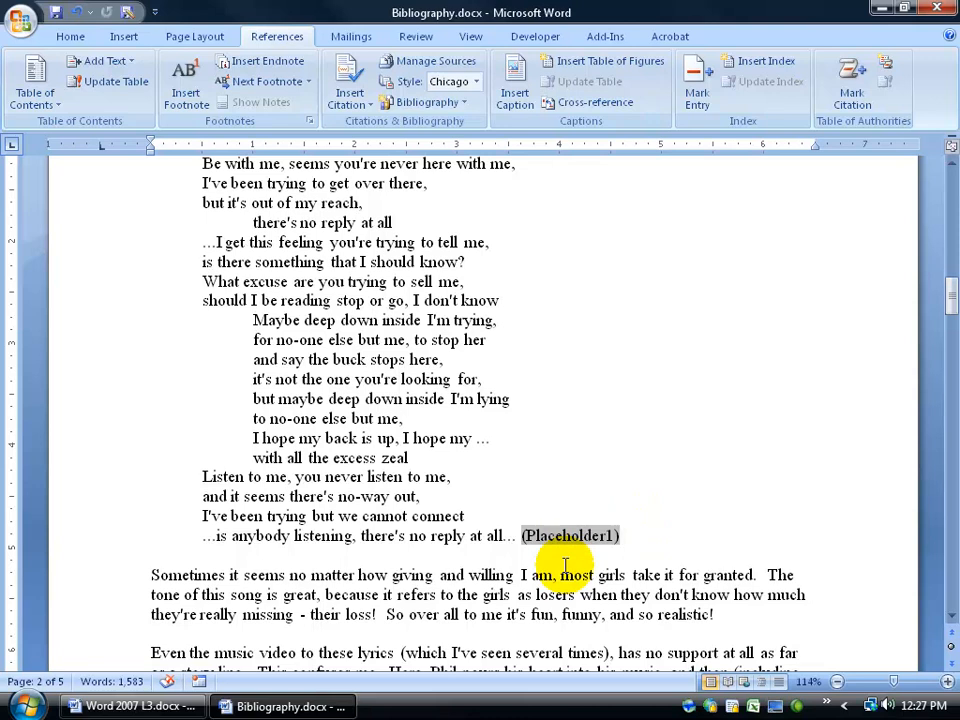
{"action": "scroll", "scroll_direction": "down", "scroll_amount": 3}
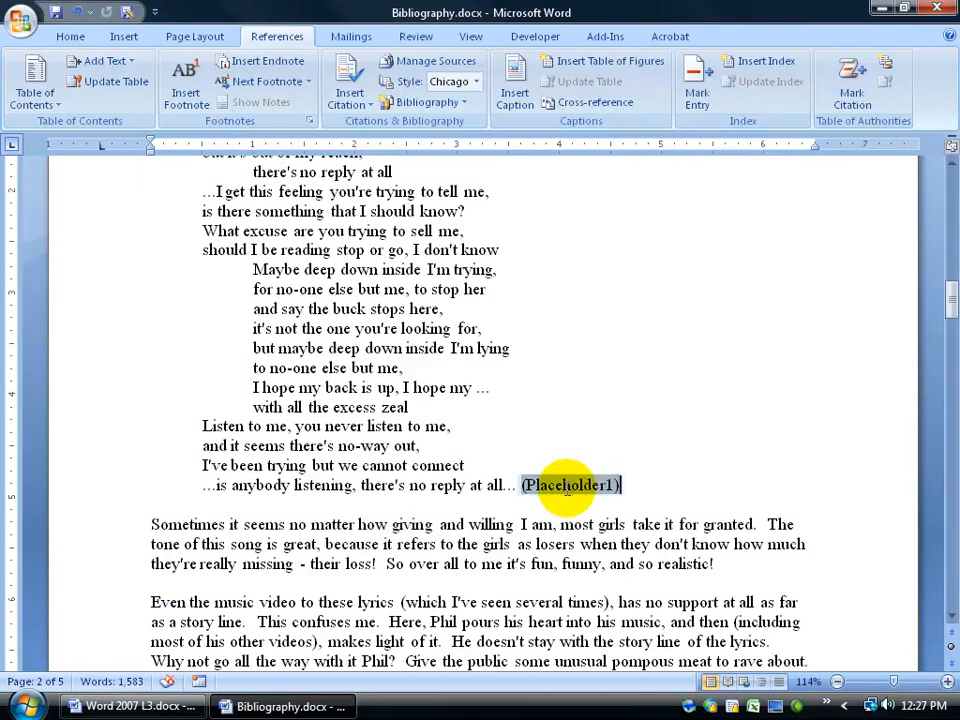
Step: Turn the placeholder into Barack Obama's 2008 book 'Phil Is A Pill', Los Angeles, Forward Press
{"action": "right_click", "coordinate": [570, 485]}
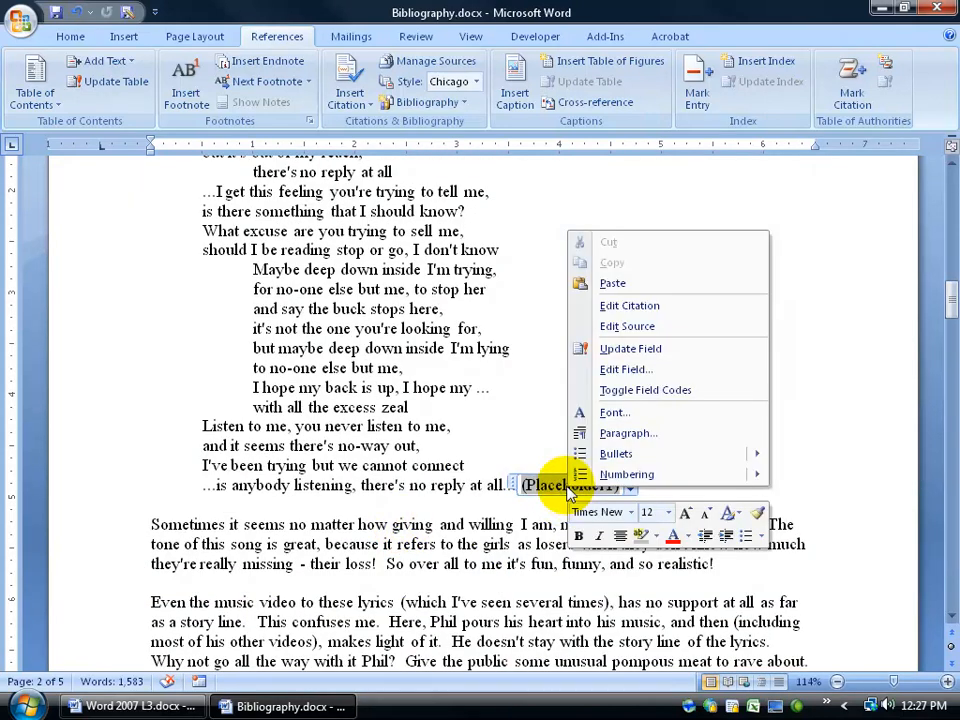
{"action": "left_click", "coordinate": [627, 326]}
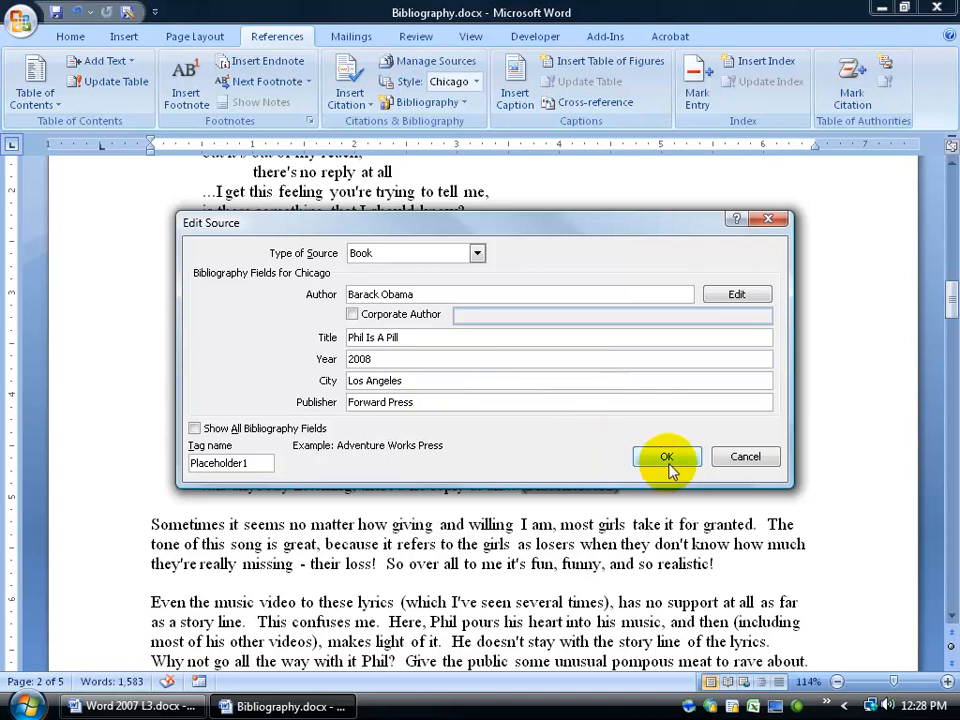
{"action": "left_click", "coordinate": [666, 457]}
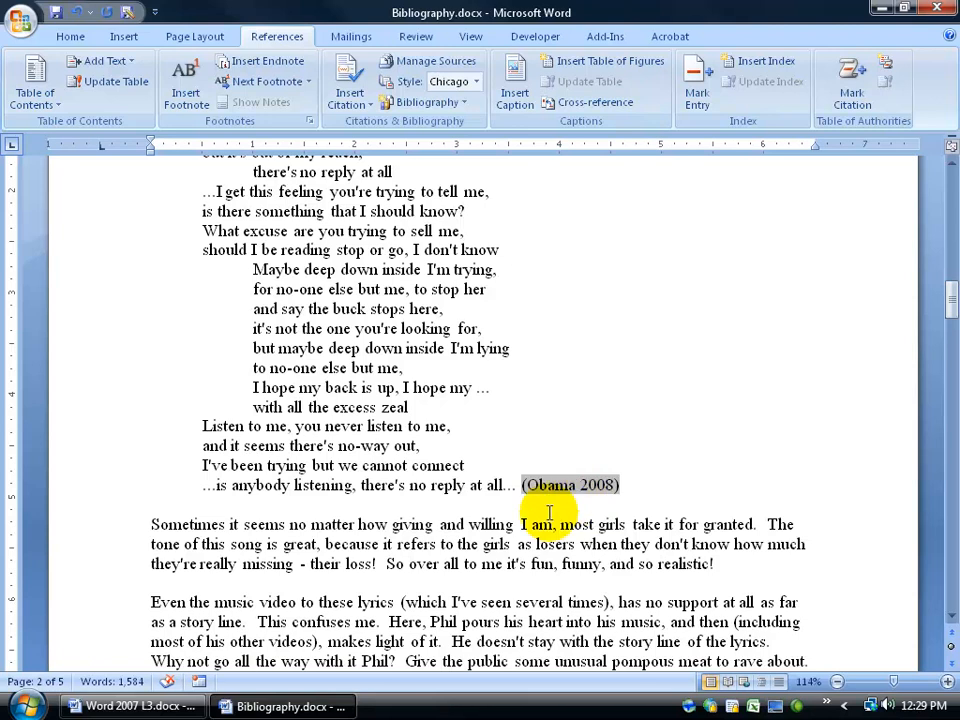
Step: Cite the Luntz, Frank source right after 'rave about.' at the paragraph end
{"action": "scroll", "scroll_direction": "down", "scroll_amount": 3}
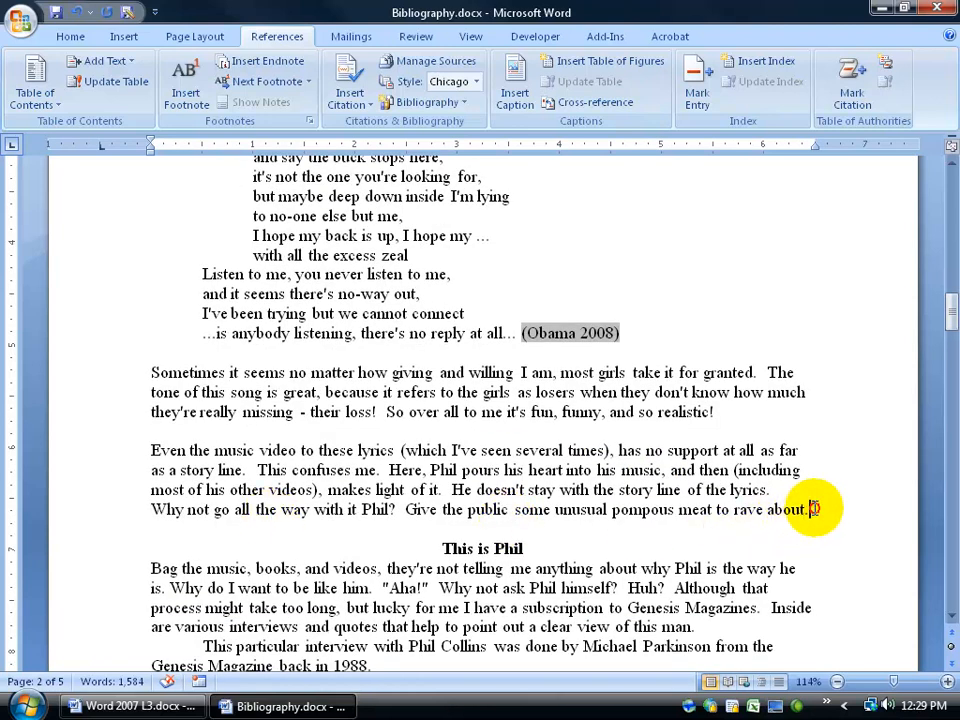
{"action": "left_click", "coordinate": [349, 75]}
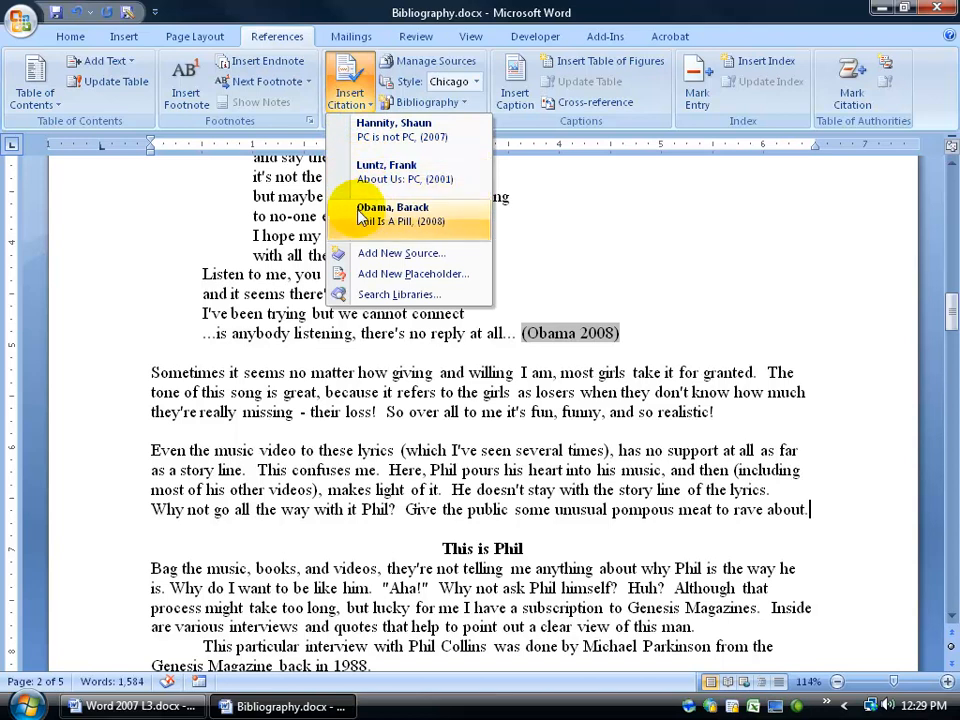
{"action": "left_click", "coordinate": [387, 171]}
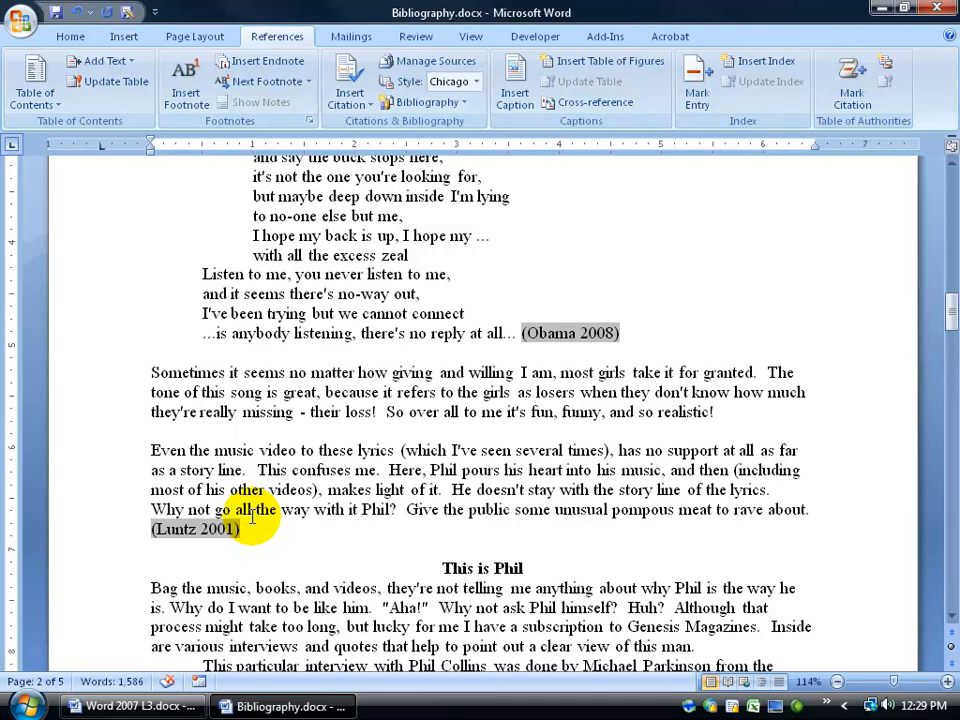
Step: Delete the hand-typed Works Cited heading and entries on page 5
{"action": "scroll", "scroll_direction": "down", "scroll_amount": 3}
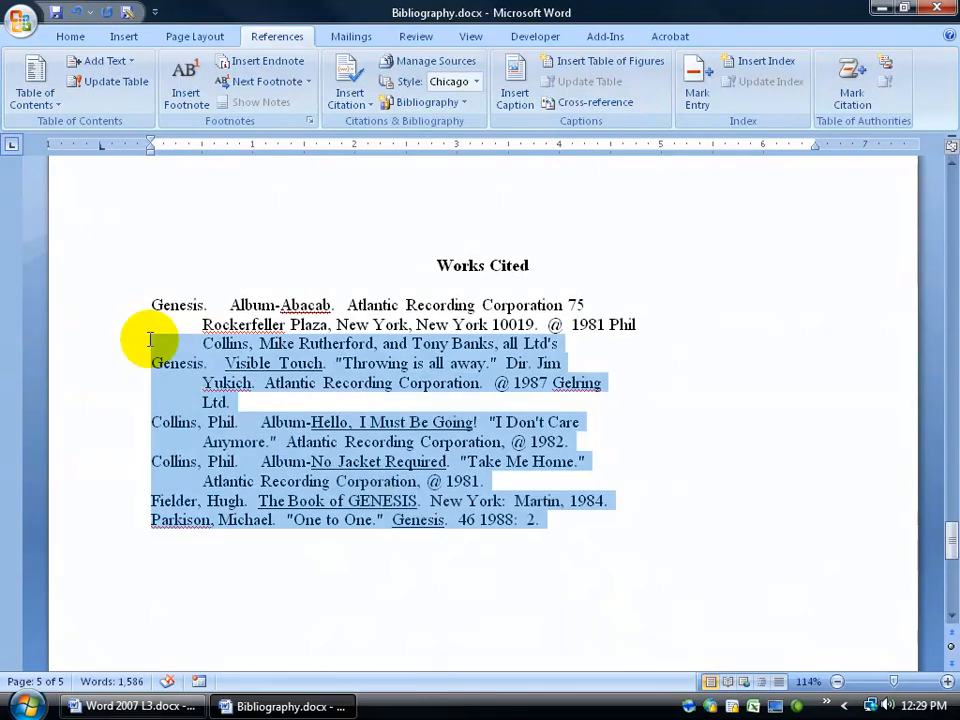
{"action": "key", "text": "Delete"}
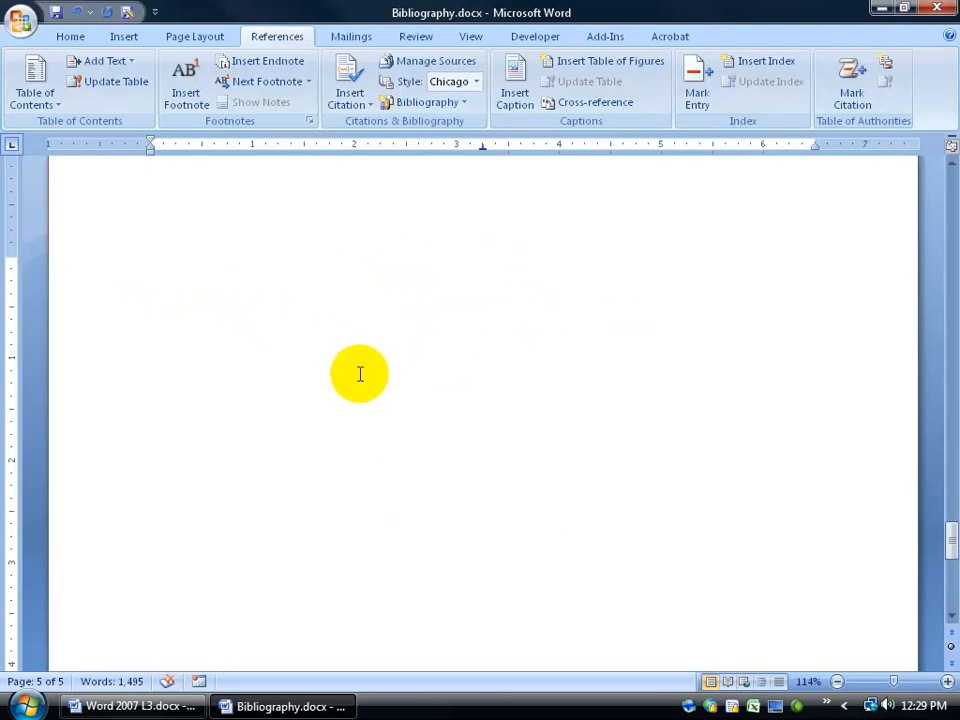
{"action": "mouse_move", "coordinate": [393, 331]}
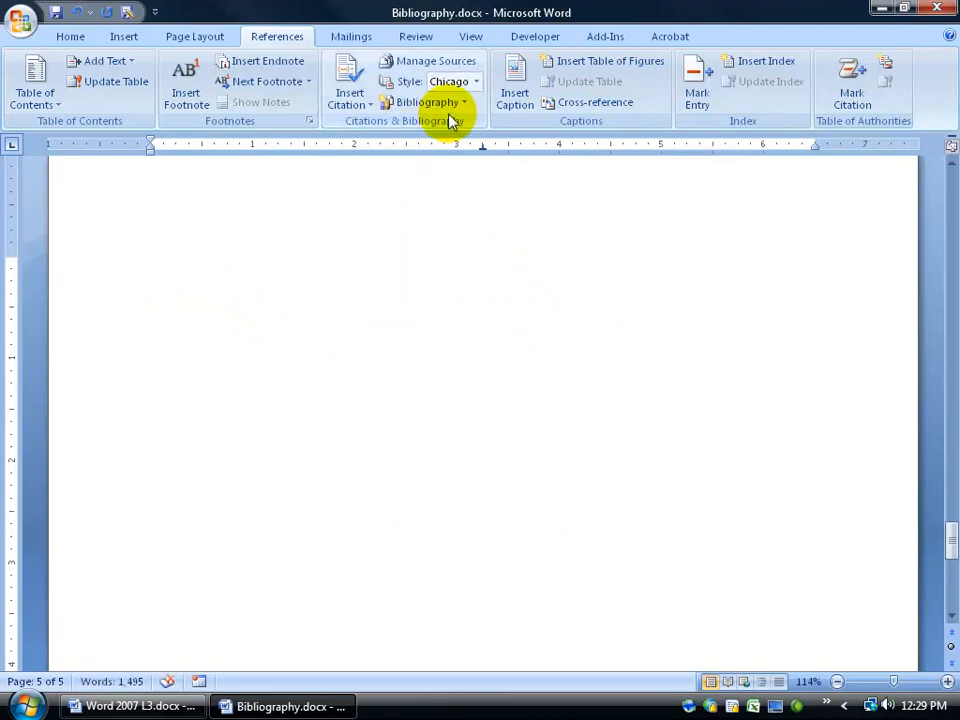
Step: Insert the built-in Bibliography listing Hannity, Luntz and Obama on the last page
{"action": "left_click", "coordinate": [427, 102]}
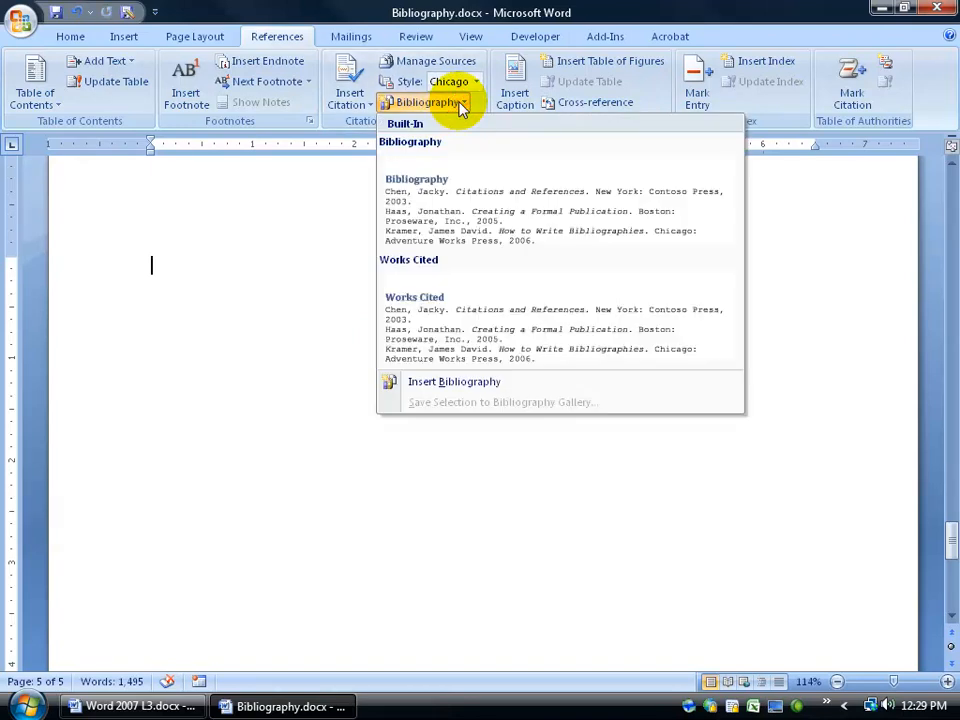
{"action": "mouse_move", "coordinate": [450, 208]}
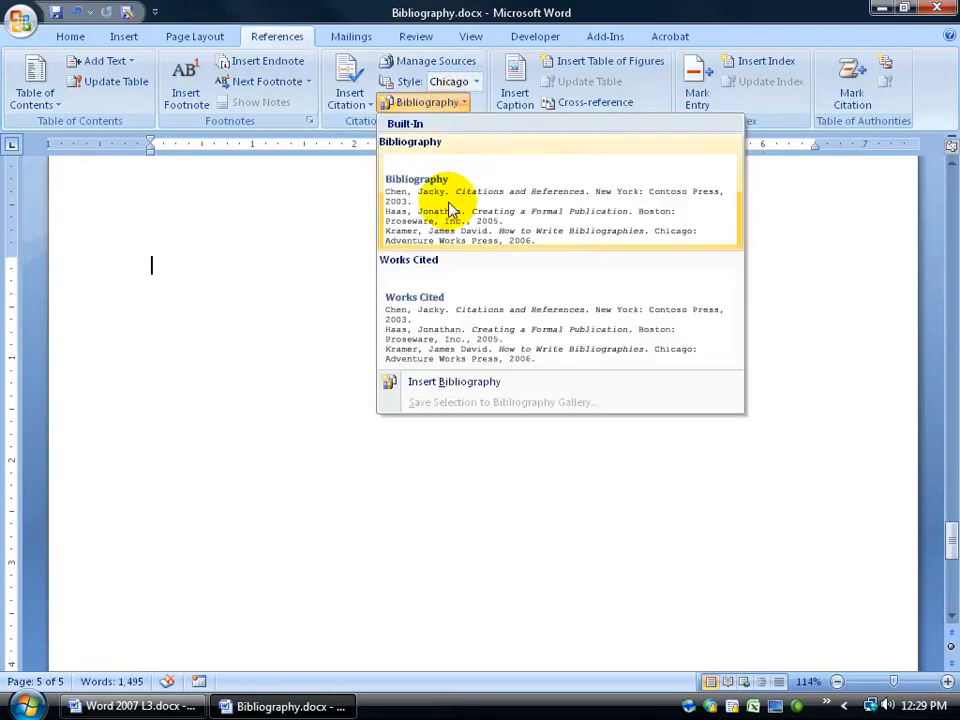
{"action": "mouse_move", "coordinate": [465, 335]}
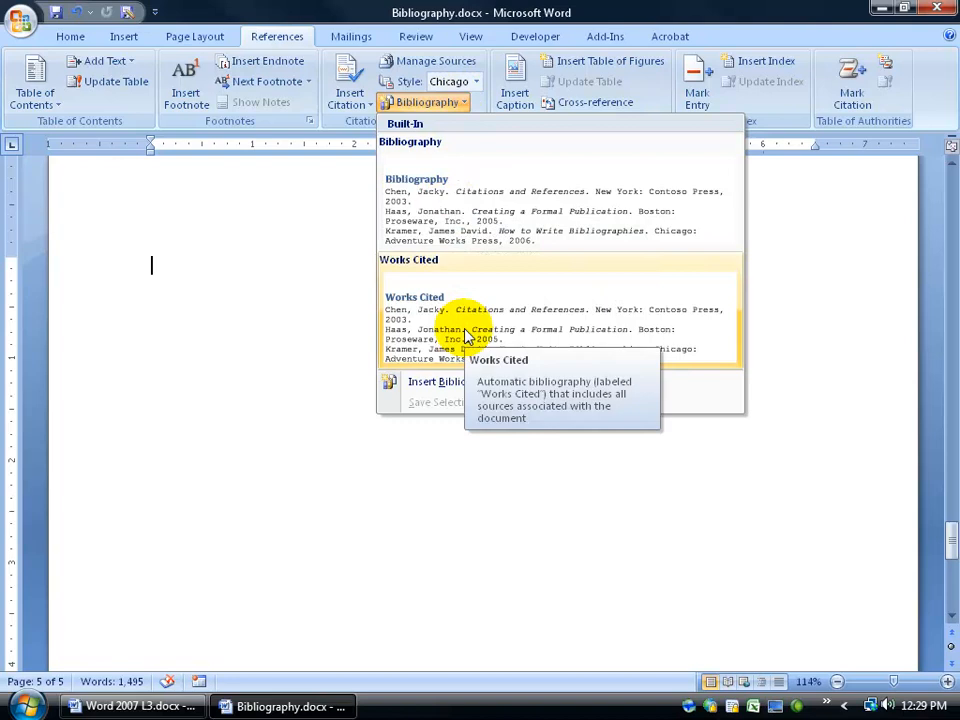
{"action": "mouse_move", "coordinate": [450, 382]}
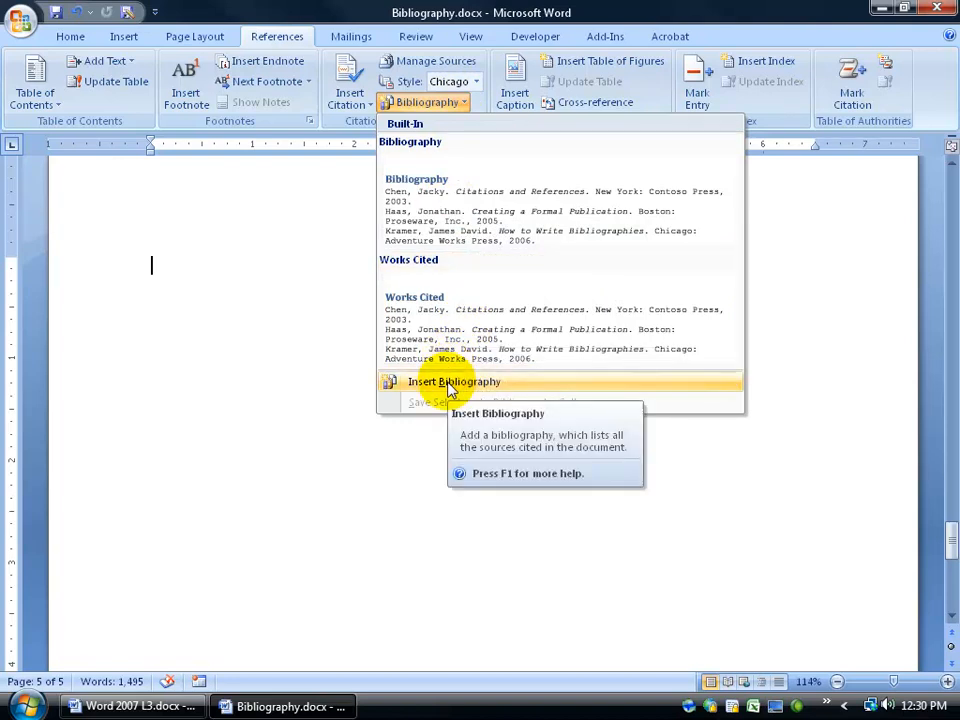
{"action": "mouse_move", "coordinate": [455, 210]}
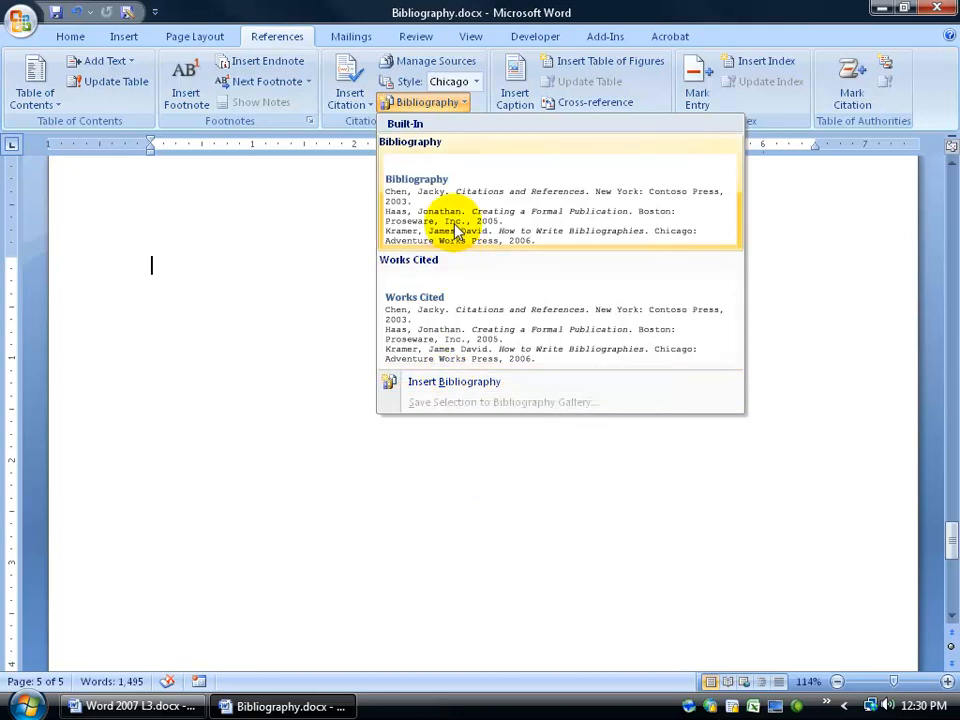
{"action": "left_click", "coordinate": [454, 381]}
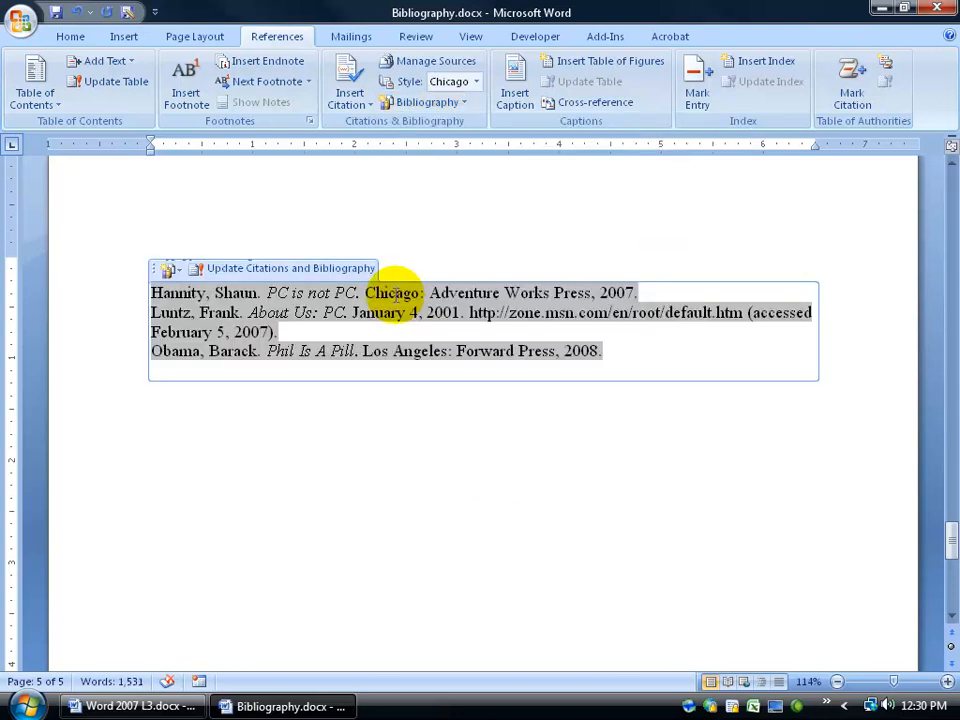
{"action": "mouse_move", "coordinate": [357, 413]}
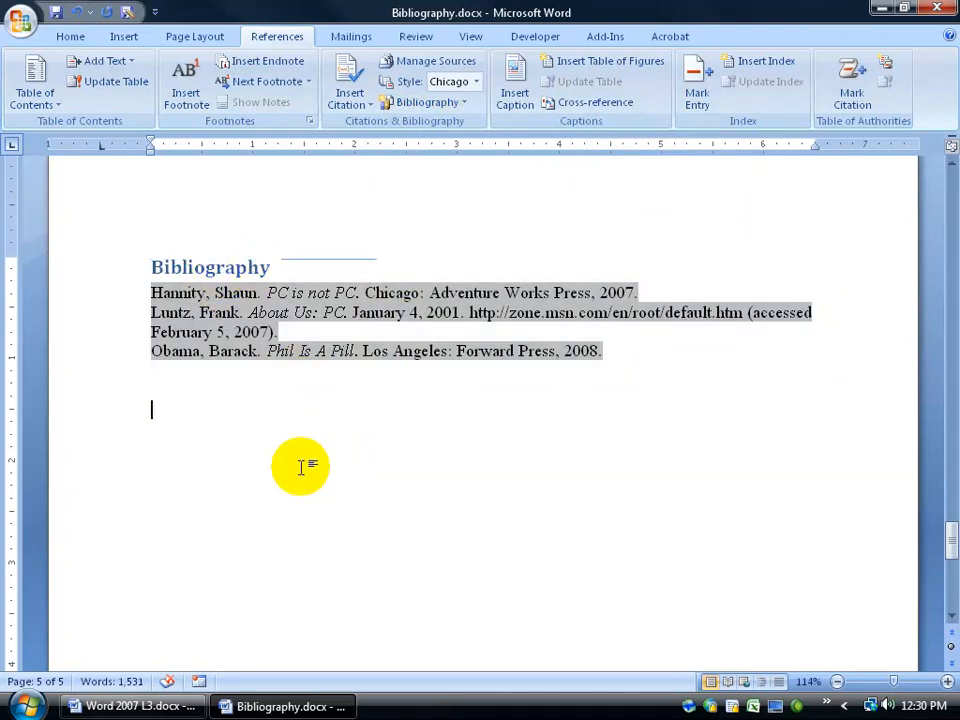
{"action": "mouse_move", "coordinate": [265, 400]}
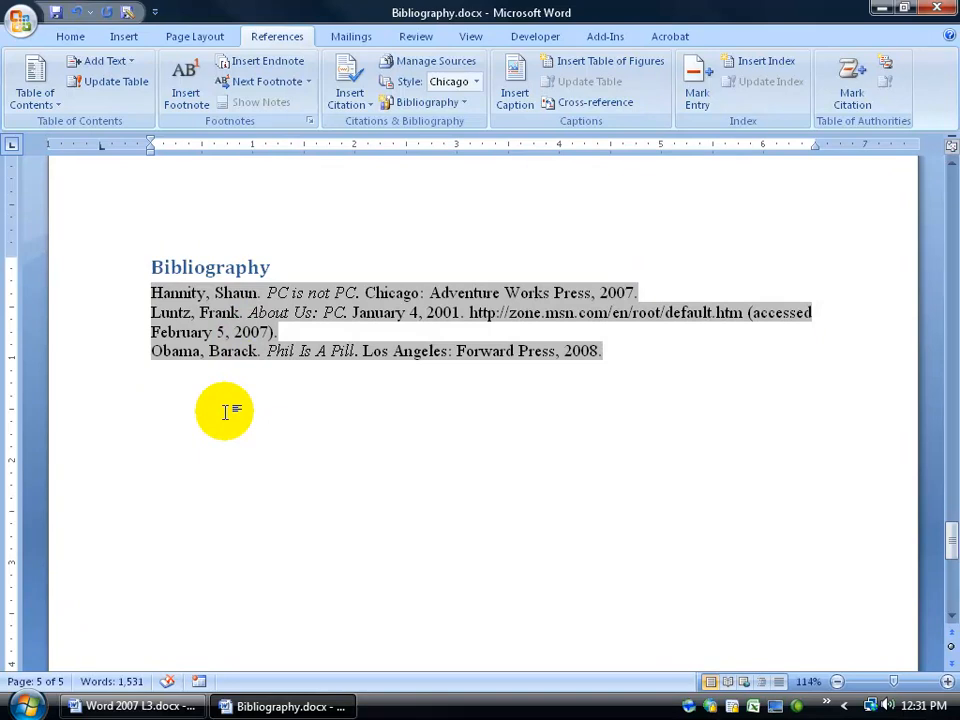
{"action": "left_click", "coordinate": [152, 410]}
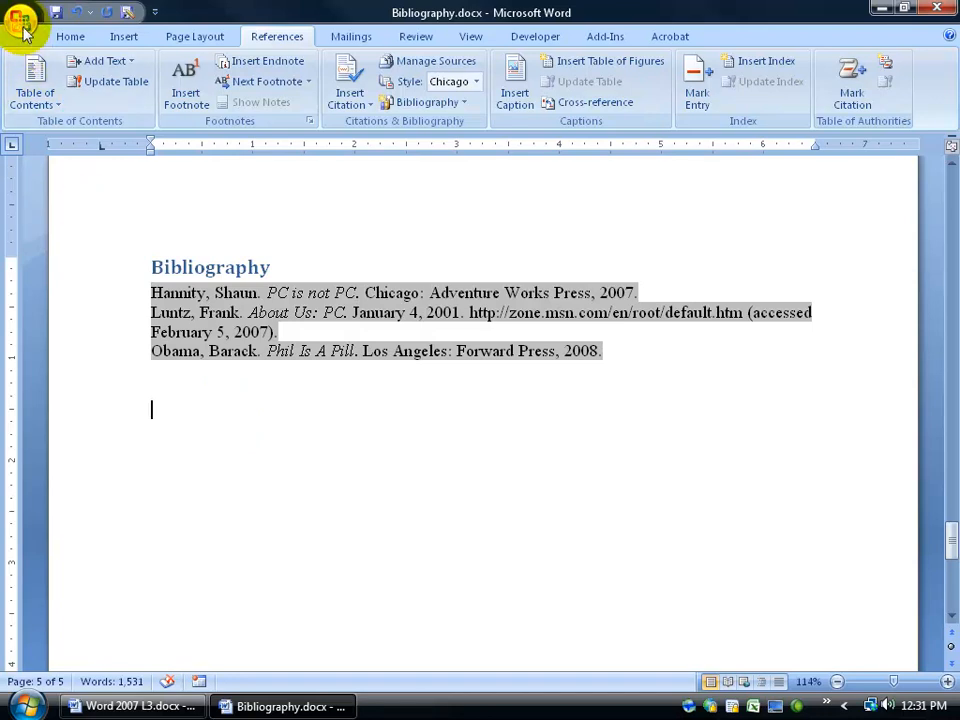
Step: Set Field shading to 'When selected' in Word Options advanced settings
{"action": "left_click", "coordinate": [22, 20]}
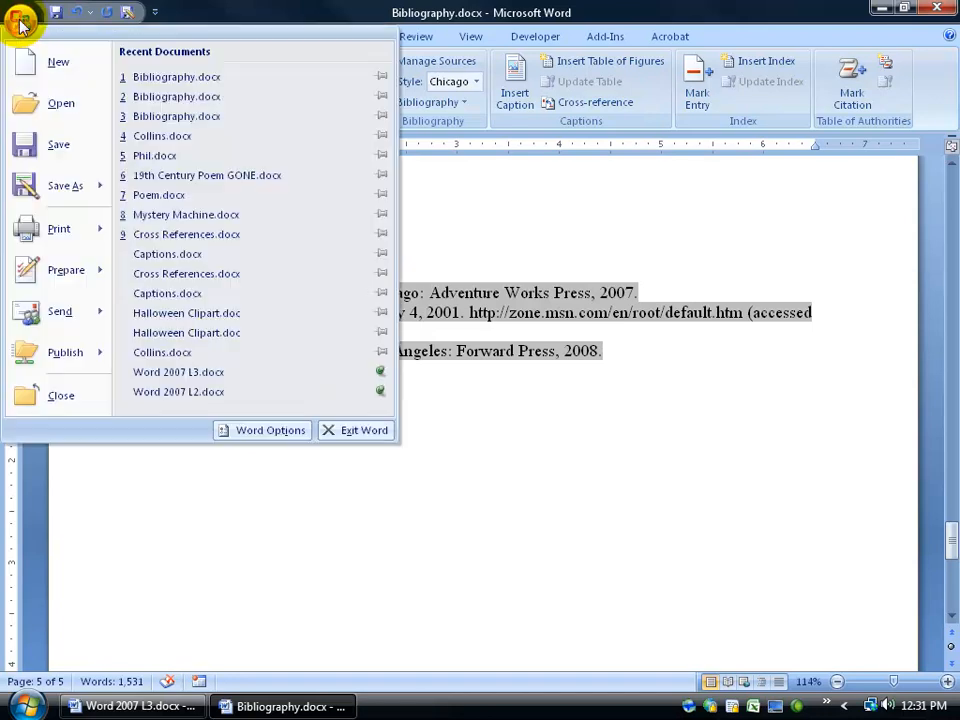
{"action": "left_click", "coordinate": [270, 430]}
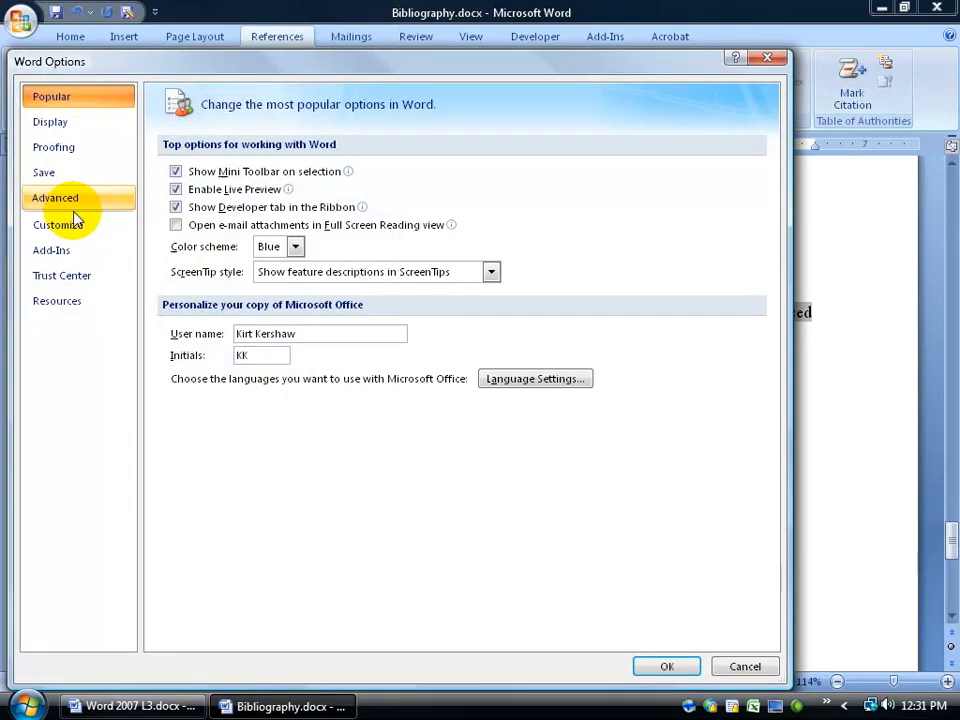
{"action": "left_click", "coordinate": [55, 197]}
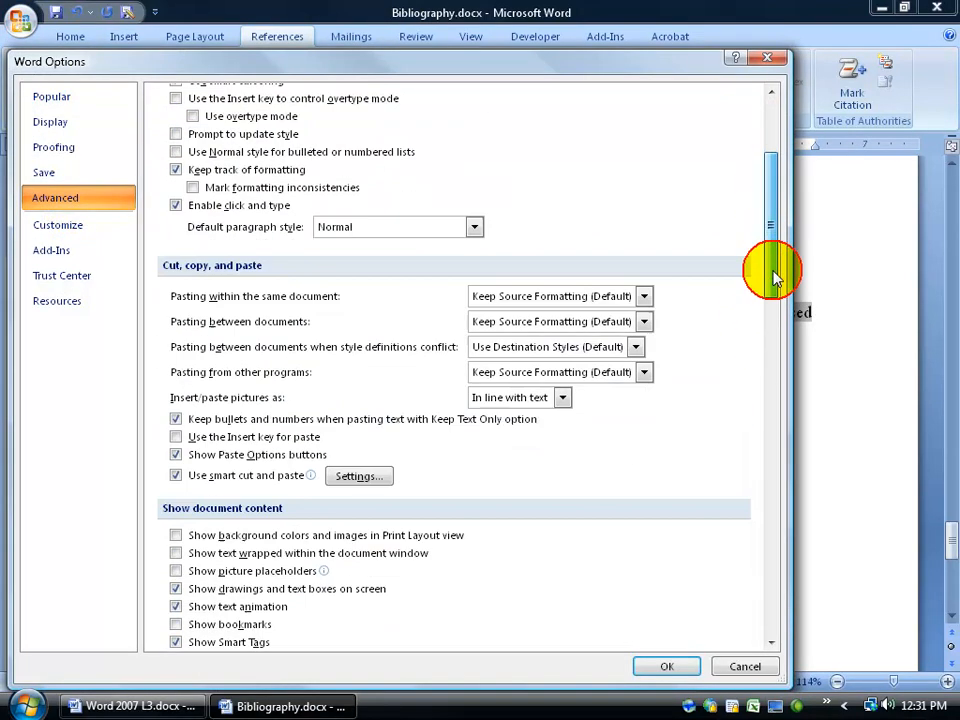
{"action": "scroll", "scroll_direction": "down", "scroll_amount": 3}
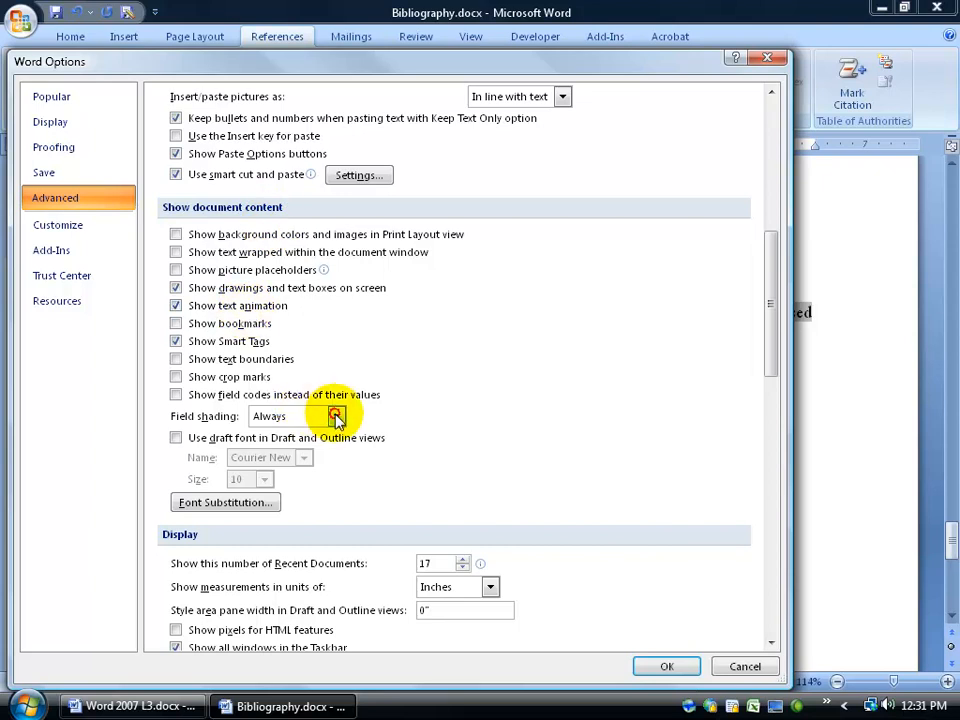
{"action": "left_click", "coordinate": [336, 416]}
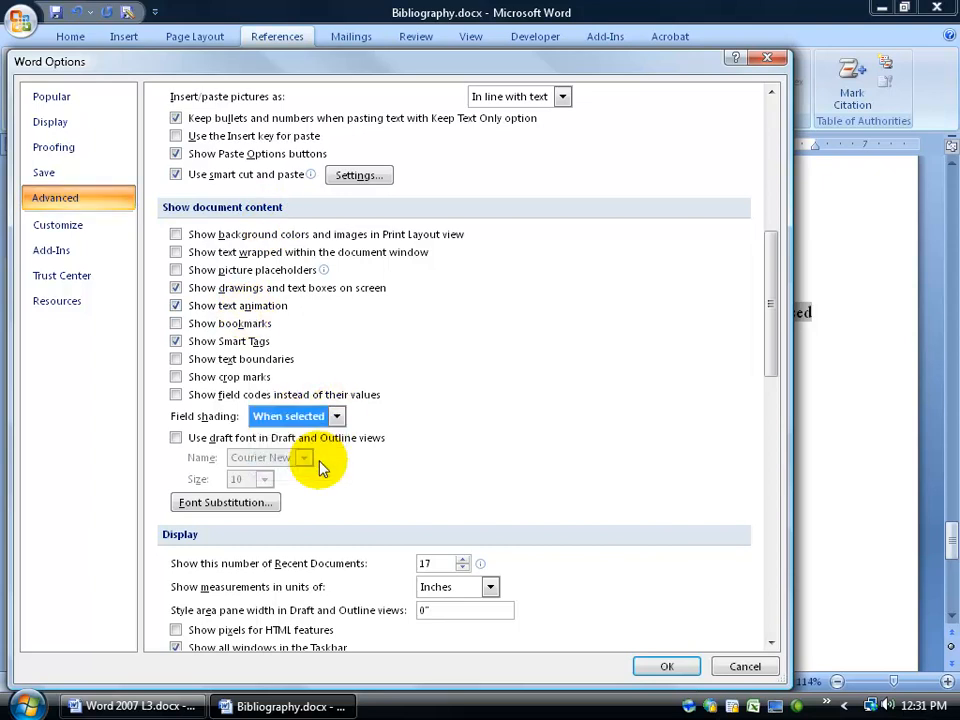
{"action": "left_click", "coordinate": [667, 666]}
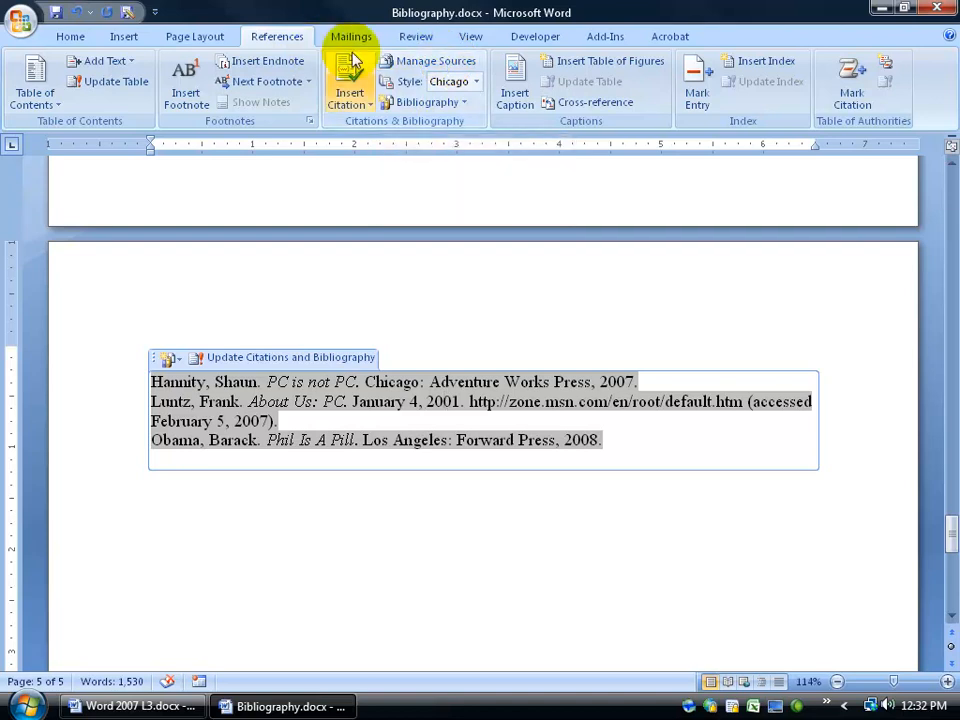
Step: Retitle the Obama source 'Phil Is A Filled' and copy it to the master list
{"action": "left_click", "coordinate": [436, 60]}
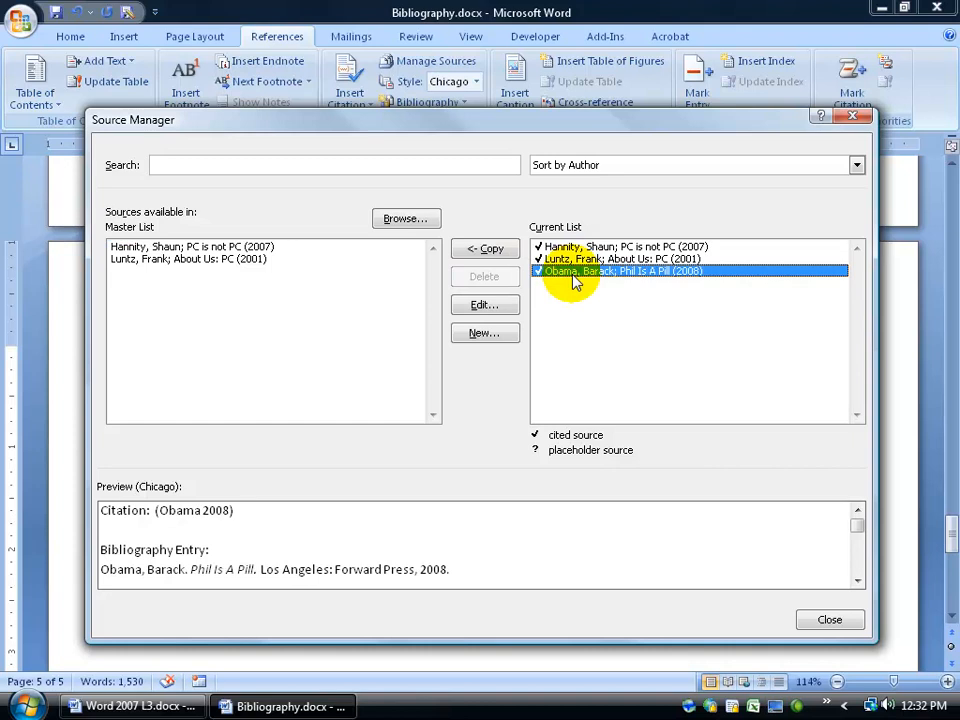
{"action": "left_click", "coordinate": [484, 304]}
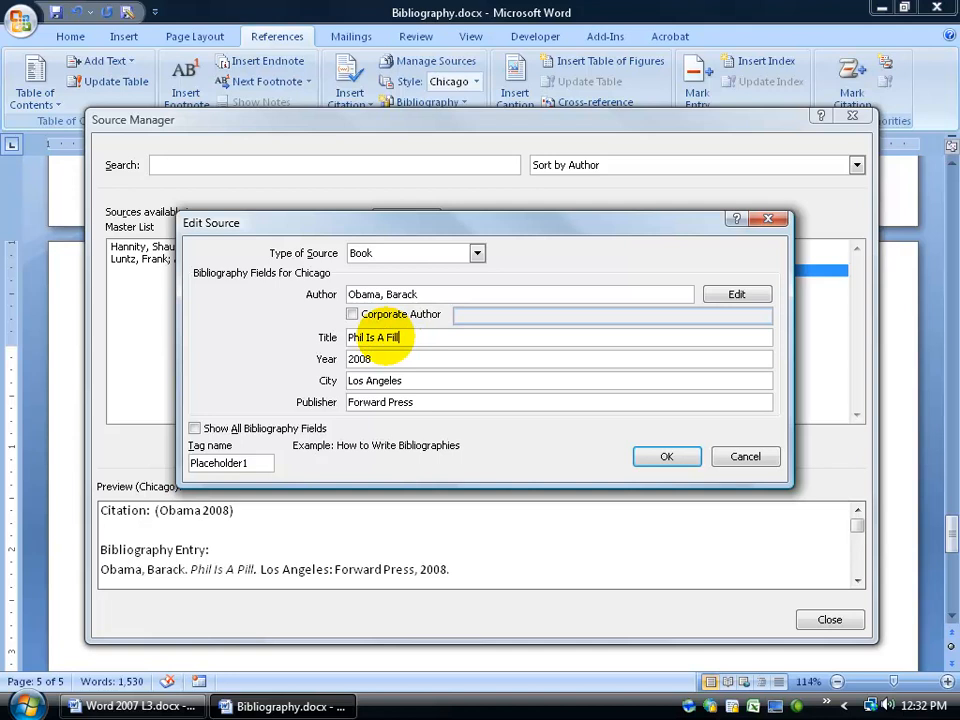
{"action": "left_click", "coordinate": [666, 456]}
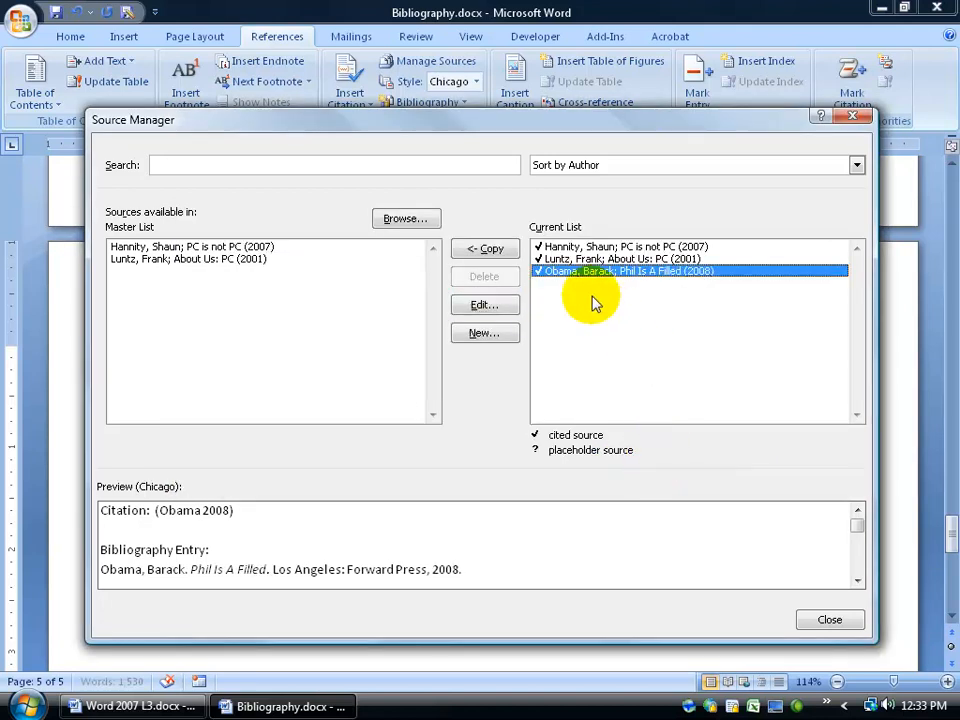
{"action": "mouse_move", "coordinate": [570, 270]}
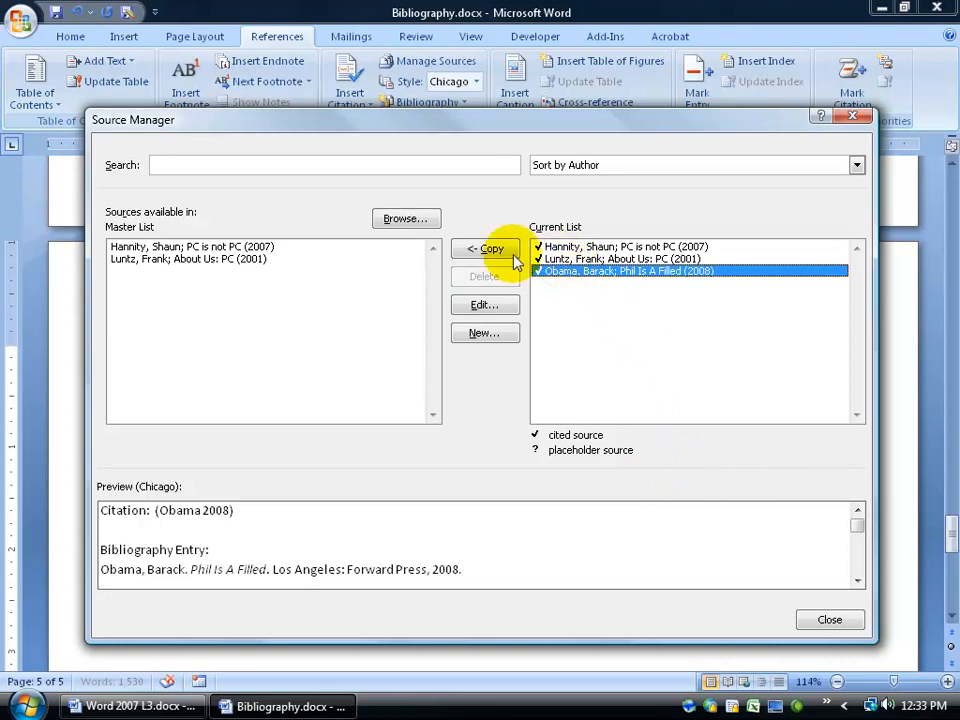
{"action": "mouse_move", "coordinate": [300, 268]}
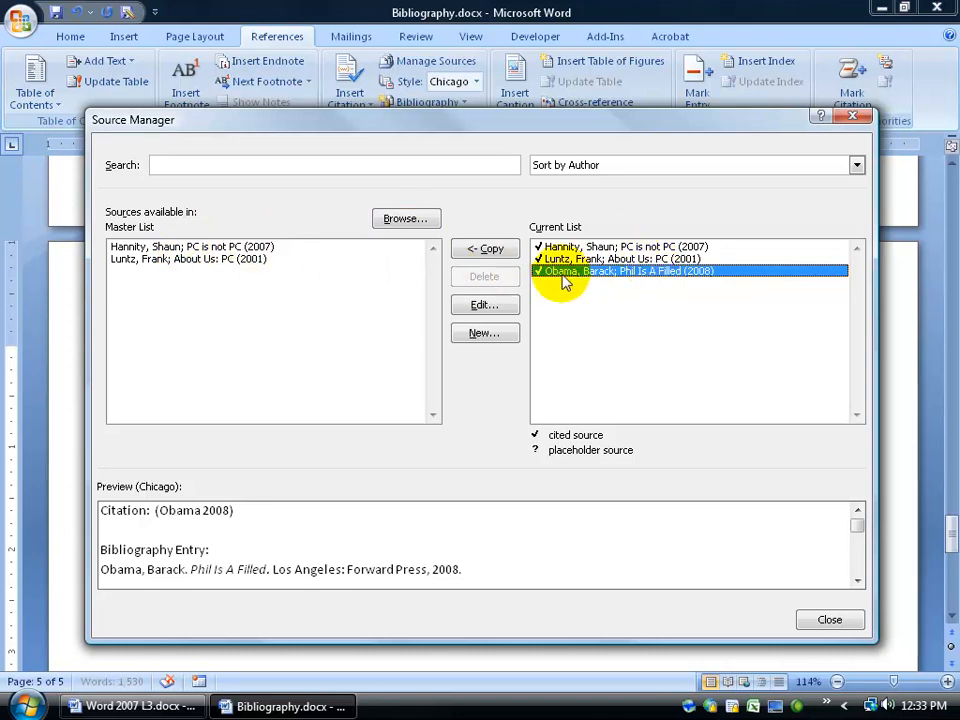
{"action": "left_click", "coordinate": [485, 248]}
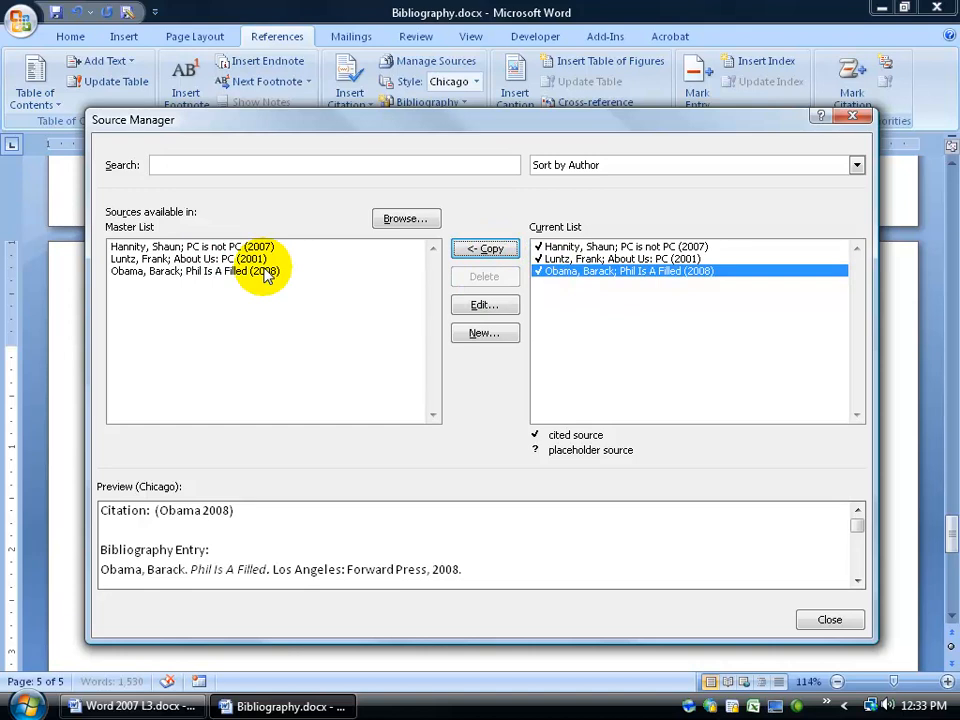
{"action": "left_click", "coordinate": [829, 619]}
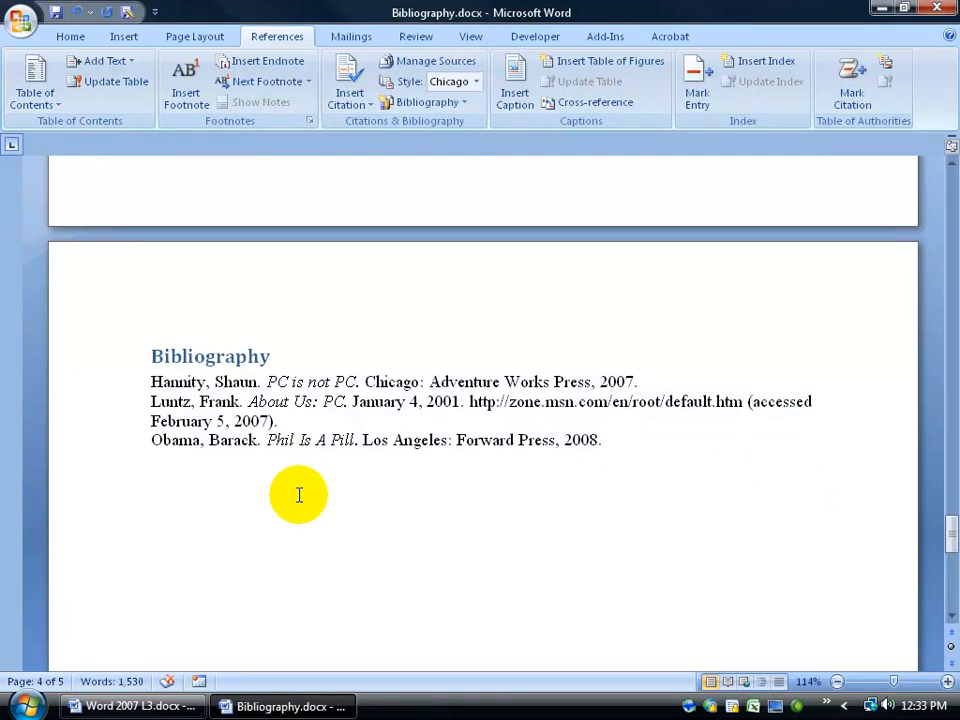
{"action": "mouse_move", "coordinate": [630, 540]}
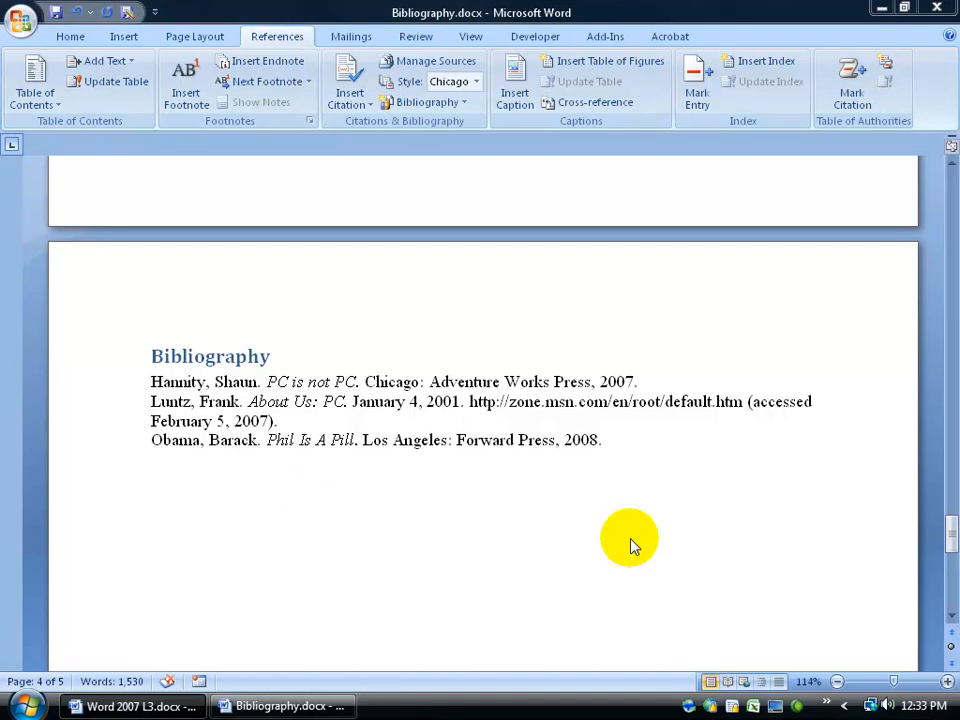
{"action": "mouse_move", "coordinate": [468, 490]}
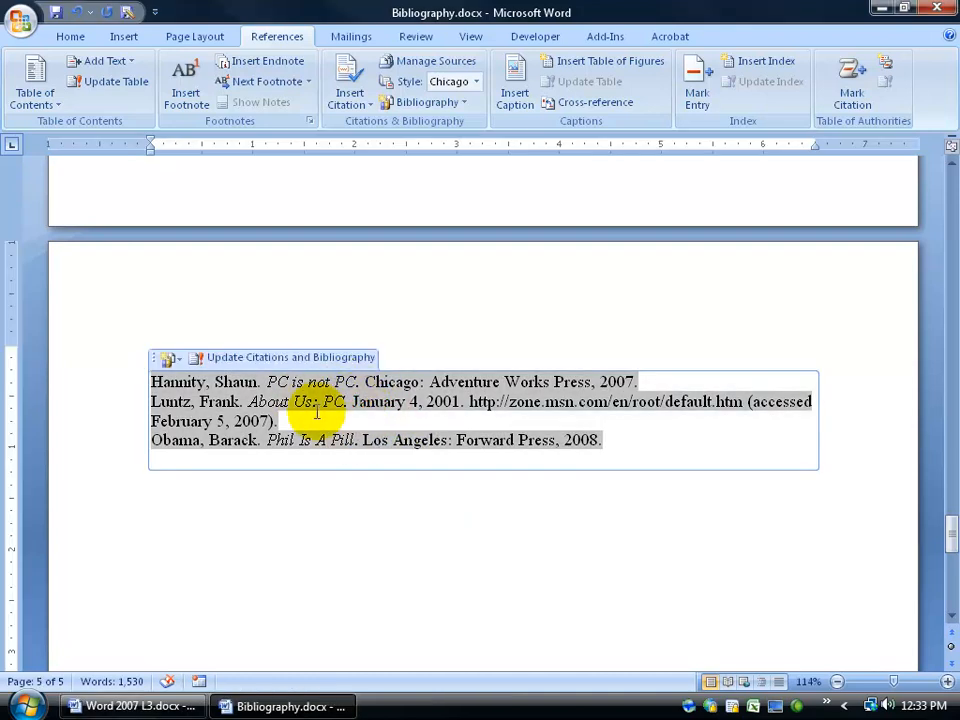
{"action": "mouse_move", "coordinate": [208, 363]}
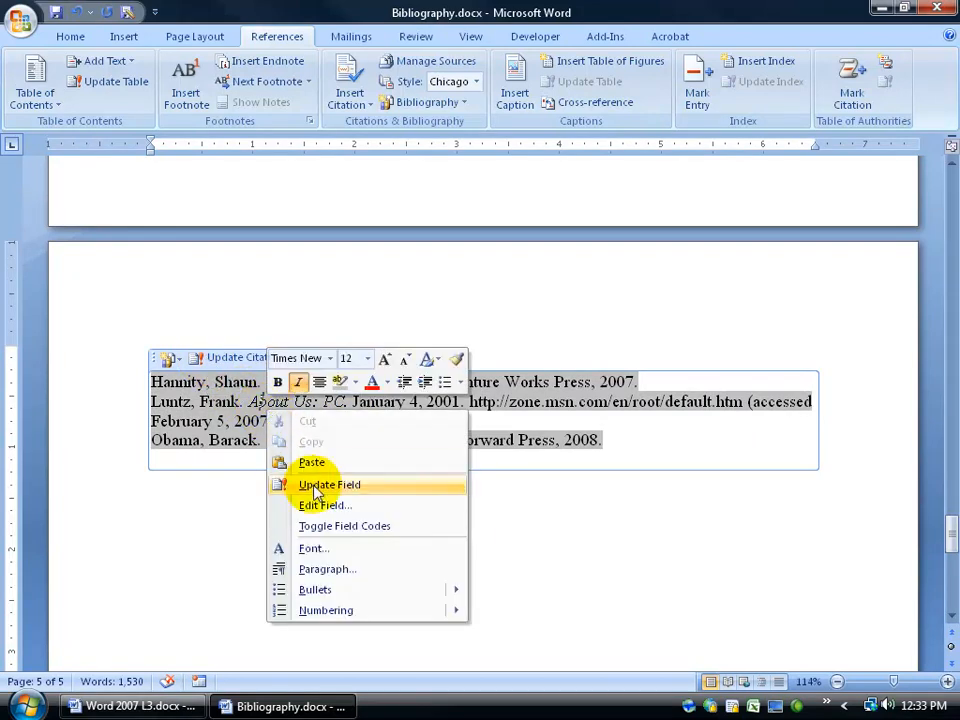
Step: Refresh the bibliography field so the Obama entry shows the retitled 'Phil Is A Filled'
{"action": "left_click", "coordinate": [329, 484]}
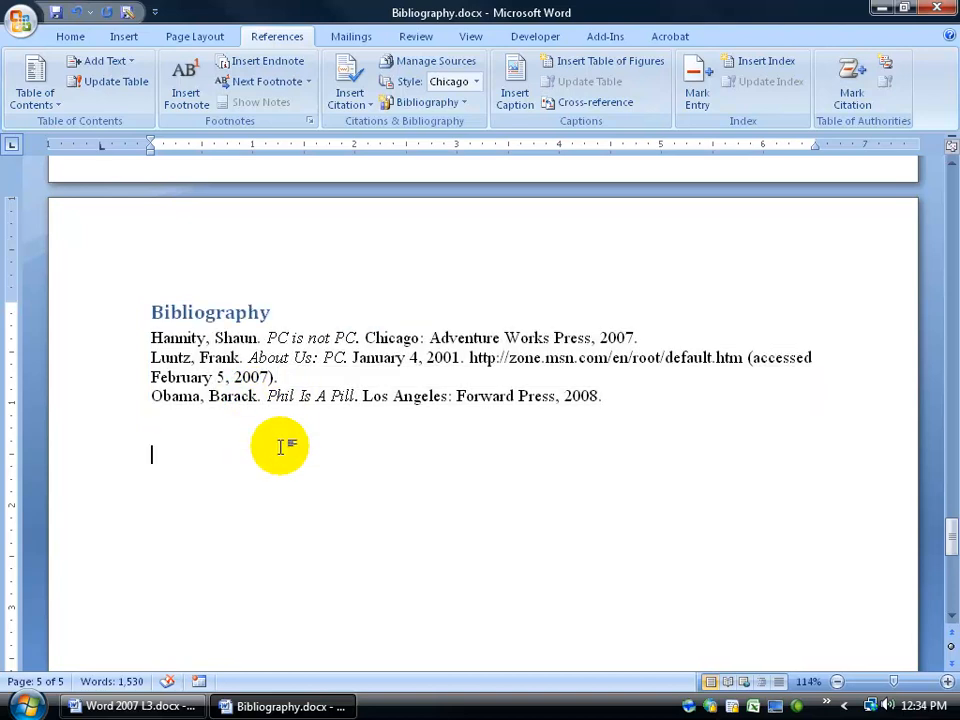
{"action": "key", "text": "ctrl+a"}
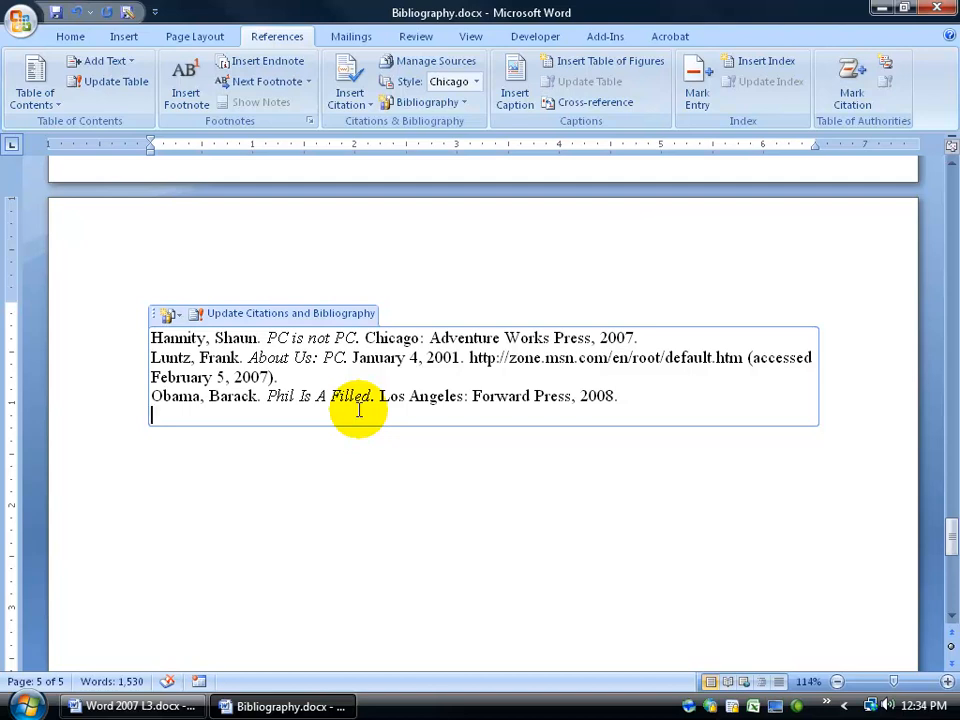
{"action": "left_click", "coordinate": [360, 405]}
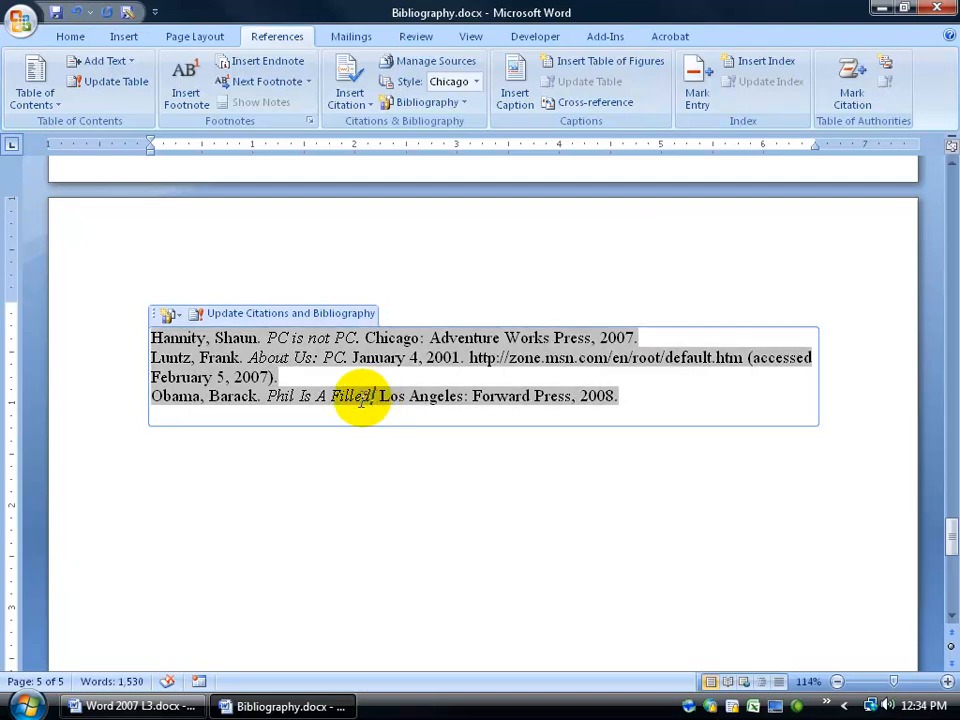
{"action": "right_click", "coordinate": [230, 380]}
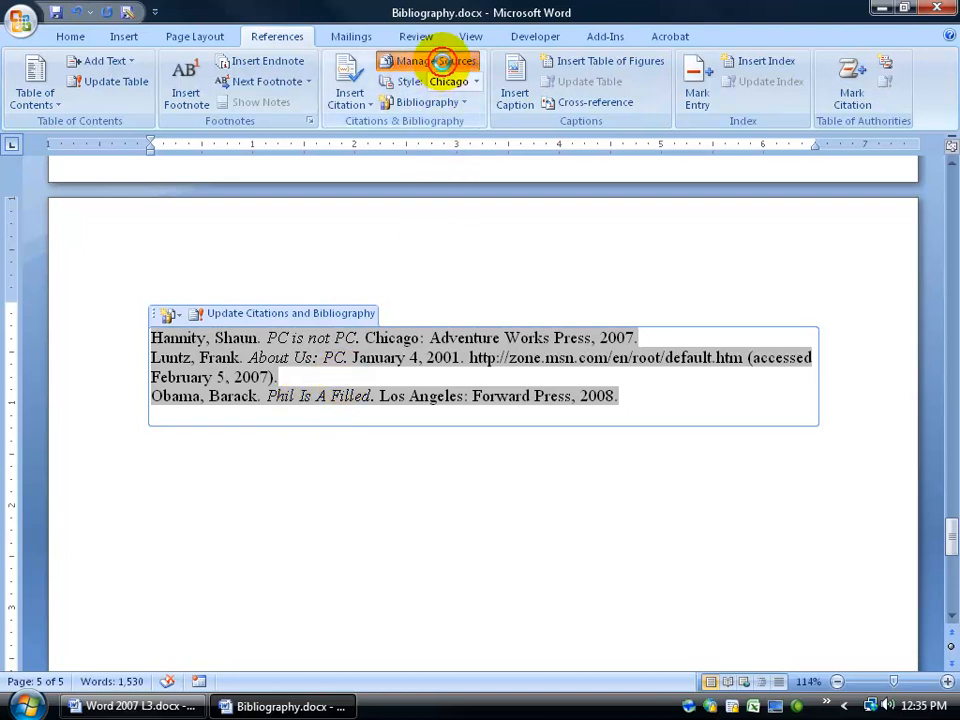
{"action": "left_click", "coordinate": [434, 61]}
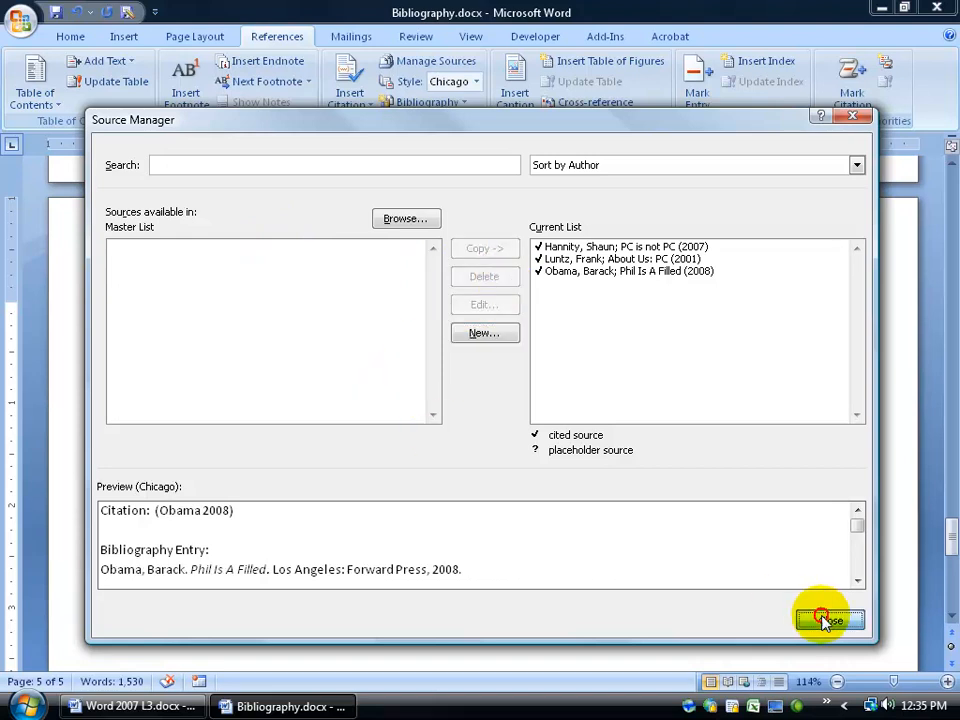
{"action": "left_click", "coordinate": [828, 619]}
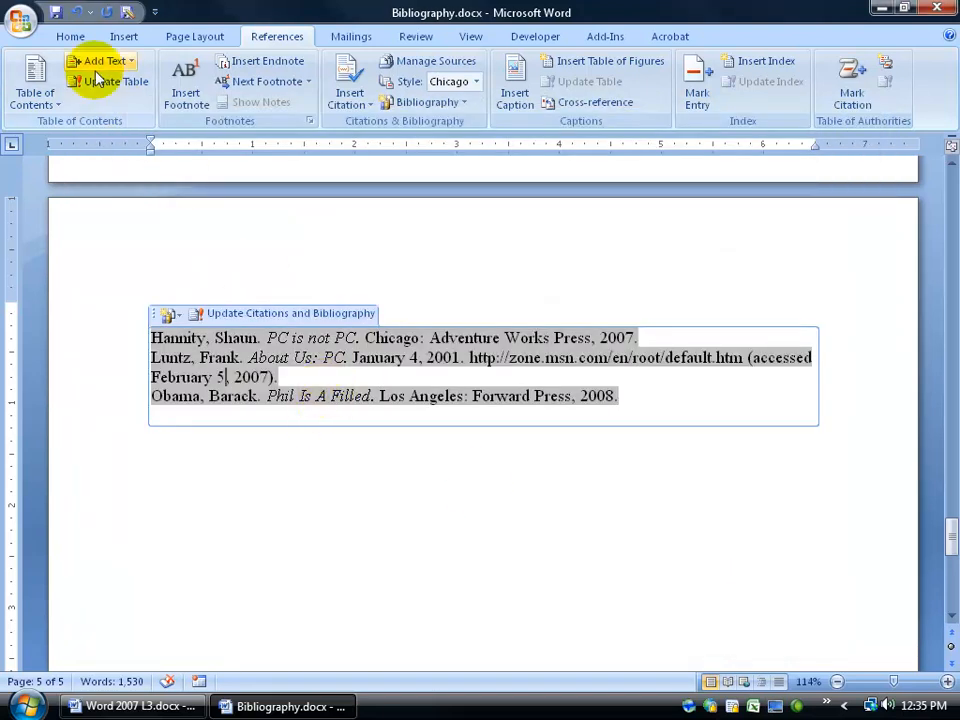